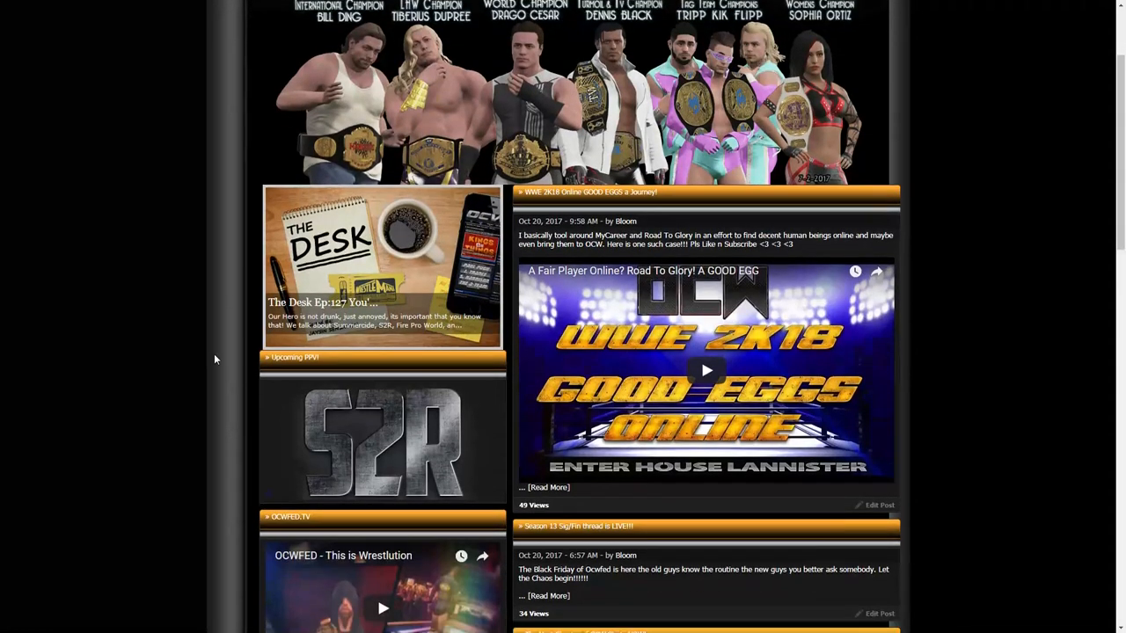
Skim the portal home page and switch to the Forums index listing the Online Championship Wrestling boards
scroll(down, 3)
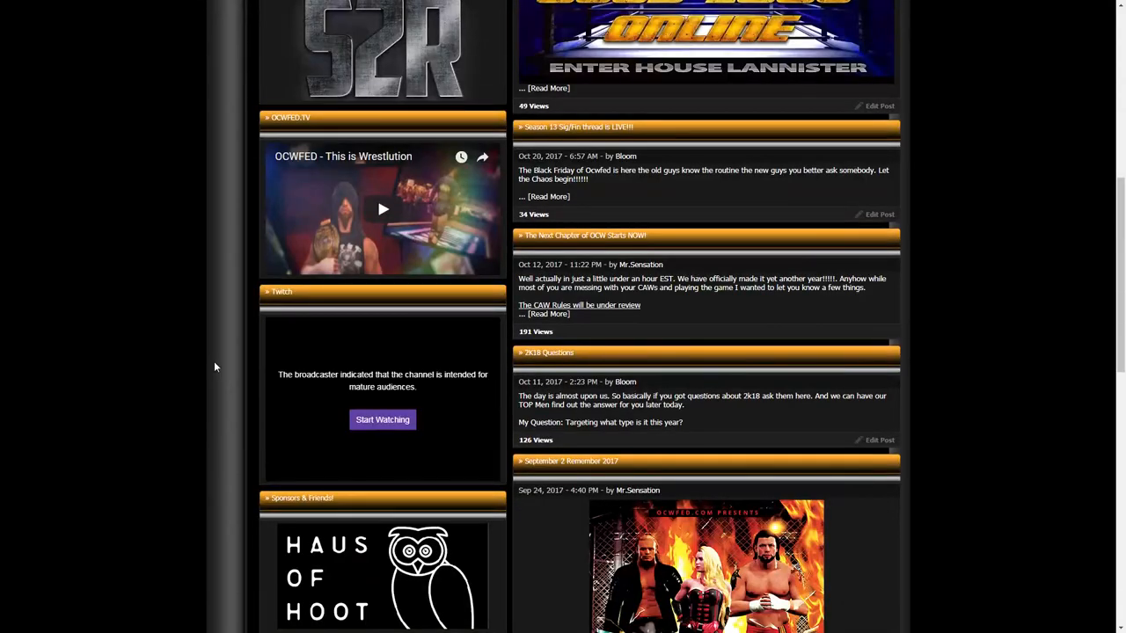
scroll(down, 3)
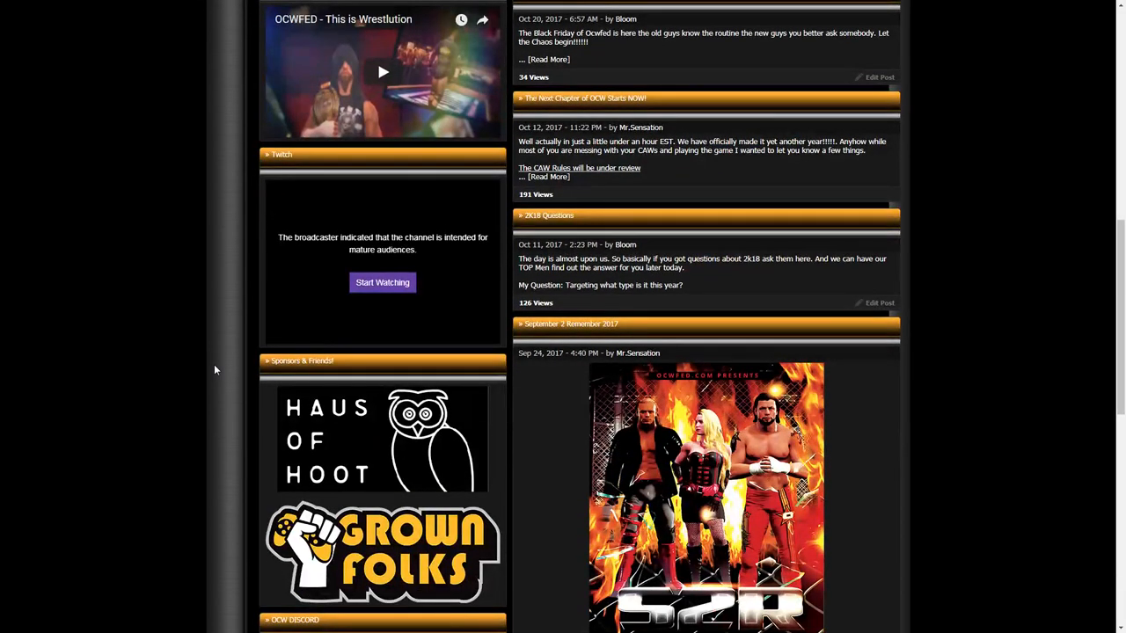
scroll(down, 3)
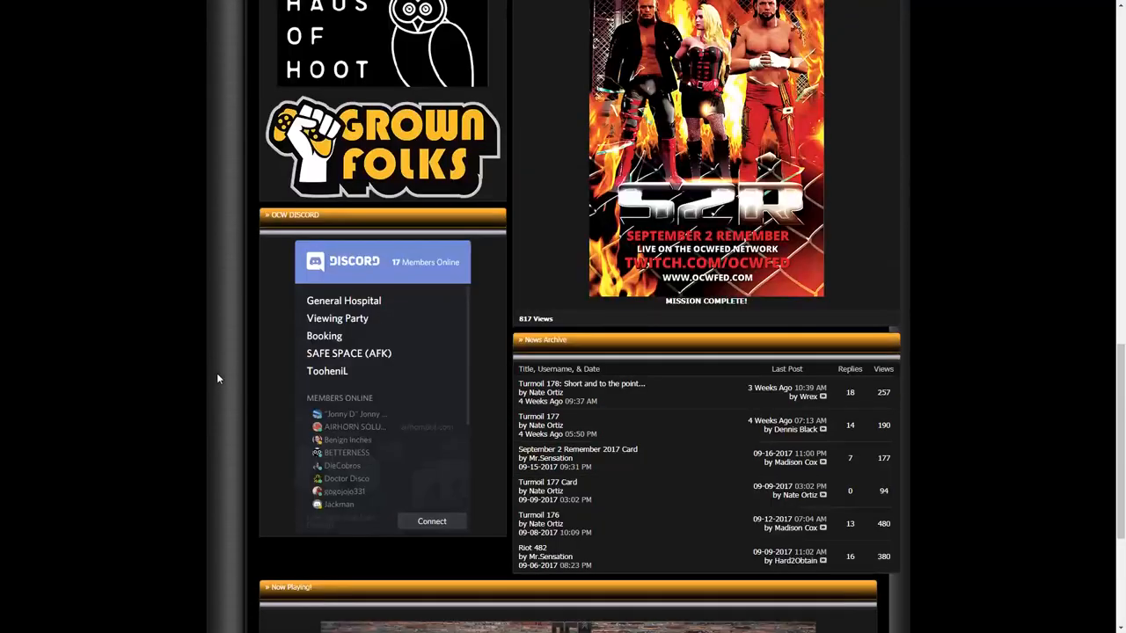
scroll(up, 3)
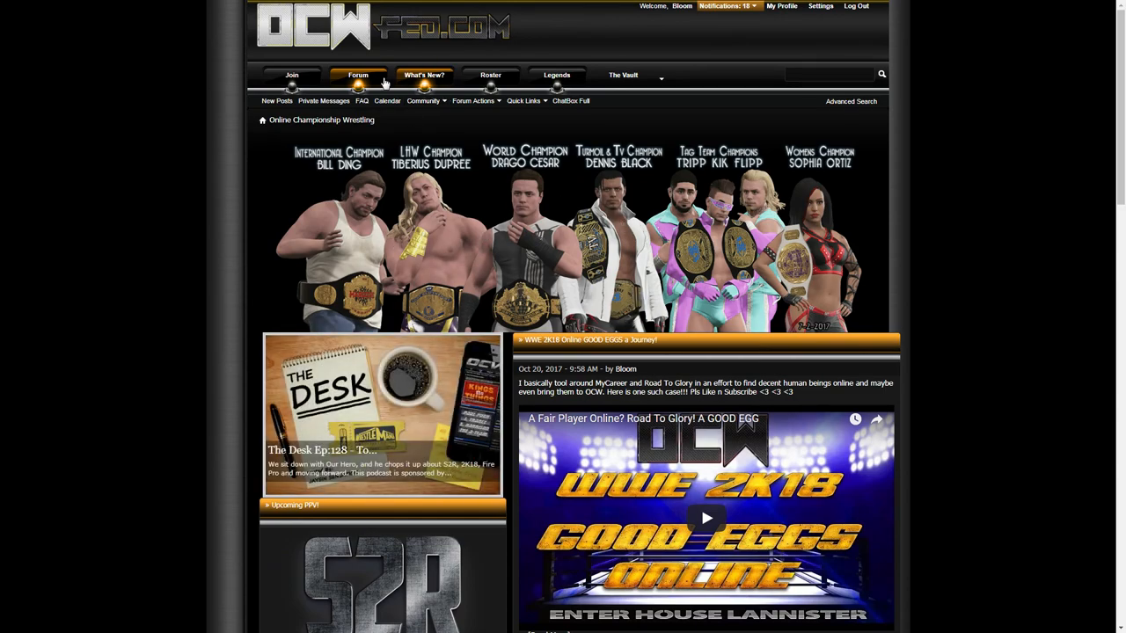
click(359, 74)
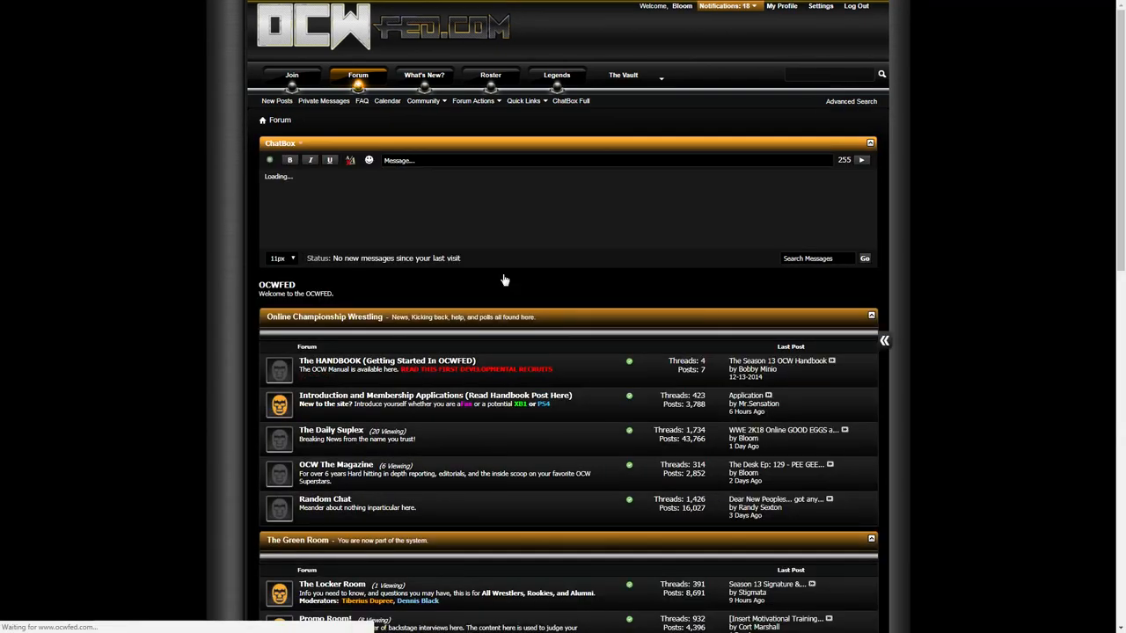
scroll(down, 3)
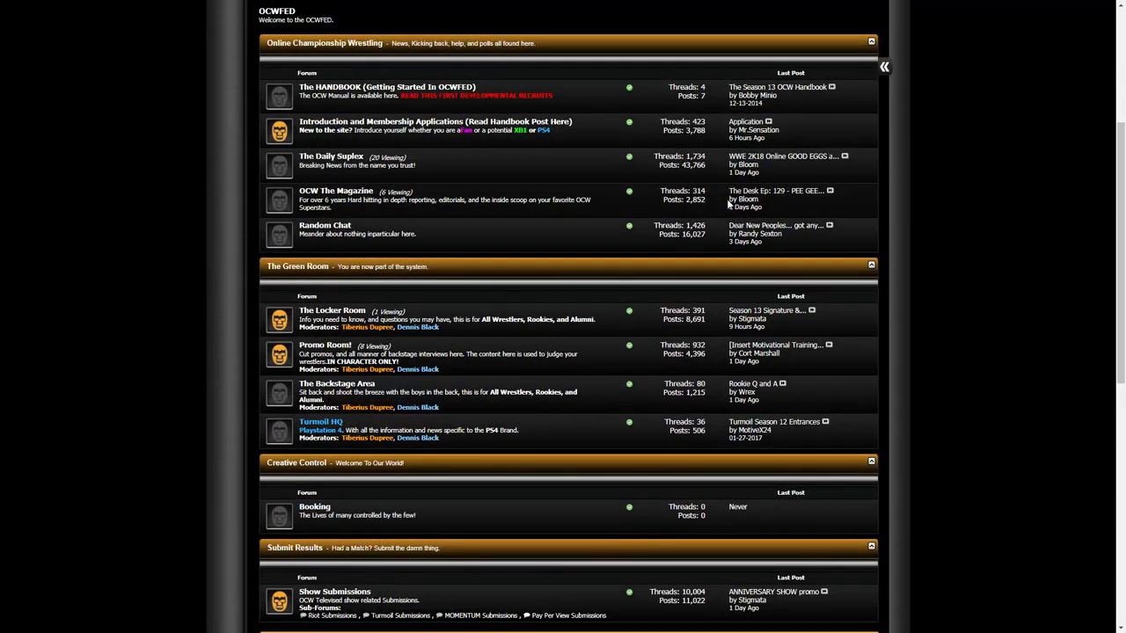
mouse_move(778, 86)
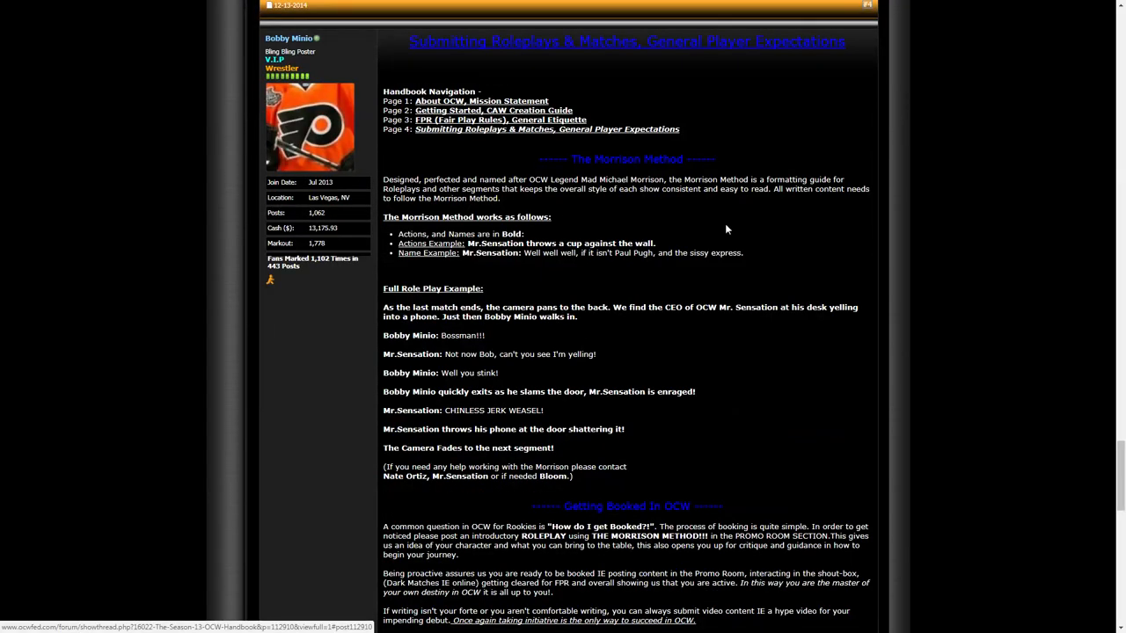
mouse_move(735, 231)
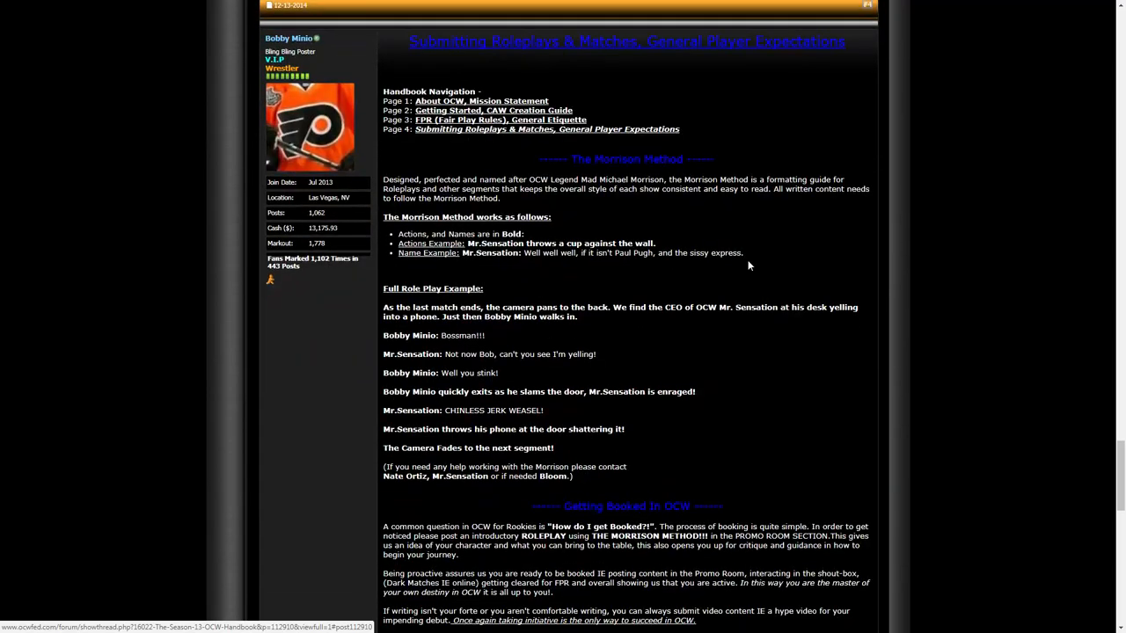
mouse_move(871, 396)
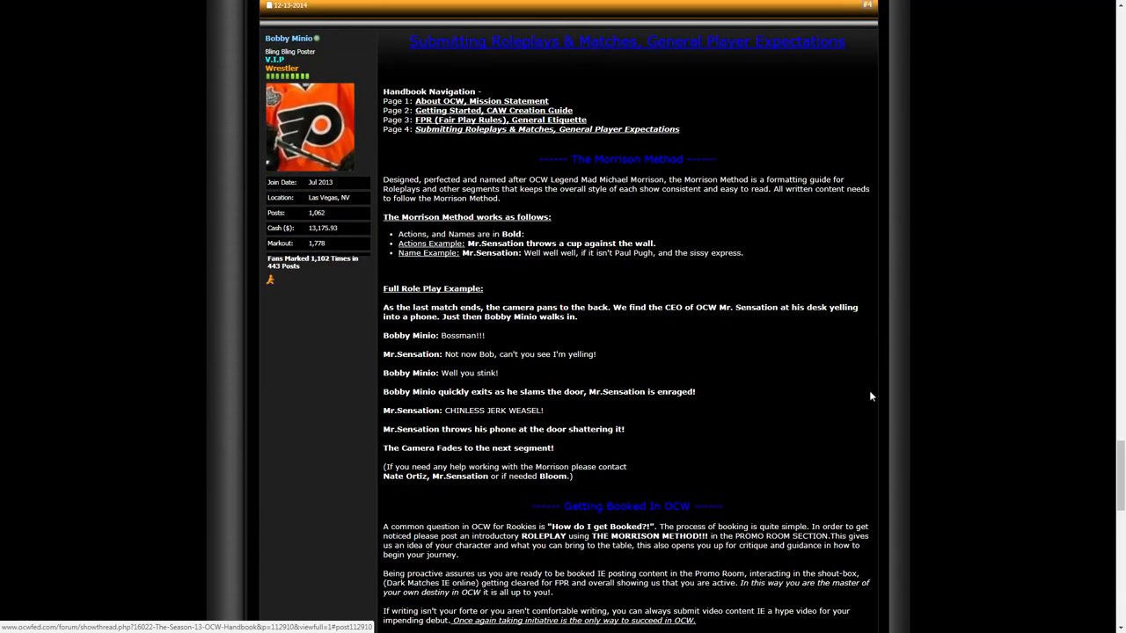
Scroll through the Season 13 Player Handbook thread's fair play and finisher rules toward its About OCW section
scroll(down, 3)
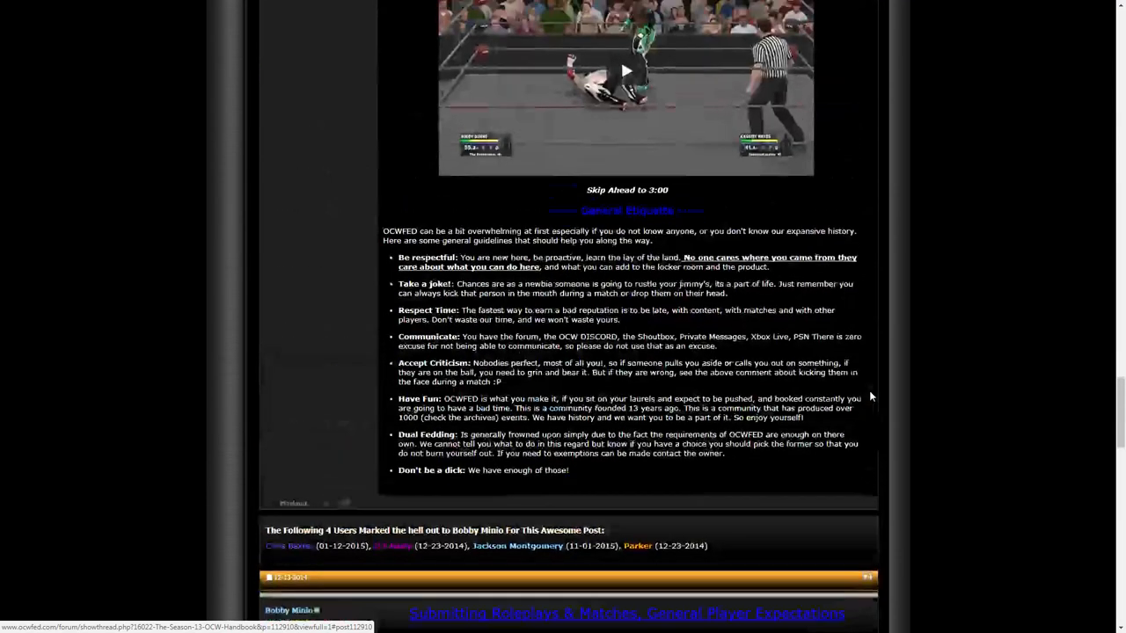
scroll(down, 3)
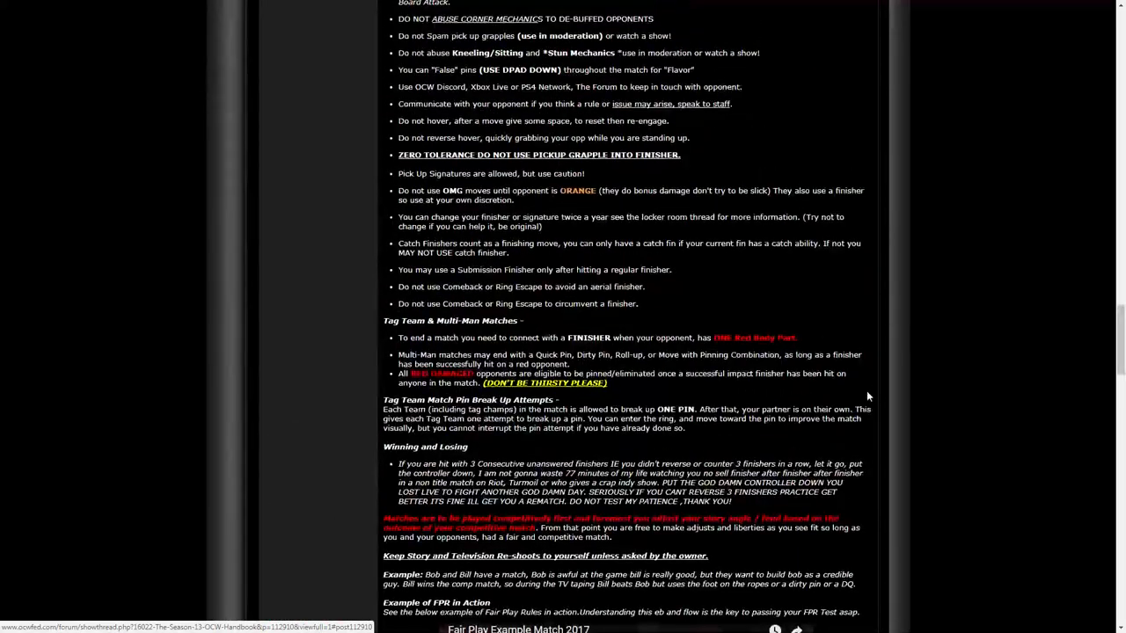
scroll(down, 3)
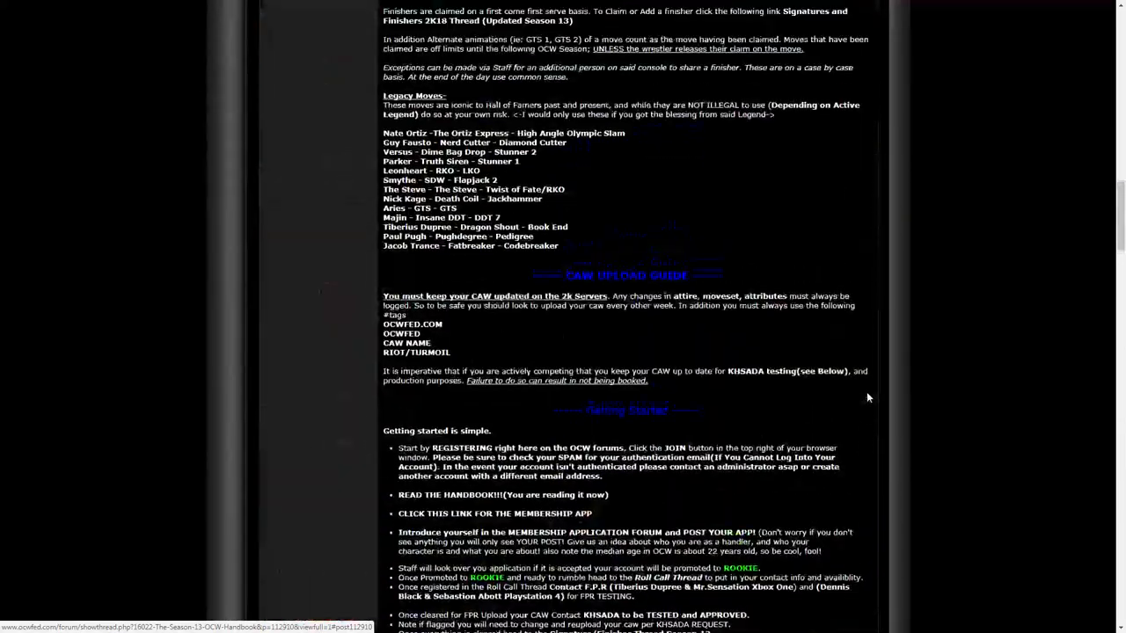
scroll(up, 3)
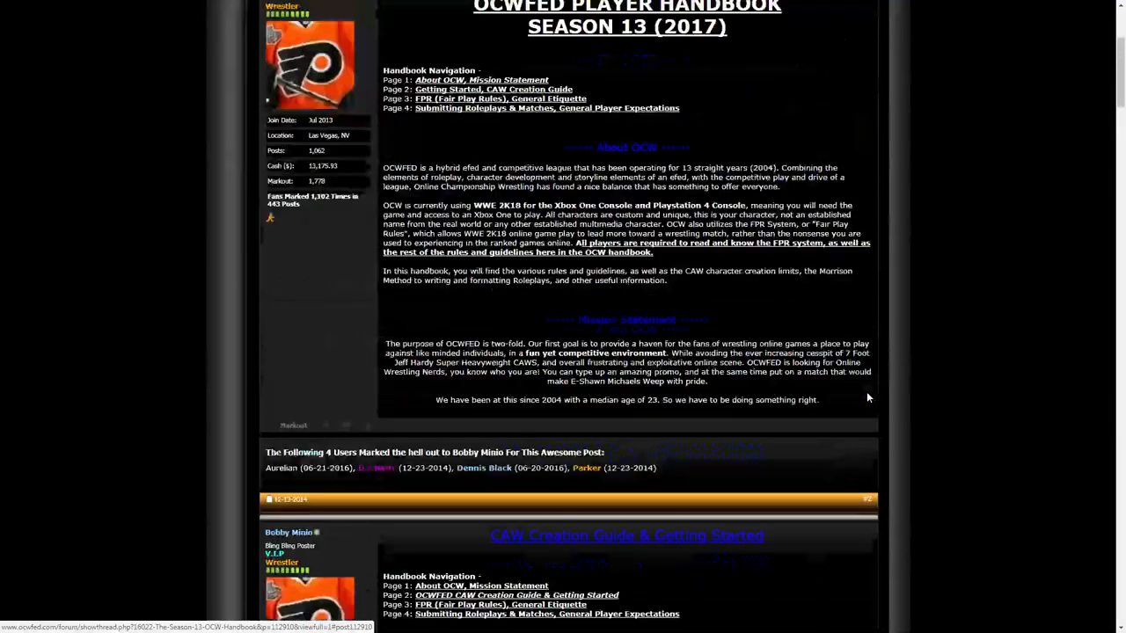
scroll(down, 3)
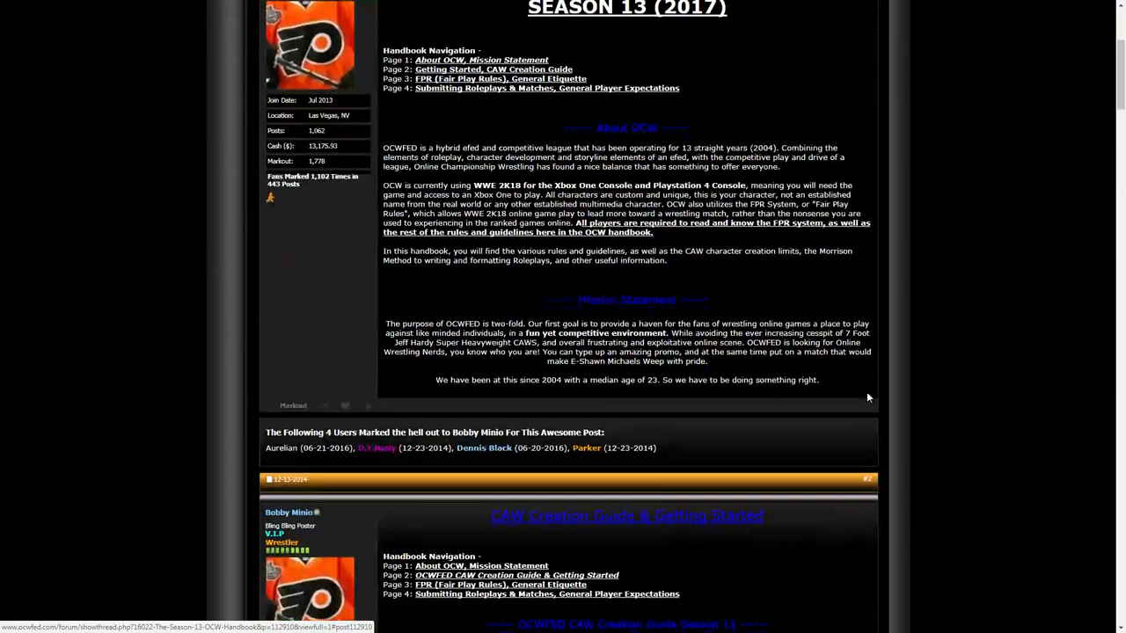
Scroll the handbook thread down to its second post, CAW Creation Guide & Getting Started
scroll(up, 3)
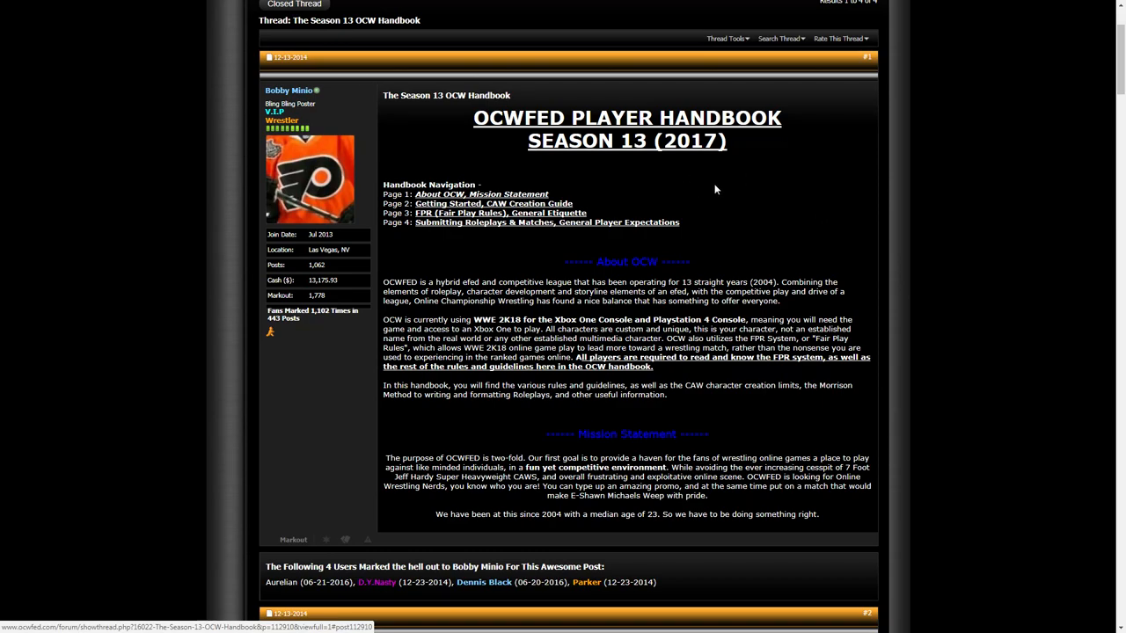
mouse_move(755, 224)
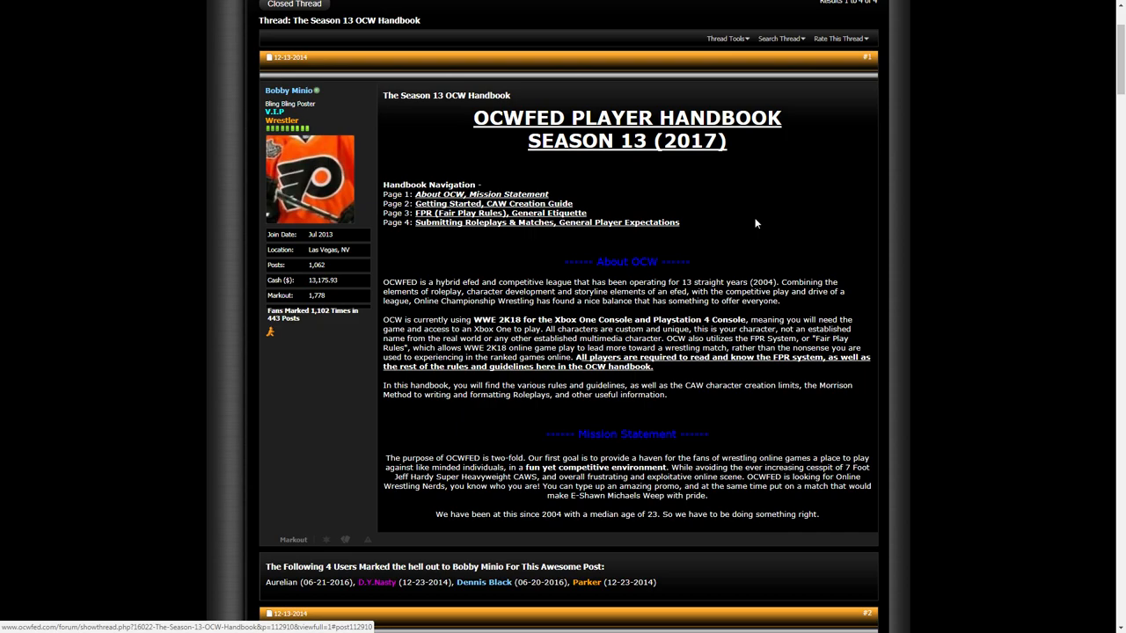
mouse_move(809, 306)
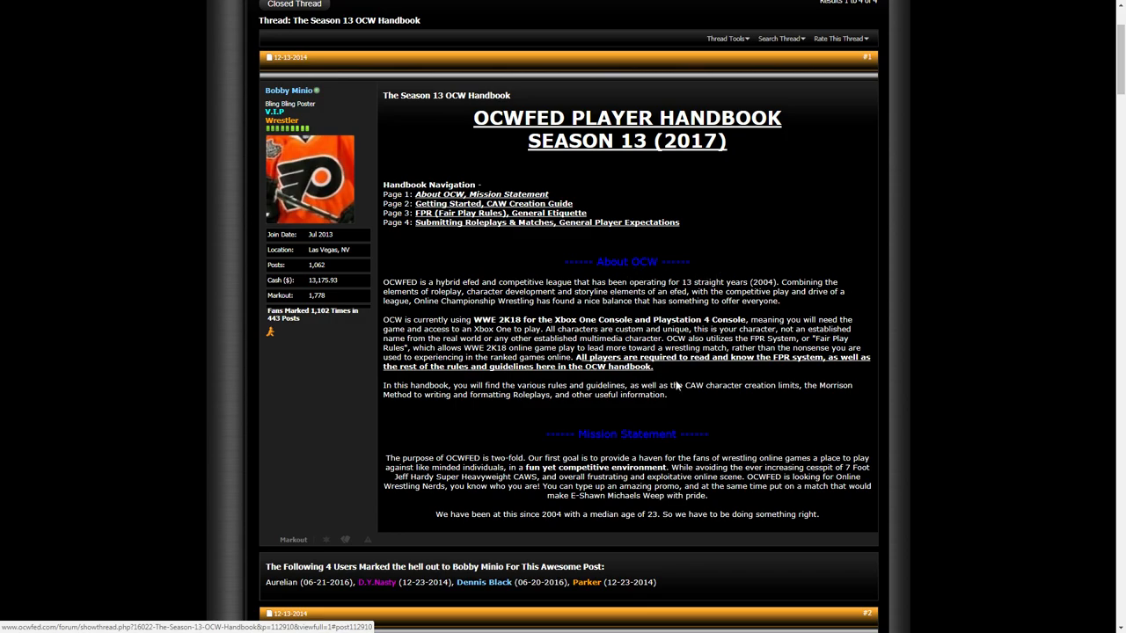
mouse_move(875, 454)
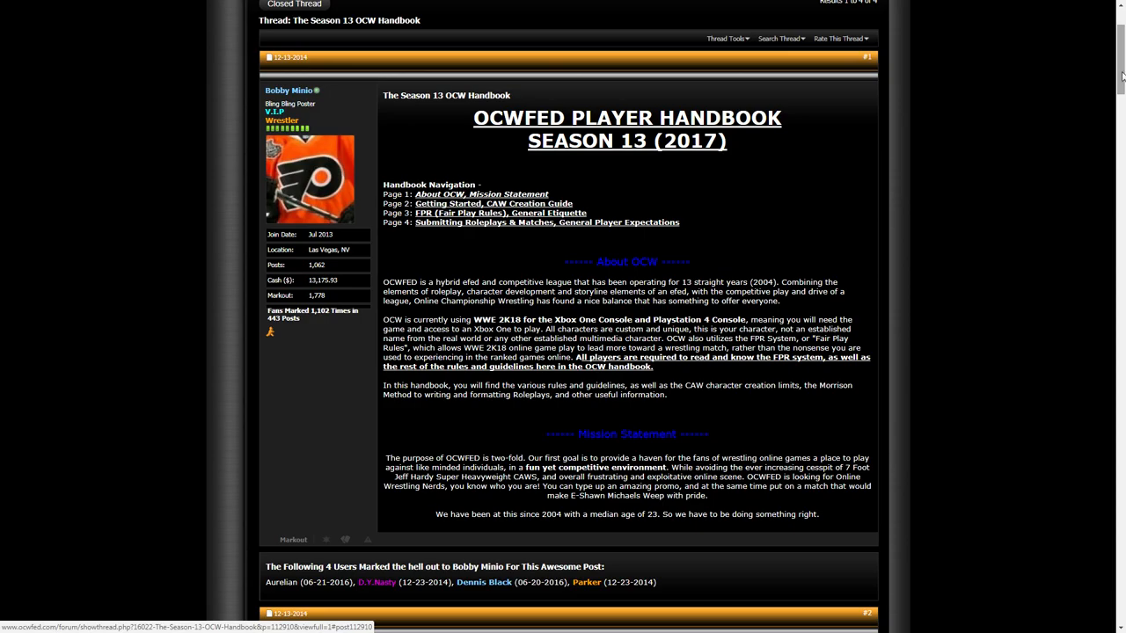
mouse_move(992, 225)
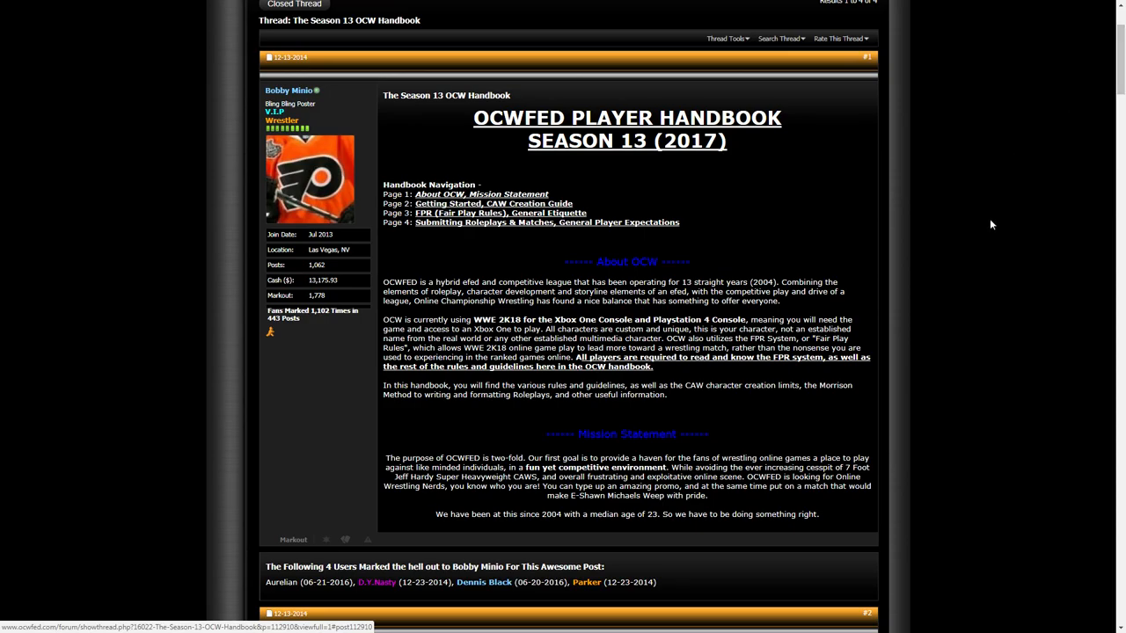
scroll(down, 3)
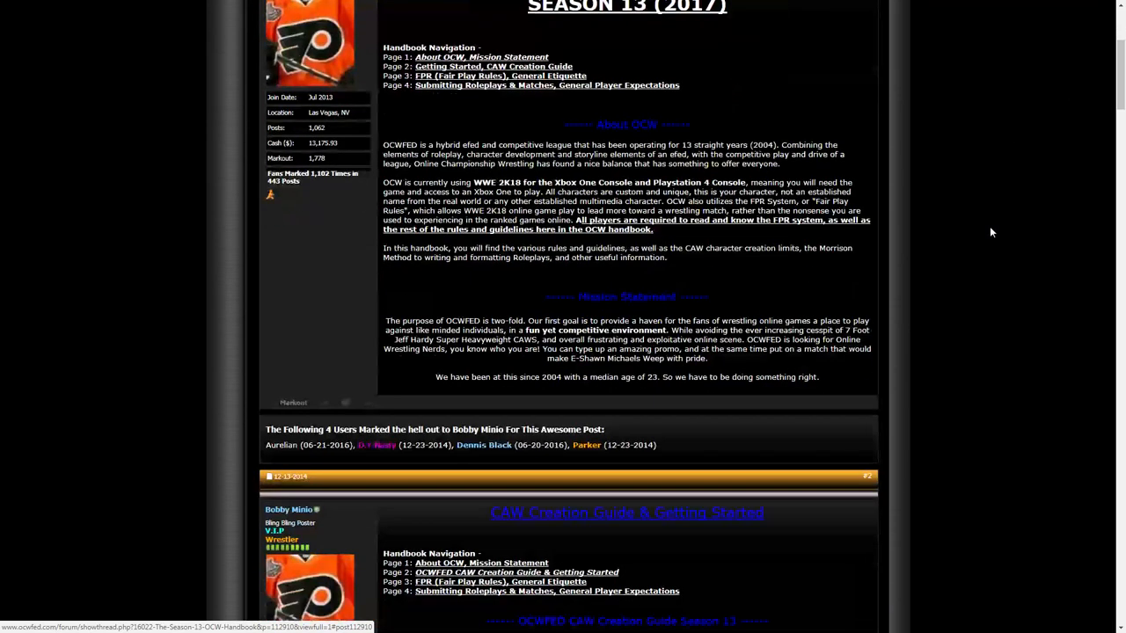
scroll(down, 3)
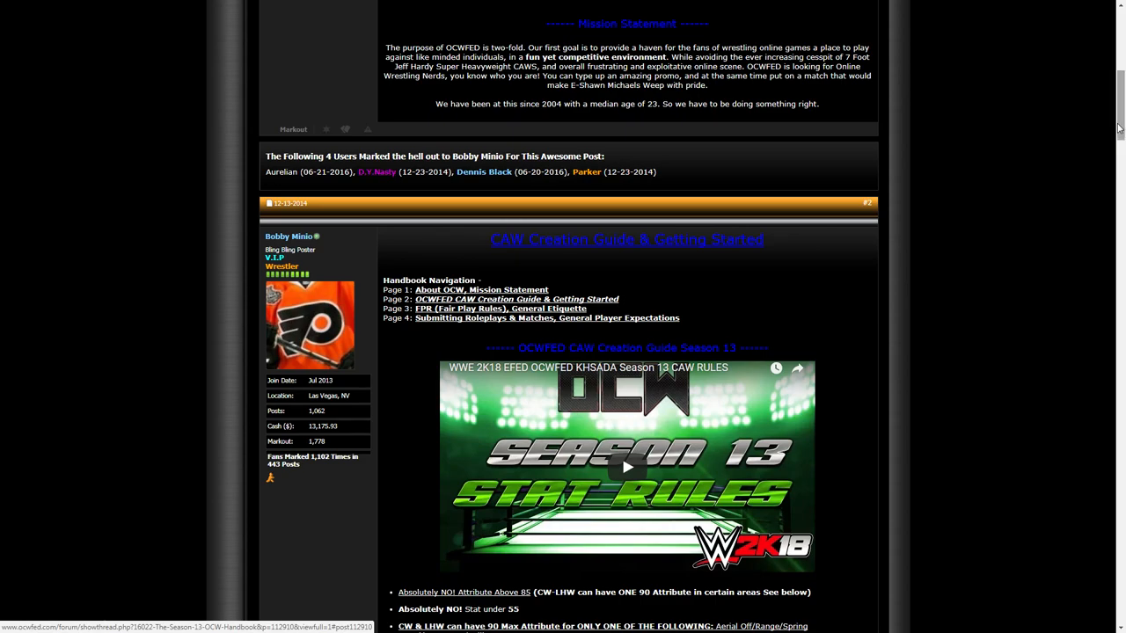
Scroll past the embedded Season 13 video to the CAW attribute and stat rules bullet list
scroll(down, 3)
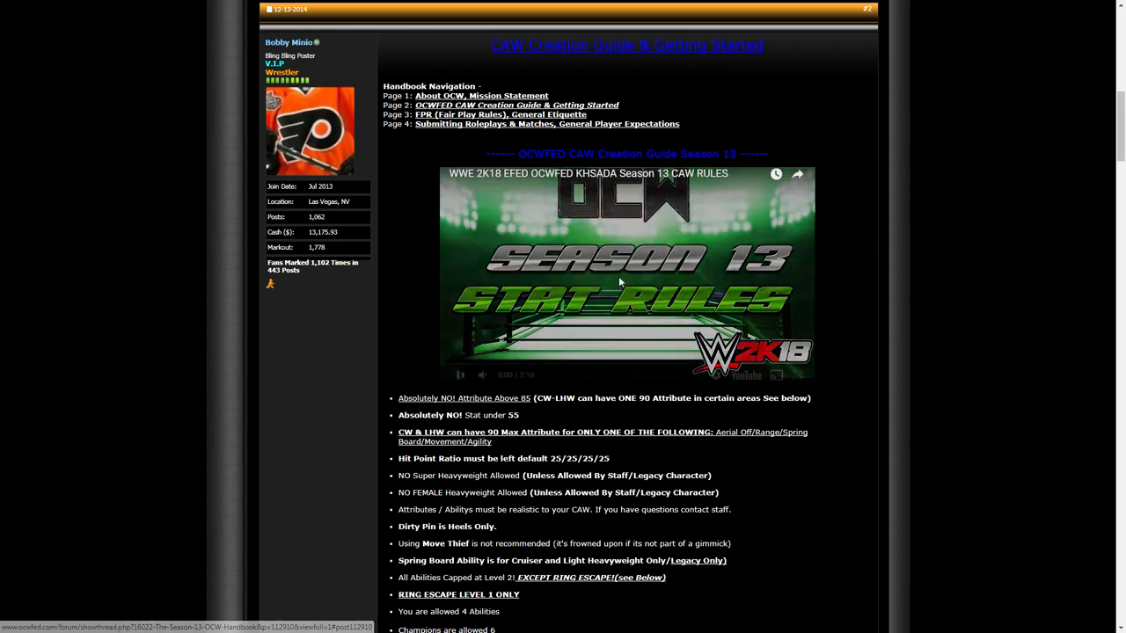
click(460, 375)
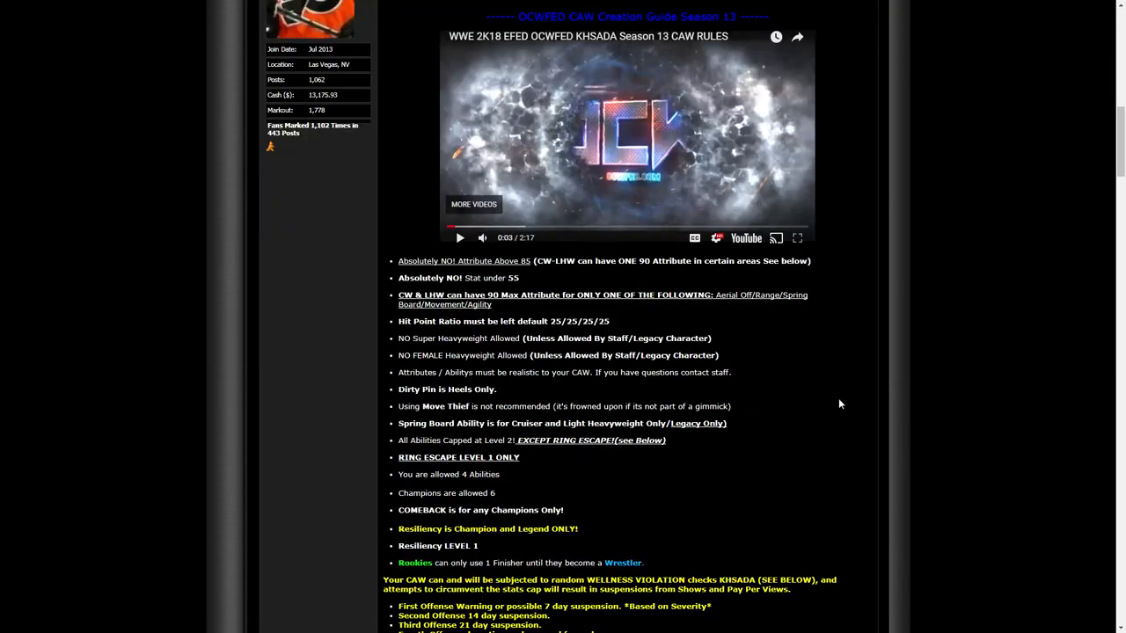
mouse_move(1038, 287)
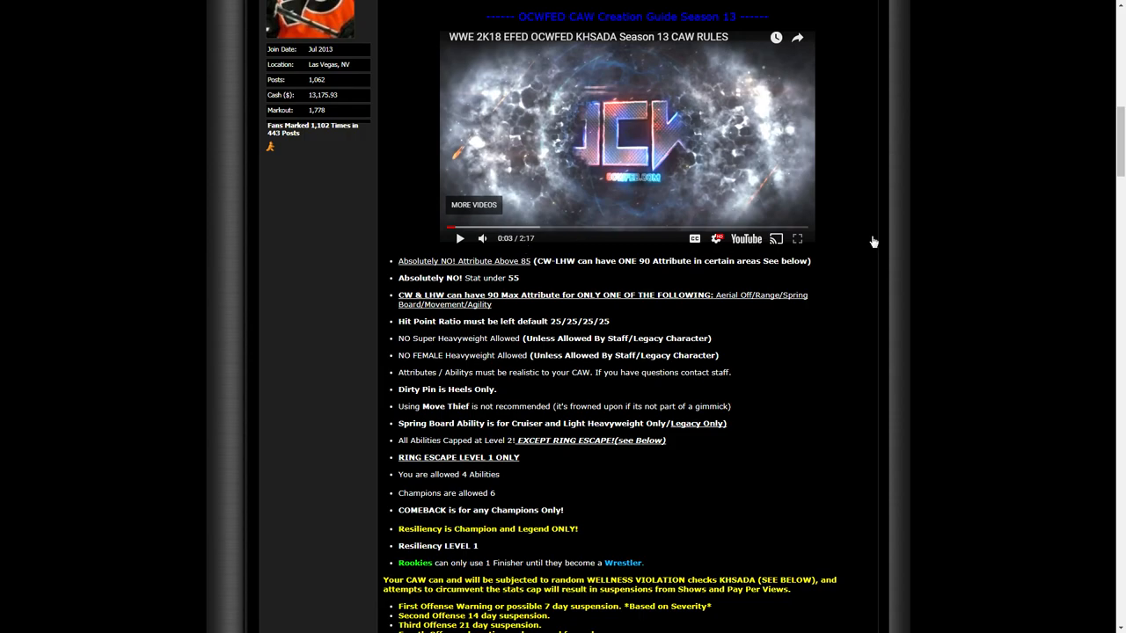
scroll(down, 3)
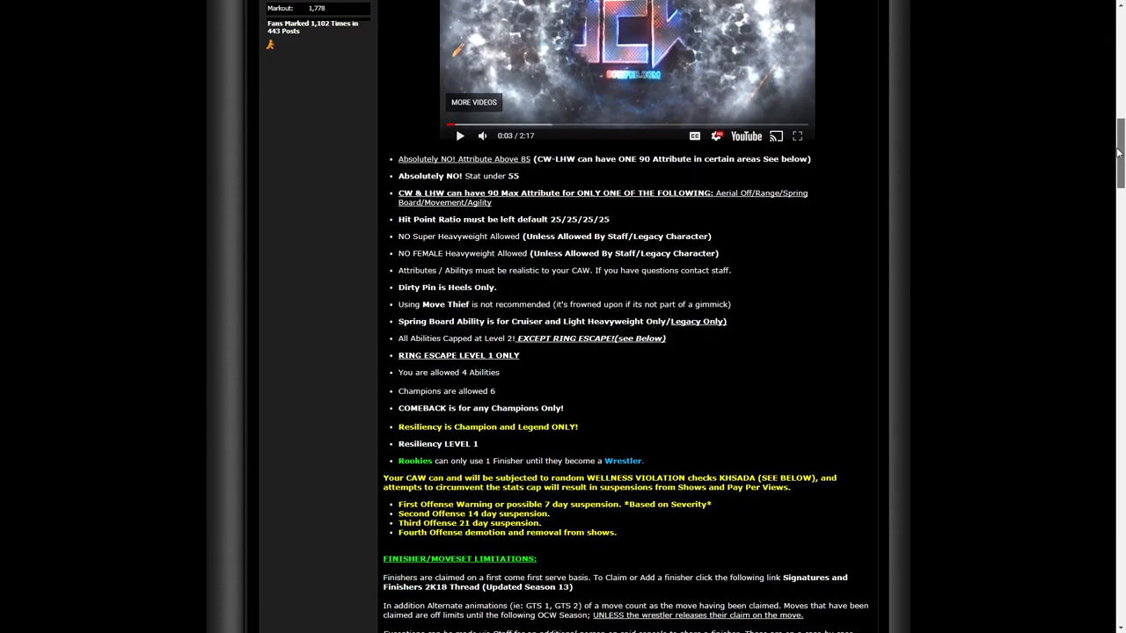
scroll(down, 3)
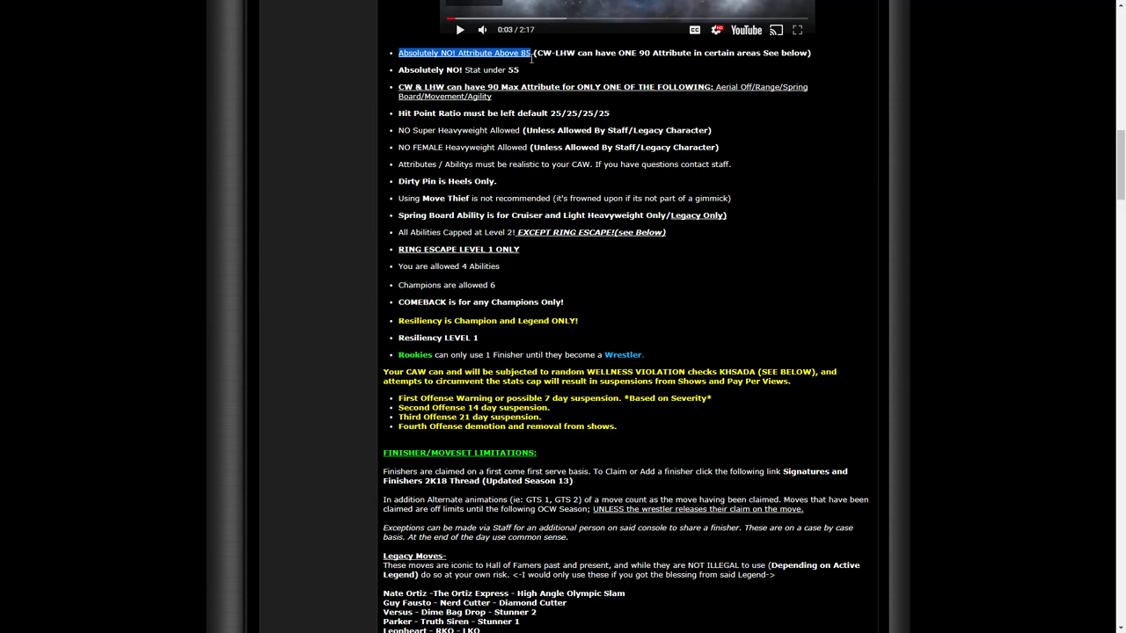
Highlight the rule that no CAW attribute may exceed 85
drag(527, 53, 535, 70)
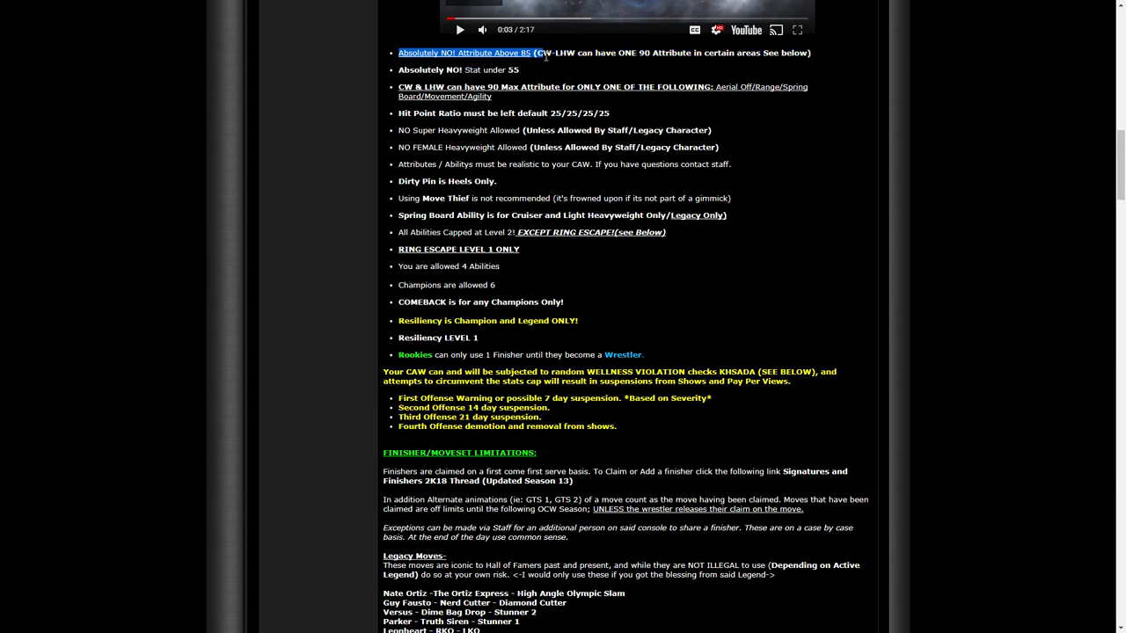
mouse_move(672, 53)
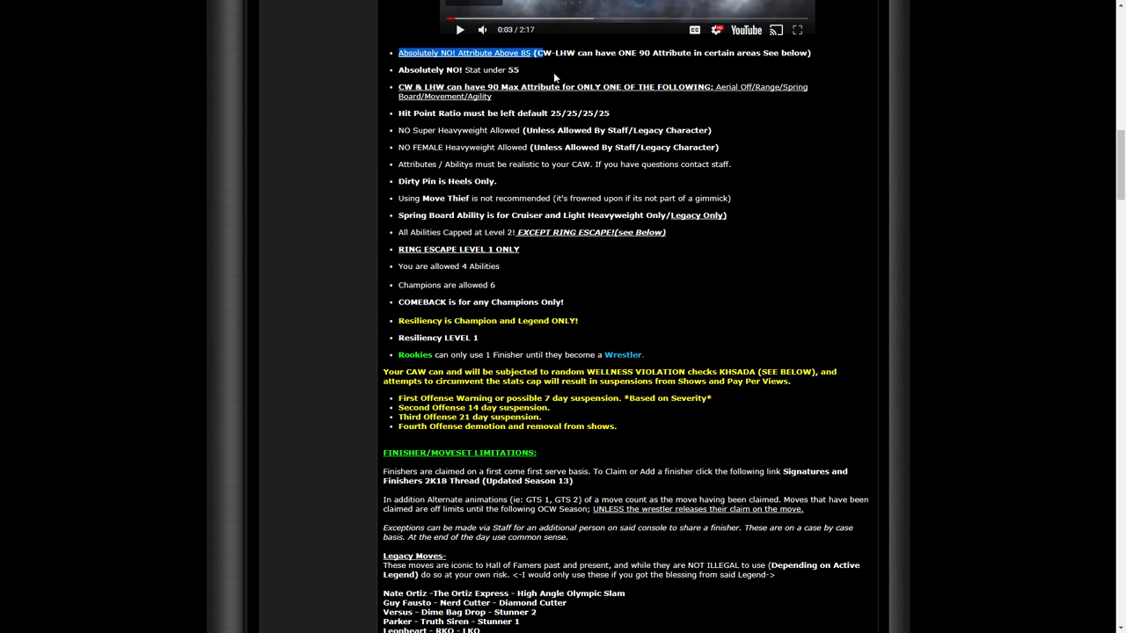
mouse_move(552, 74)
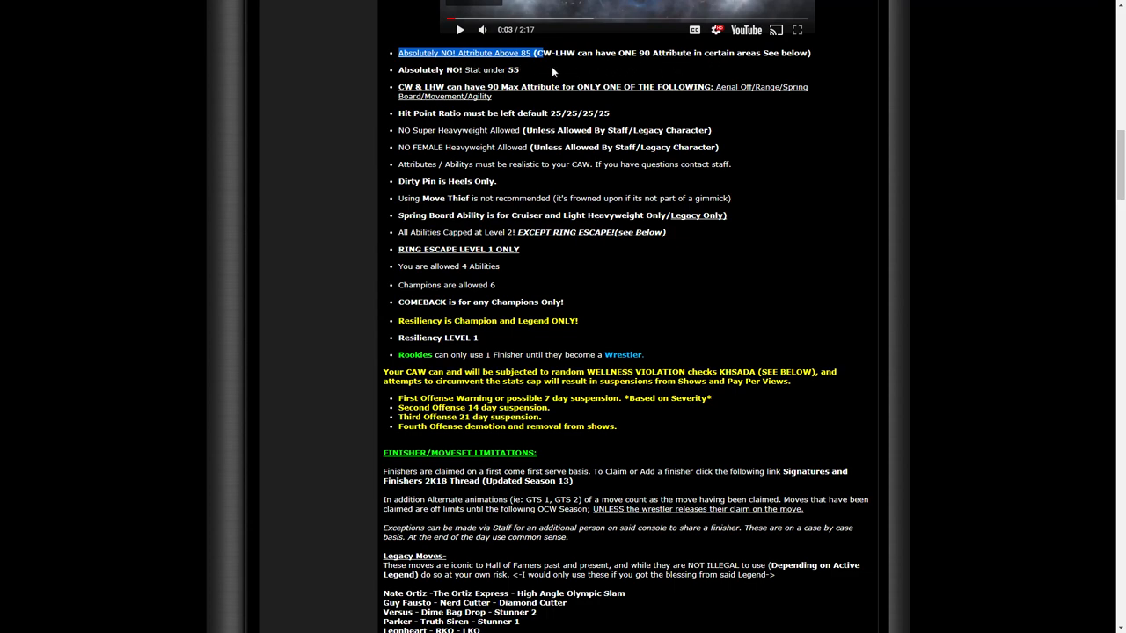
mouse_move(803, 257)
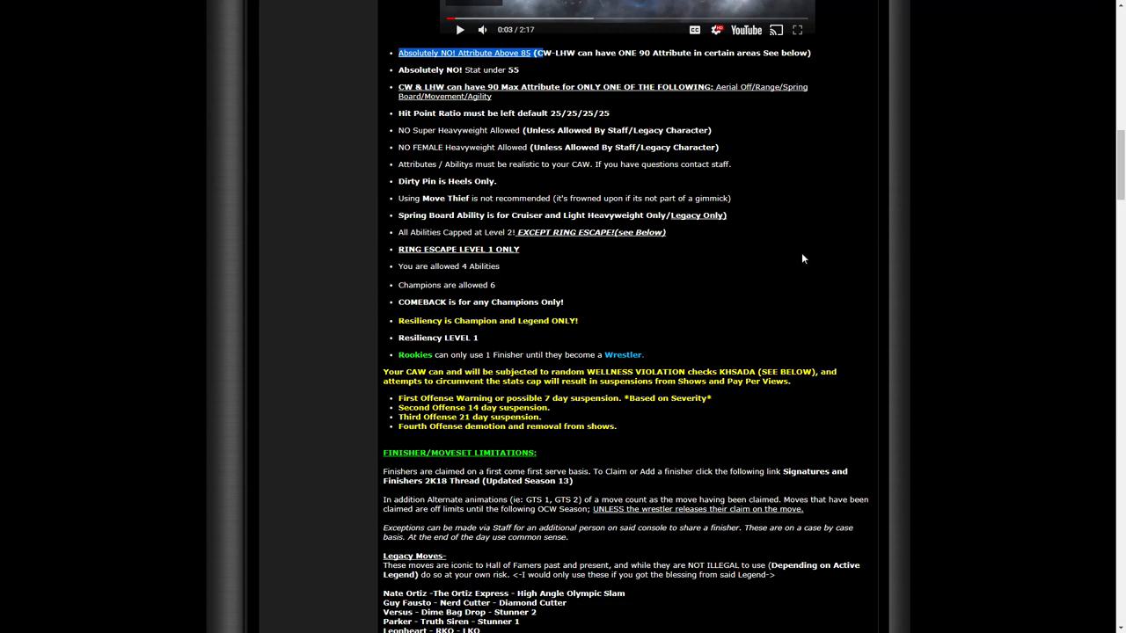
mouse_move(802, 253)
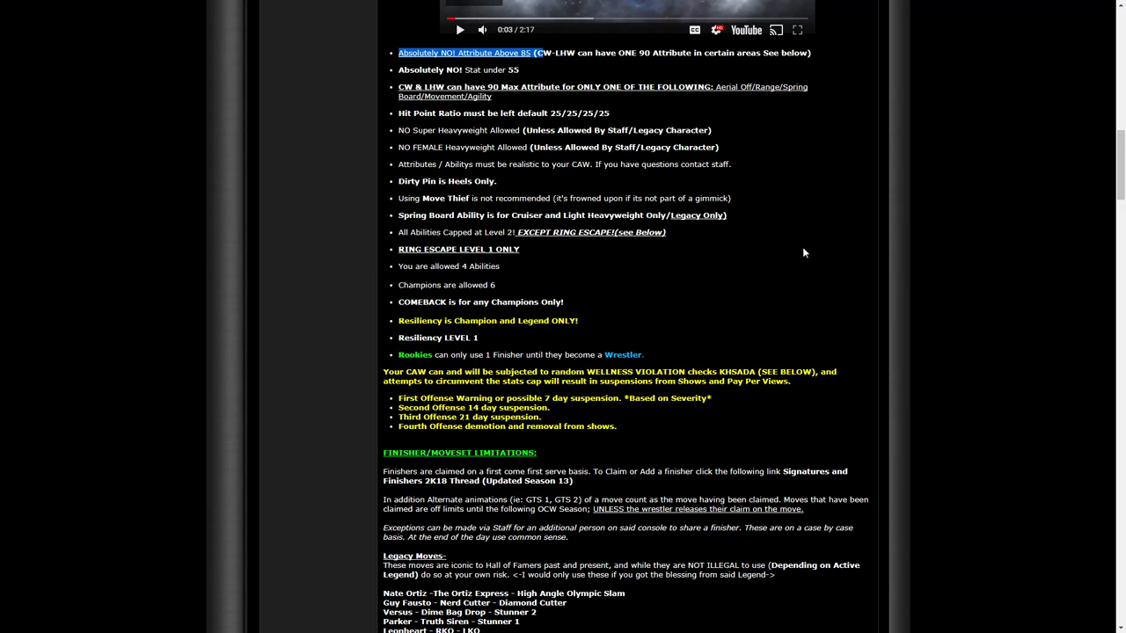
mouse_move(789, 222)
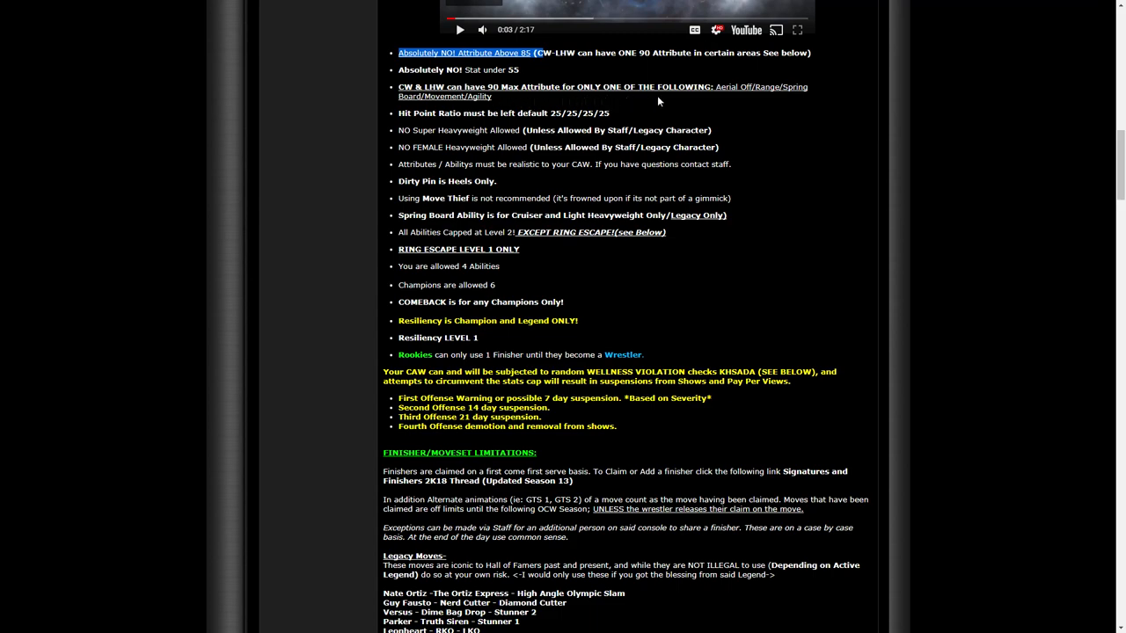
mouse_move(760, 98)
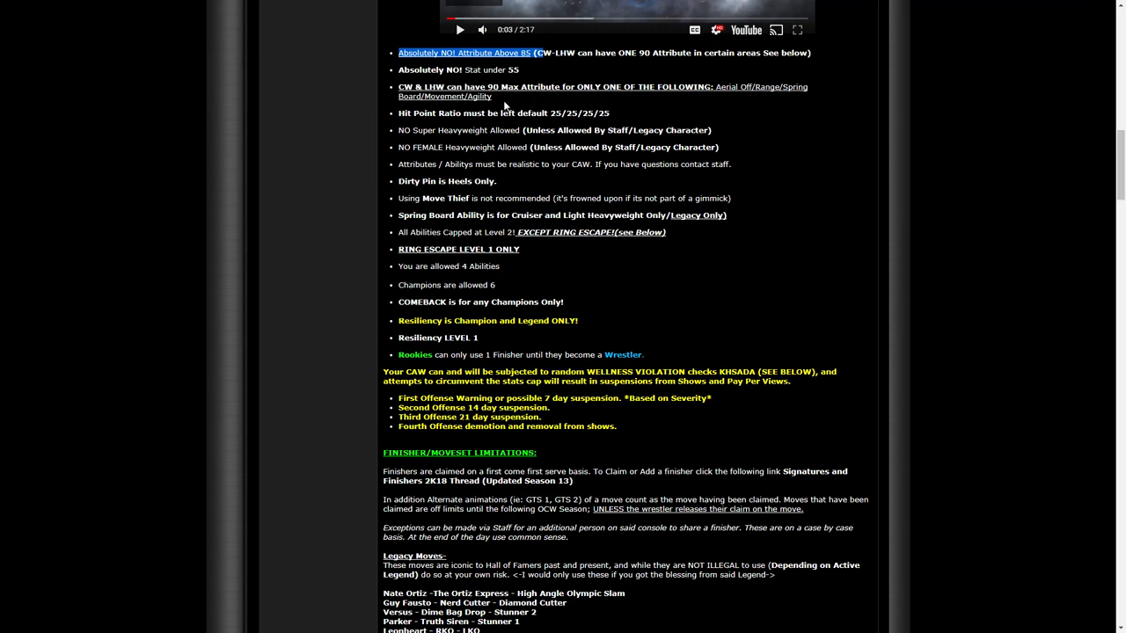
mouse_move(711, 190)
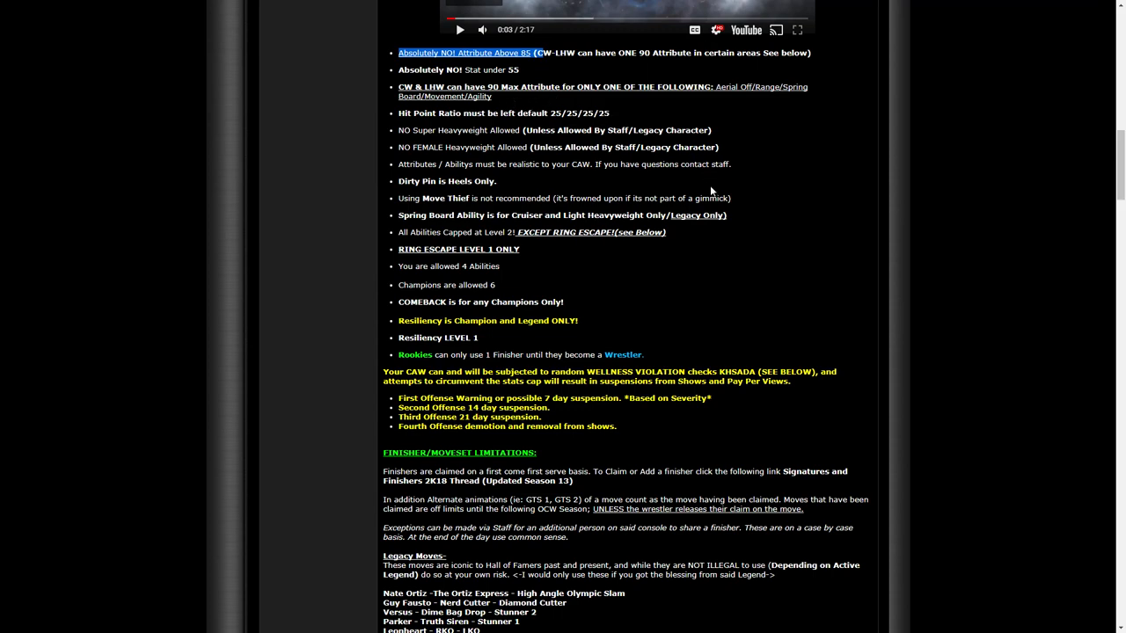
mouse_move(726, 210)
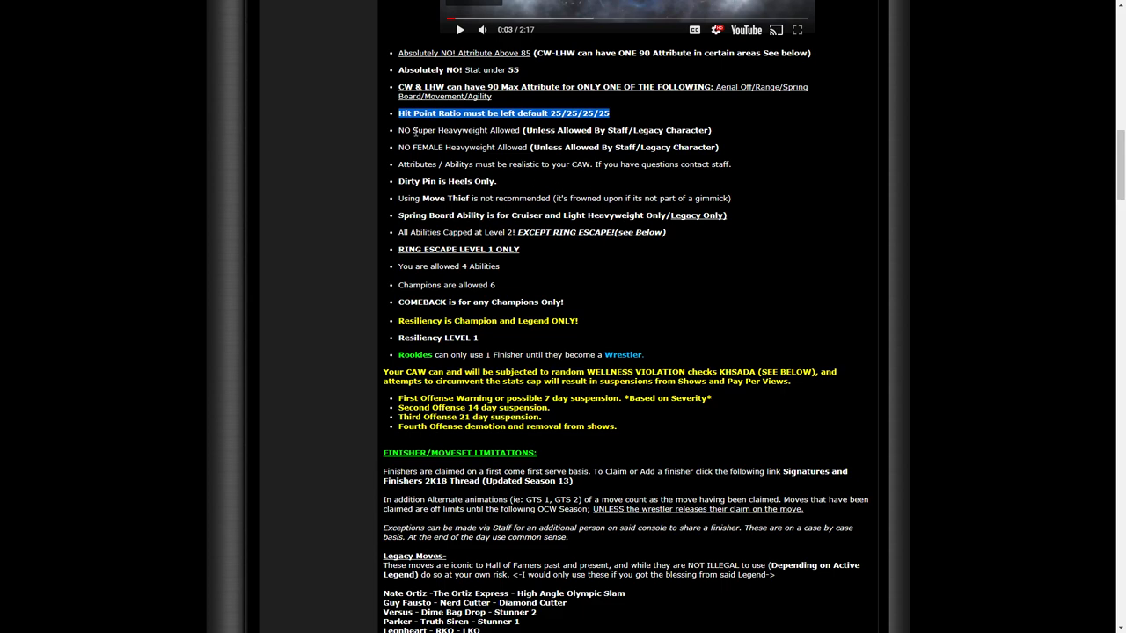
Highlight the full 'NO Super Heavyweight Allowed' rule line
drag(398, 112, 661, 130)
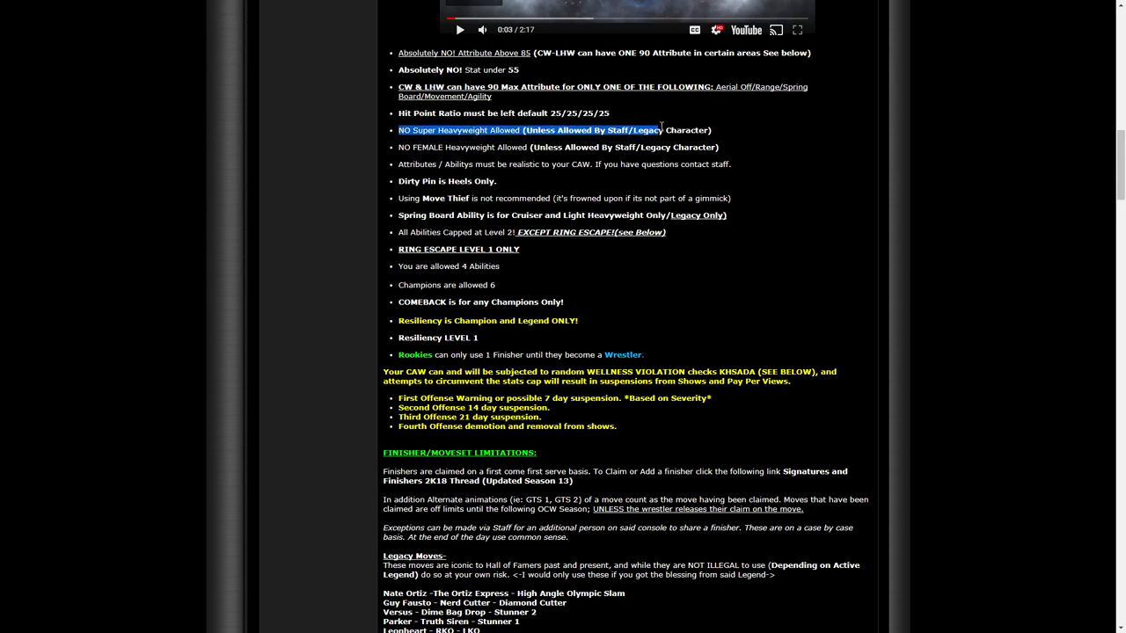
drag(655, 130, 712, 130)
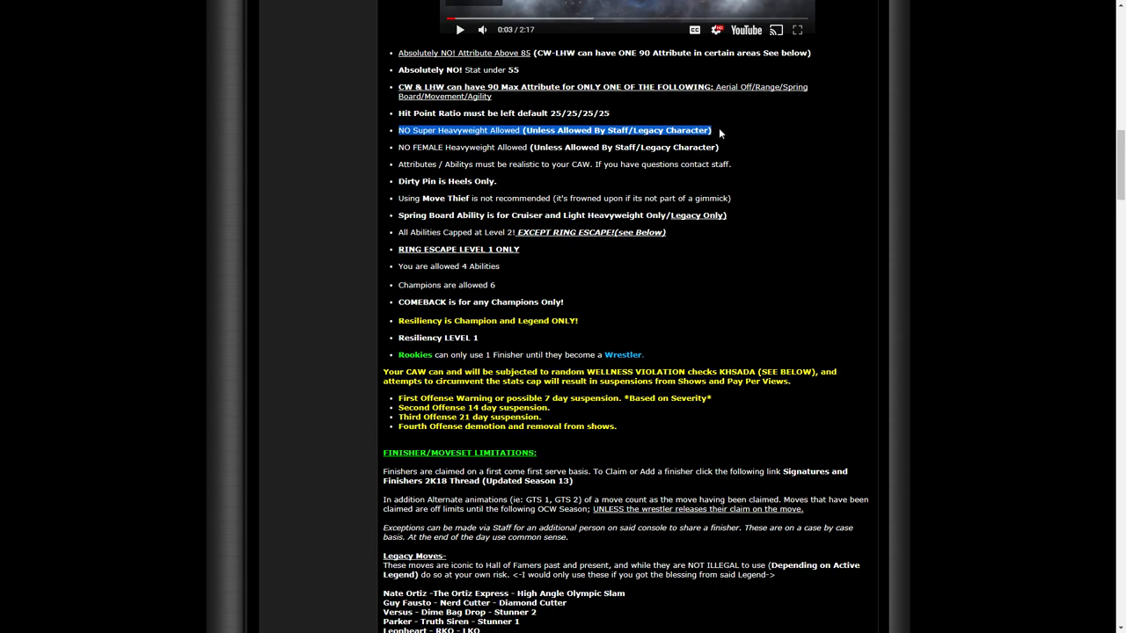
mouse_move(721, 133)
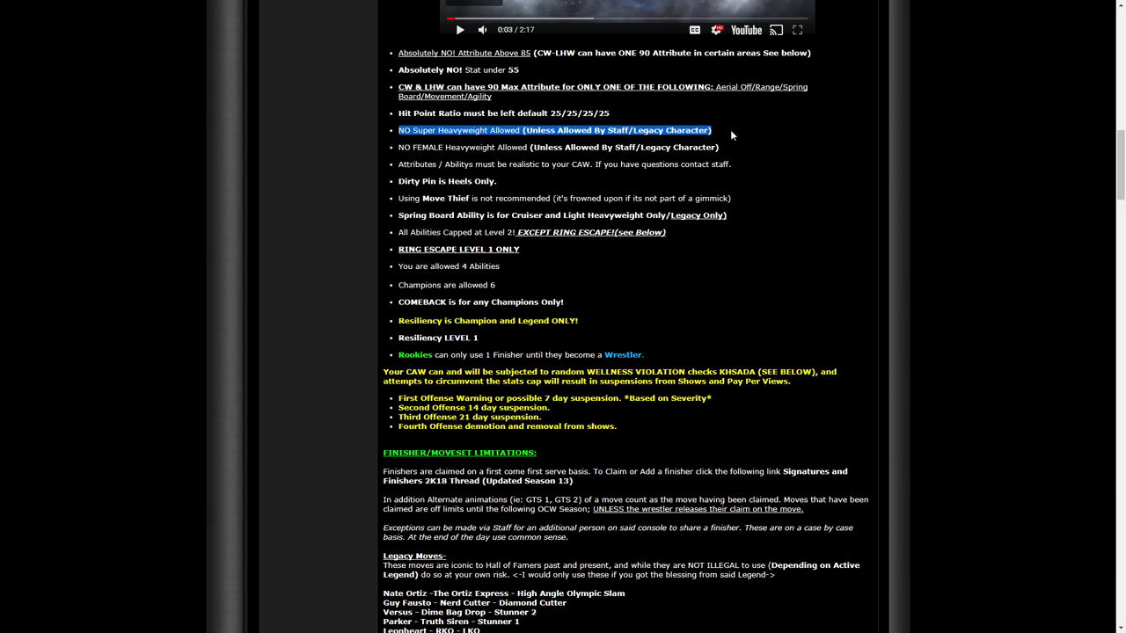
mouse_move(734, 139)
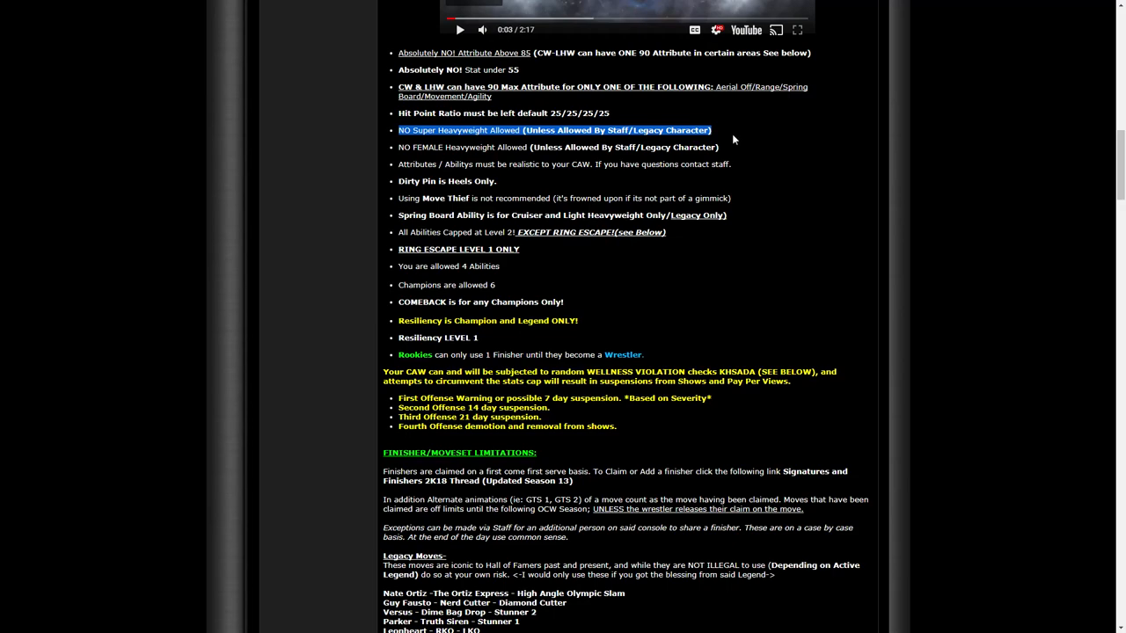
mouse_move(728, 138)
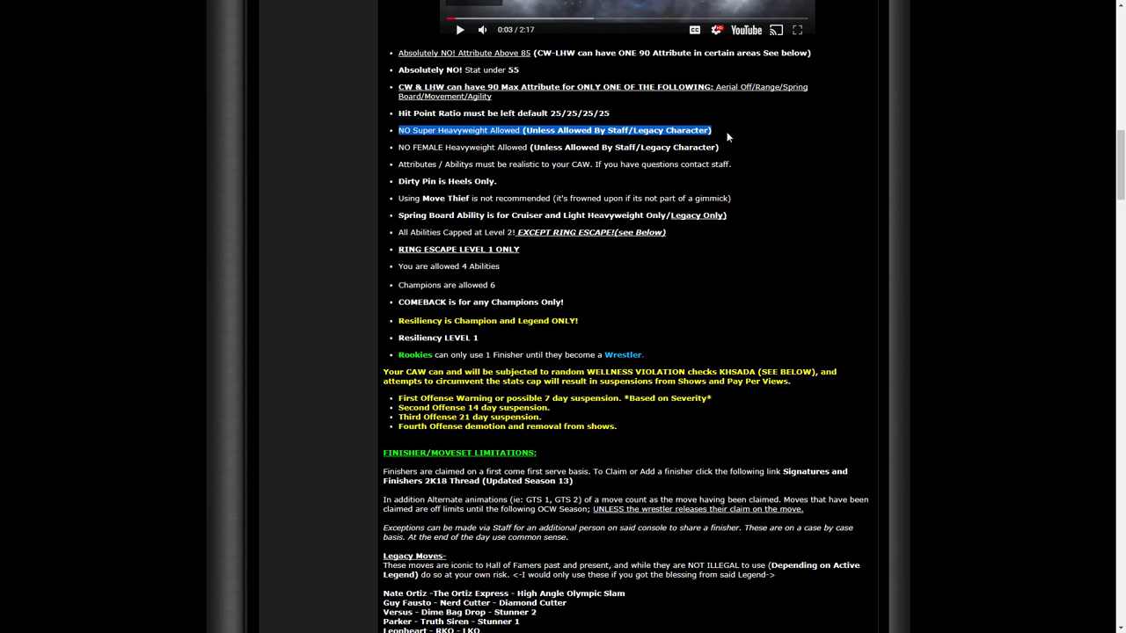
mouse_move(721, 134)
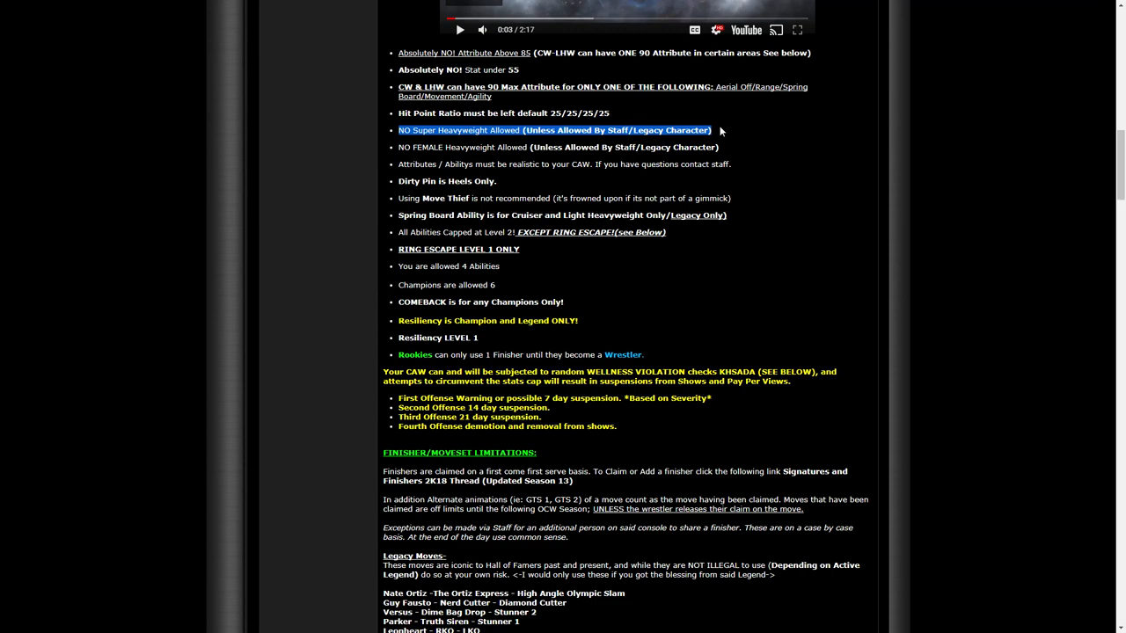
mouse_move(727, 130)
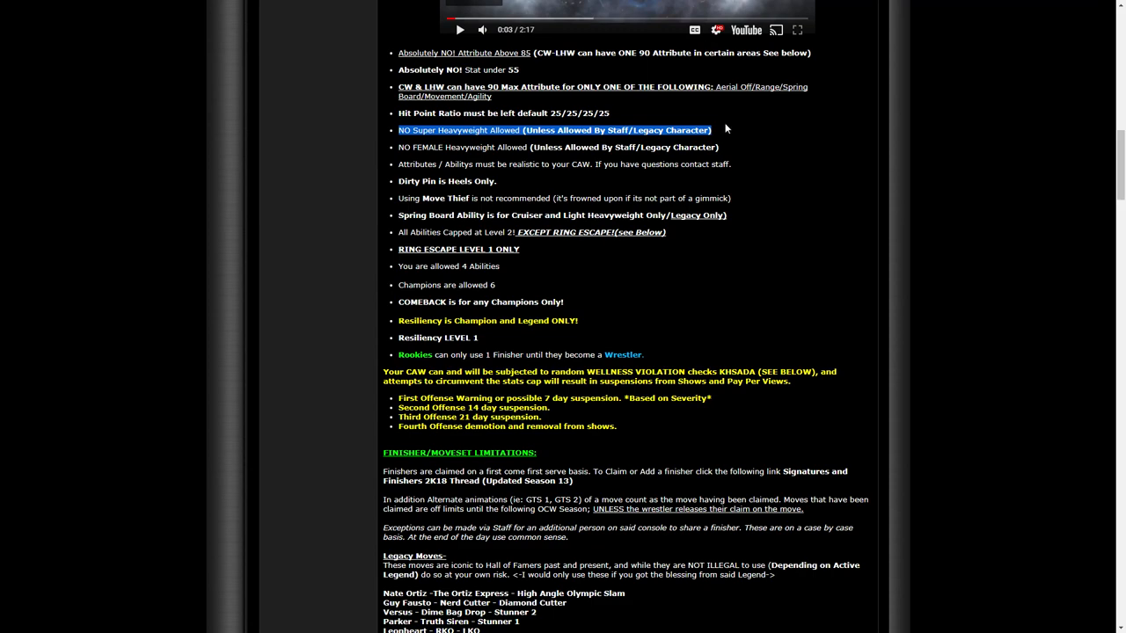
mouse_move(728, 123)
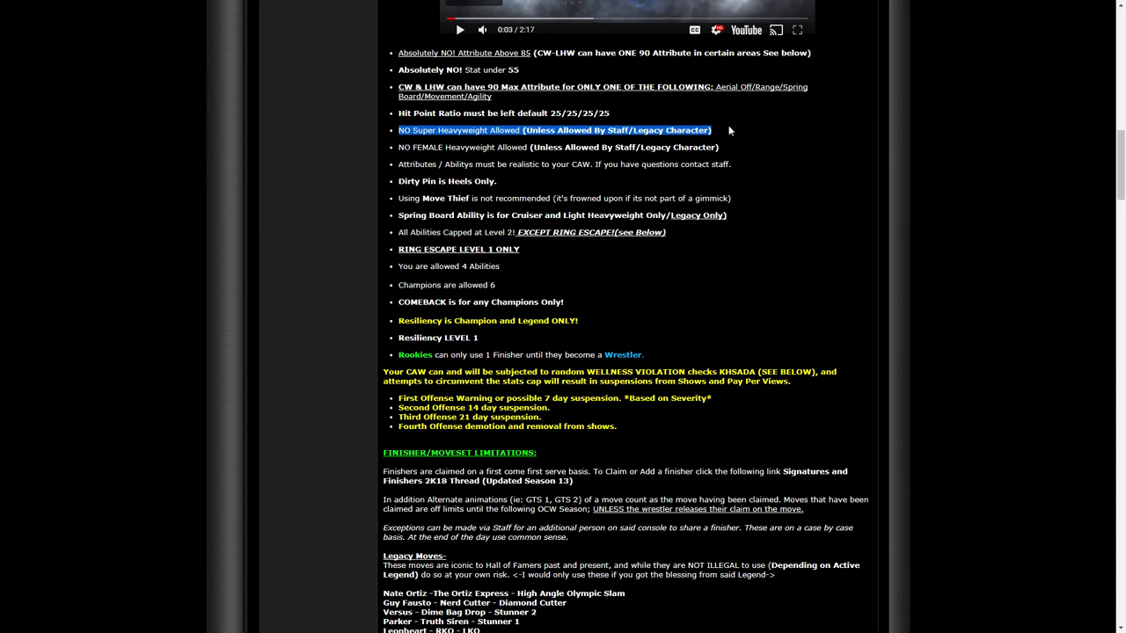
mouse_move(720, 139)
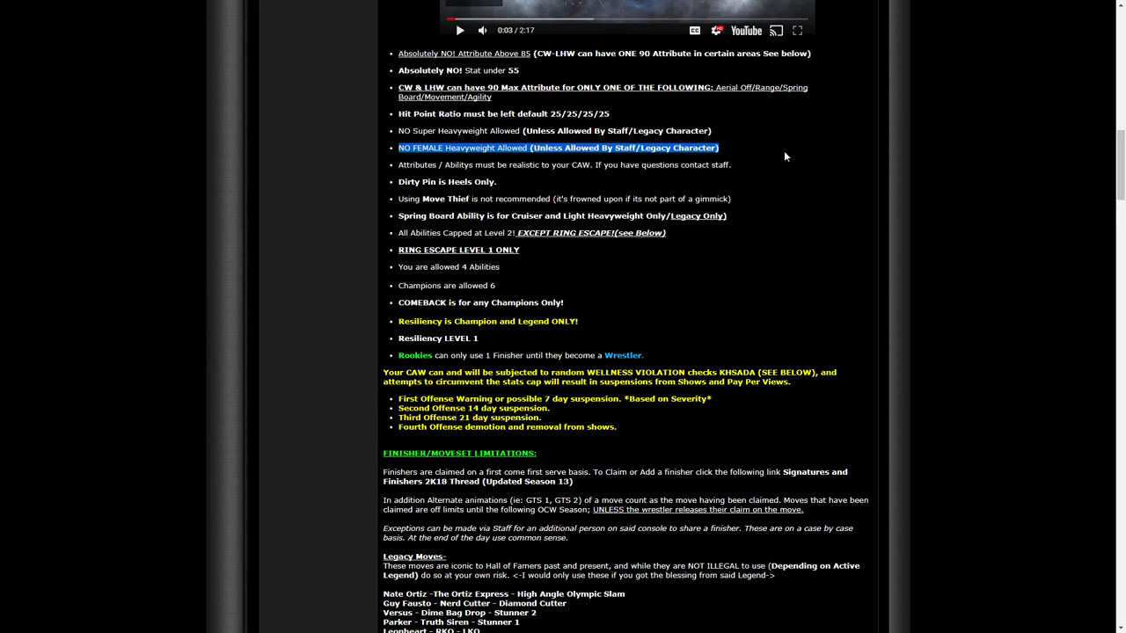
Highlight the note about keeping attributes realistic and contacting staff with questions
drag(595, 165, 730, 166)
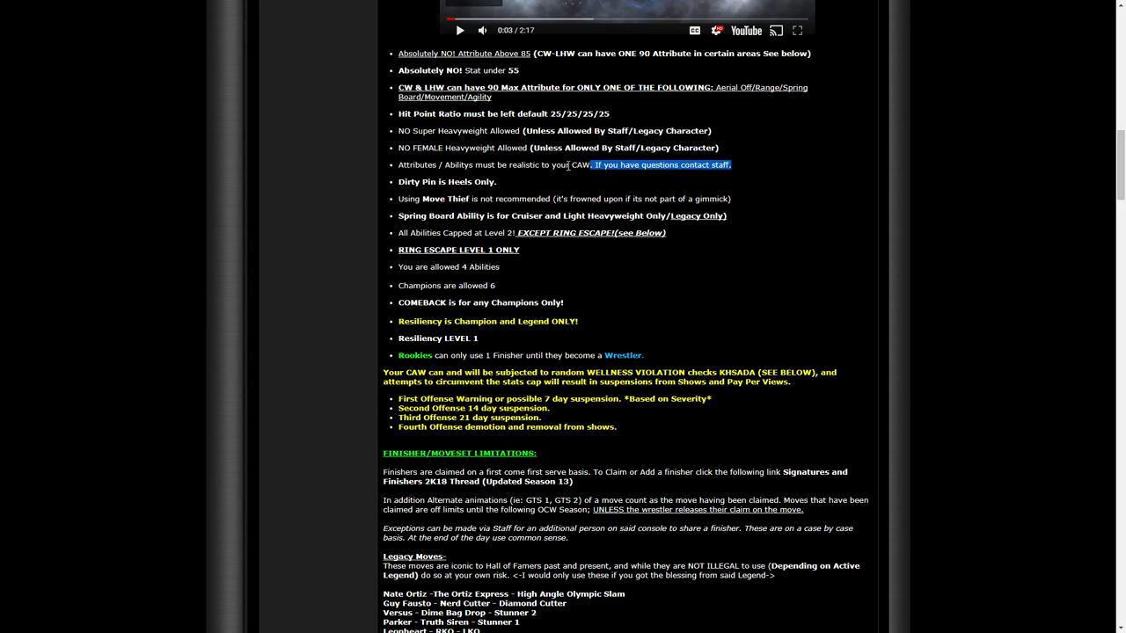
drag(589, 165, 397, 166)
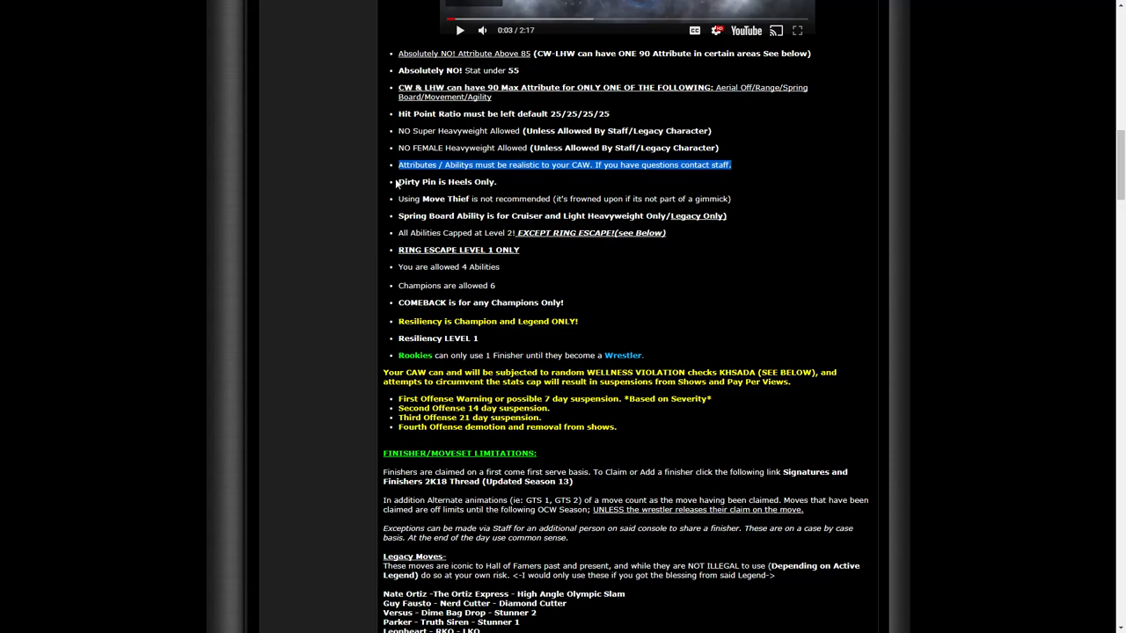
mouse_move(394, 202)
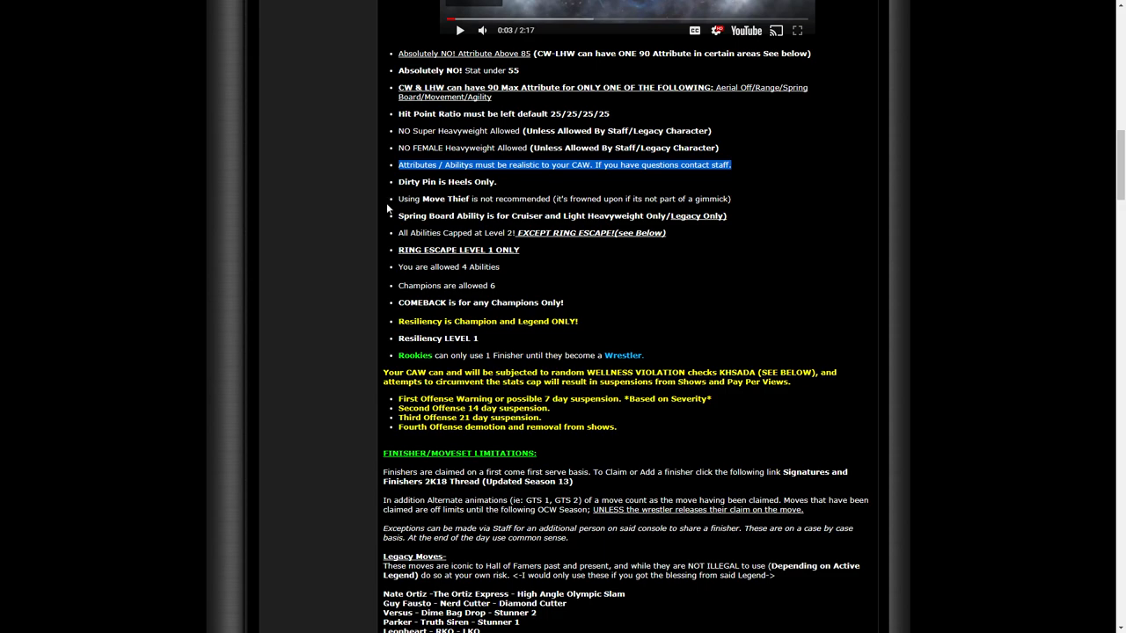
mouse_move(414, 193)
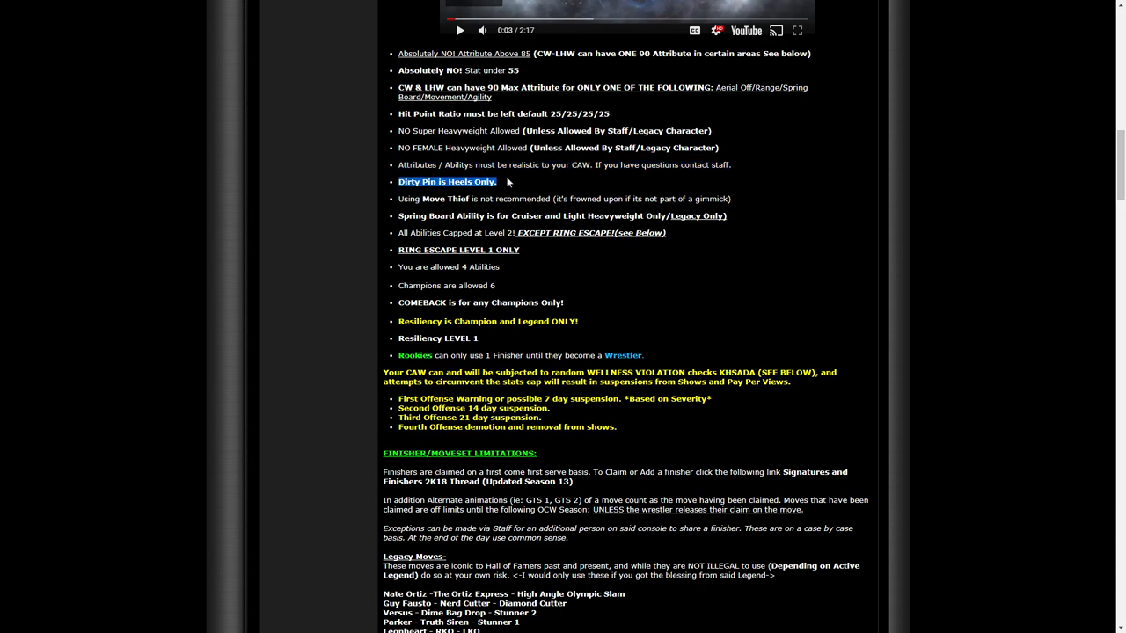
mouse_move(508, 183)
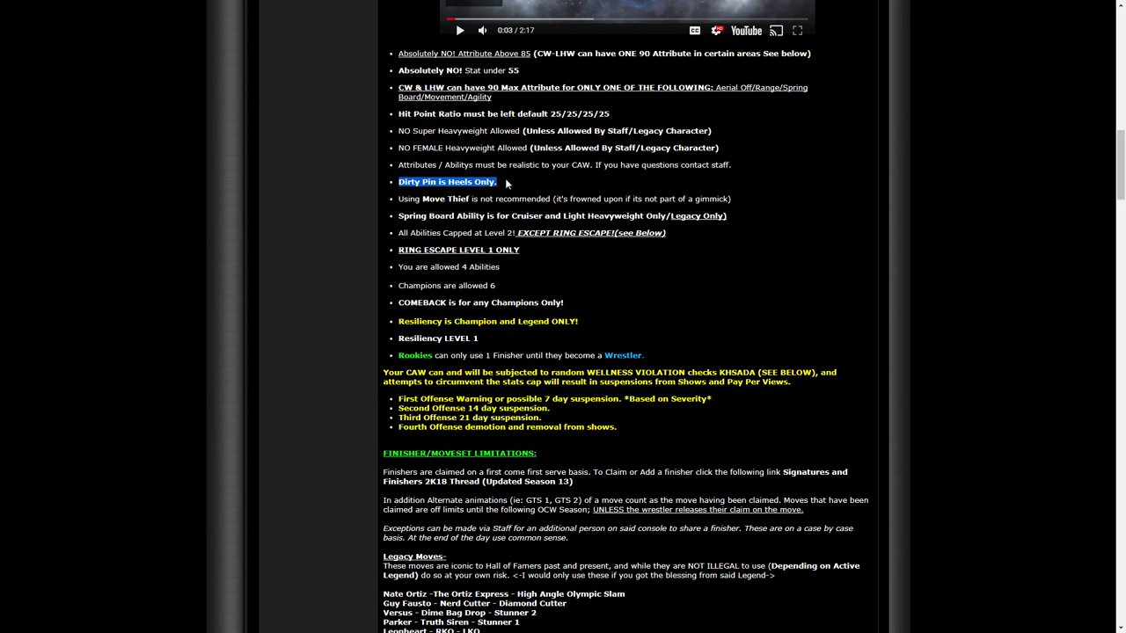
mouse_move(475, 203)
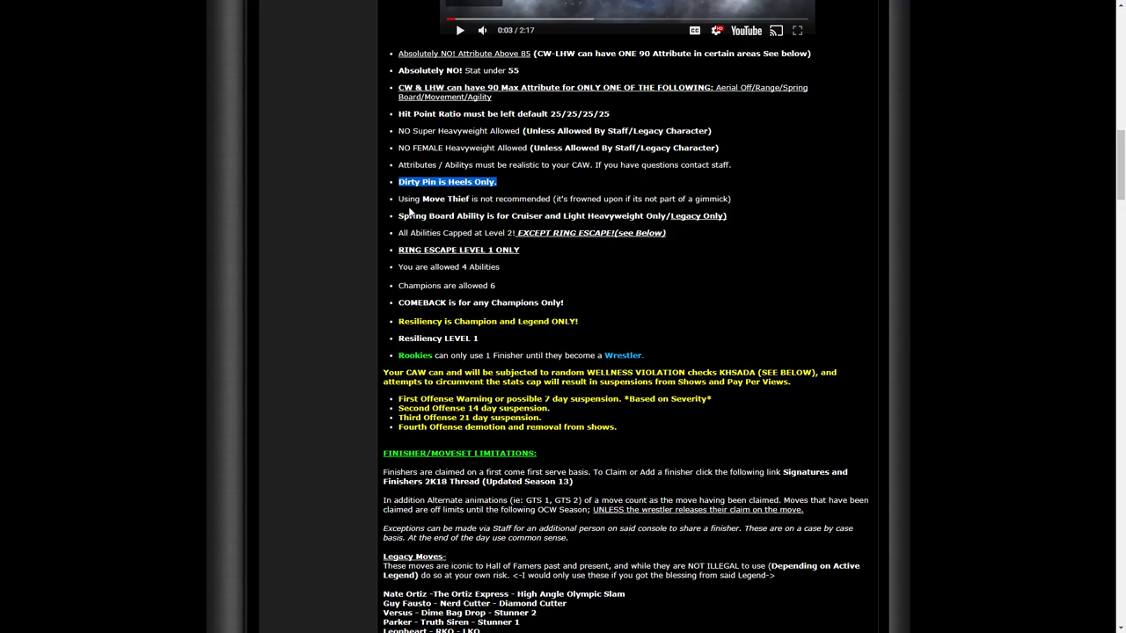
Highlight the rule that using Move Thief is not recommended
drag(401, 181, 695, 215)
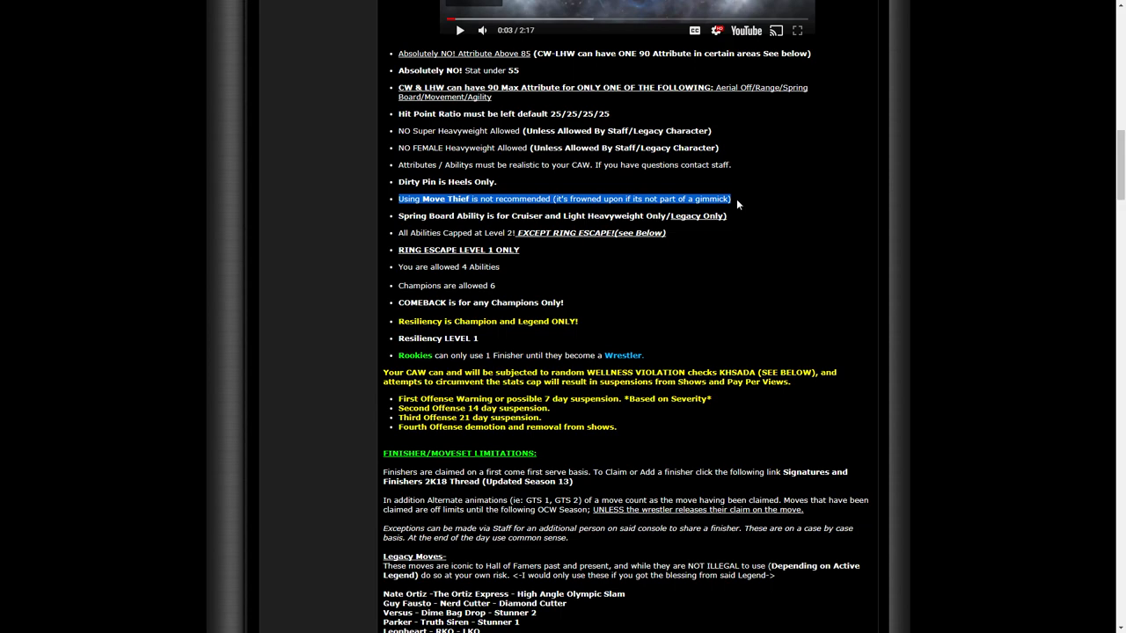
mouse_move(742, 204)
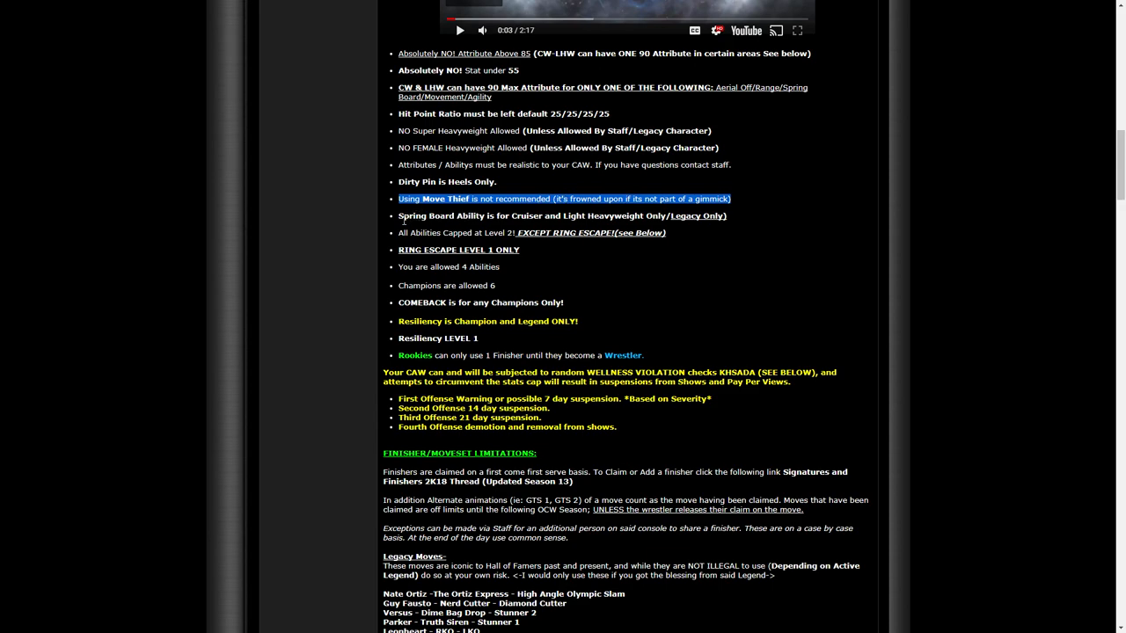
Highlight the Spring Board Ability restriction, then scroll to the Legacy Moves list
drag(397, 199, 570, 215)
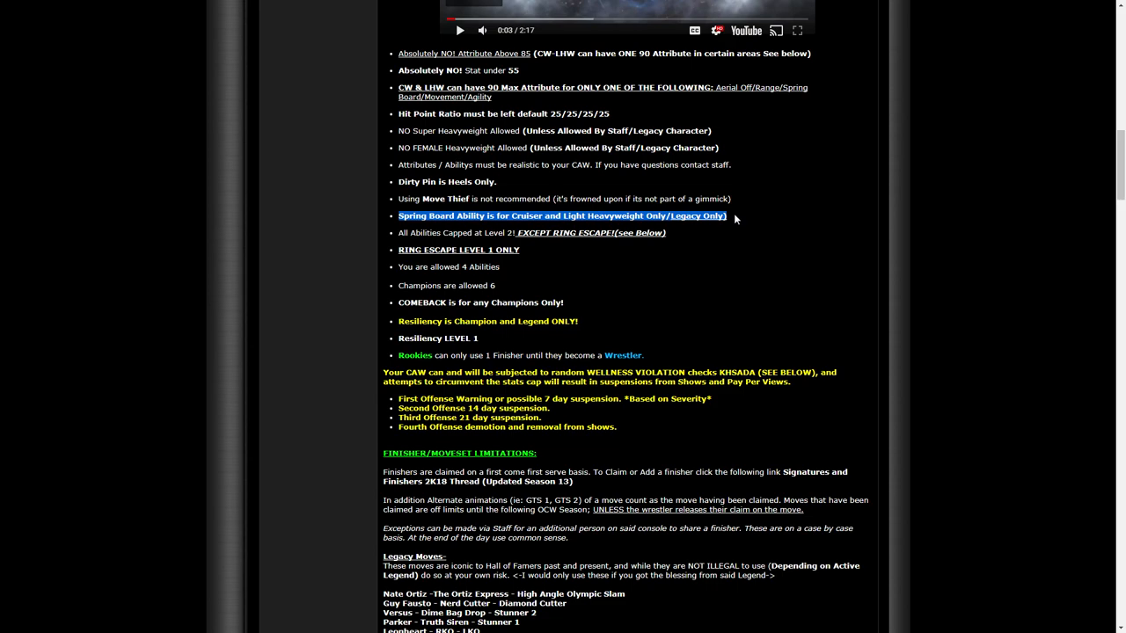
mouse_move(735, 254)
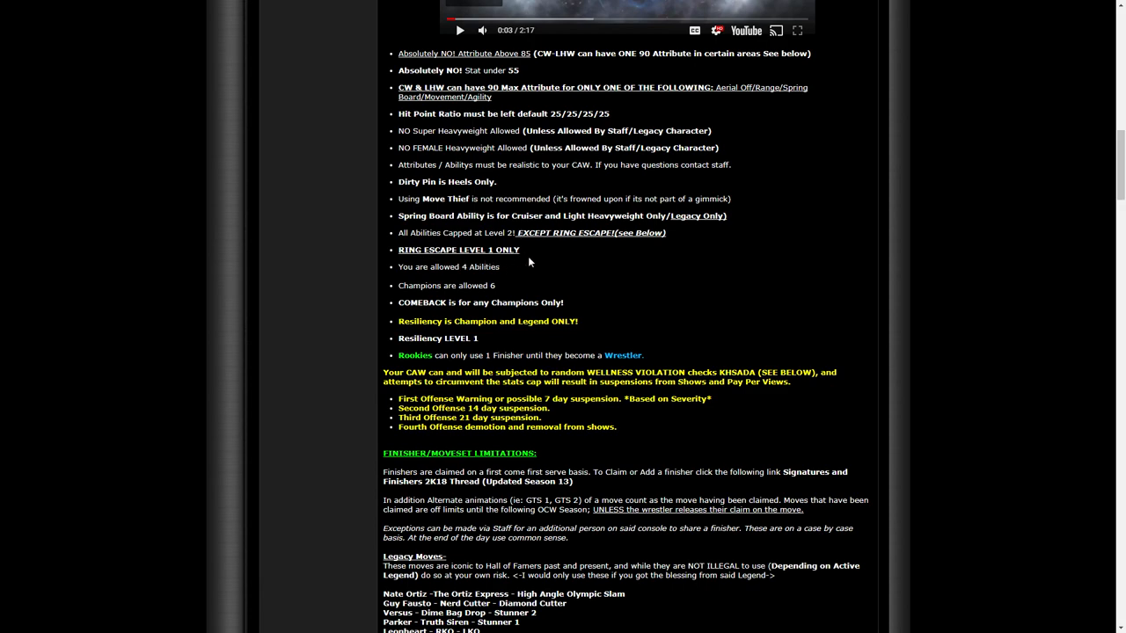
mouse_move(547, 256)
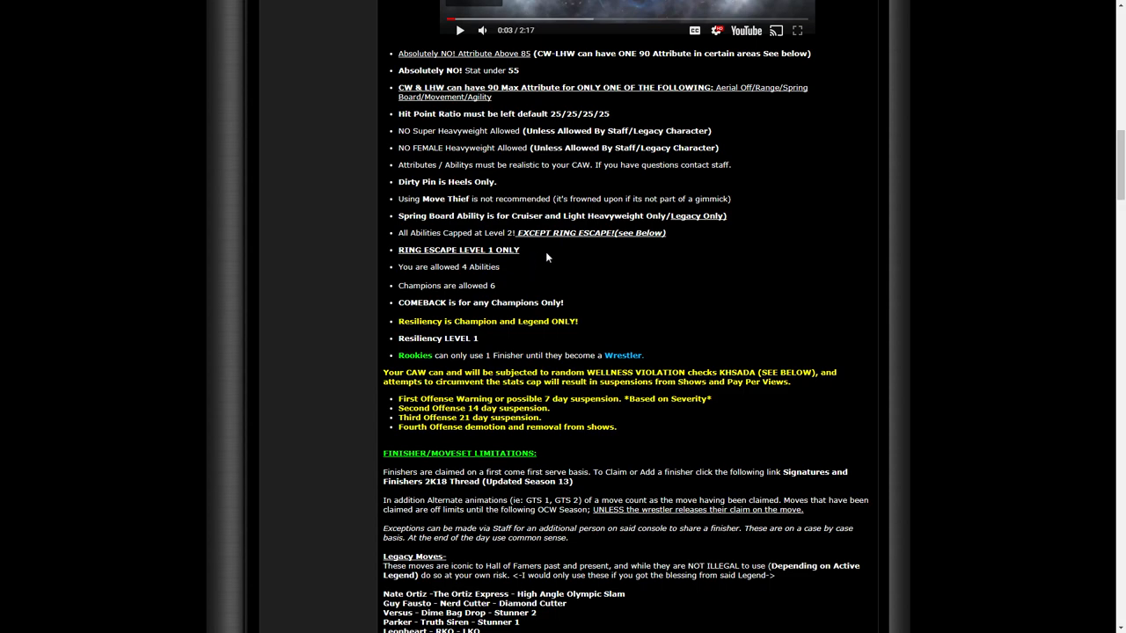
mouse_move(552, 258)
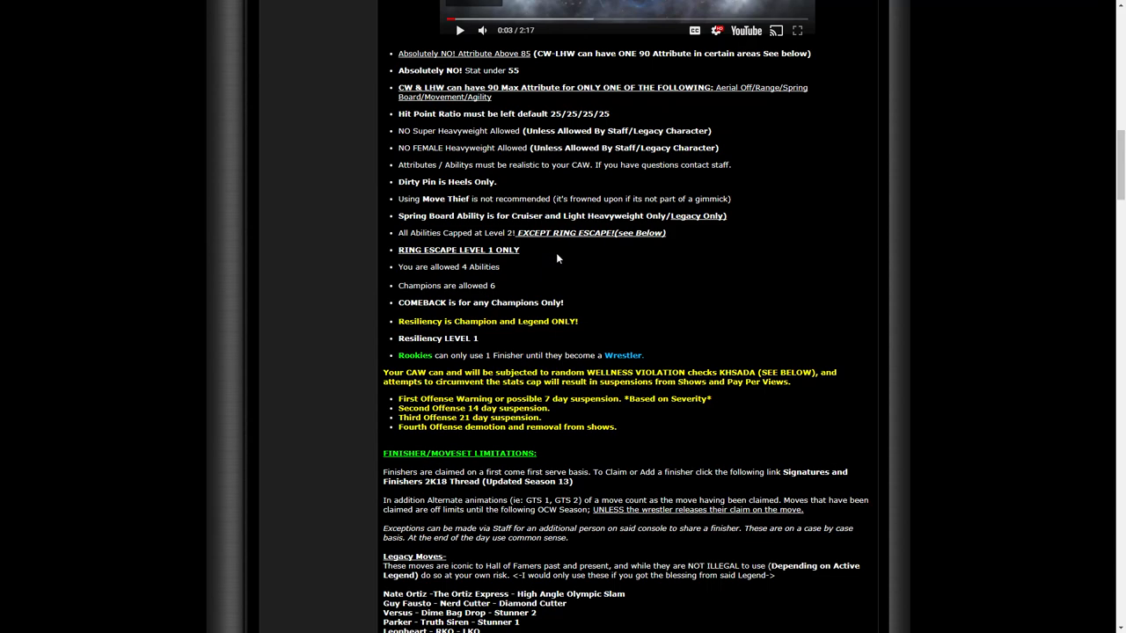
mouse_move(563, 267)
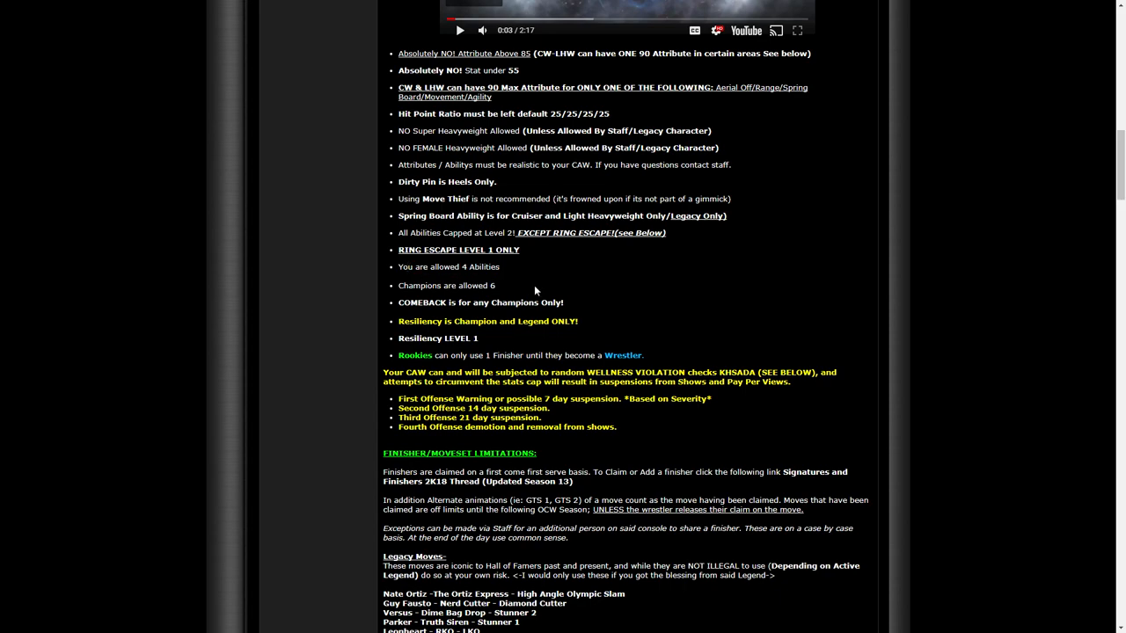
mouse_move(595, 285)
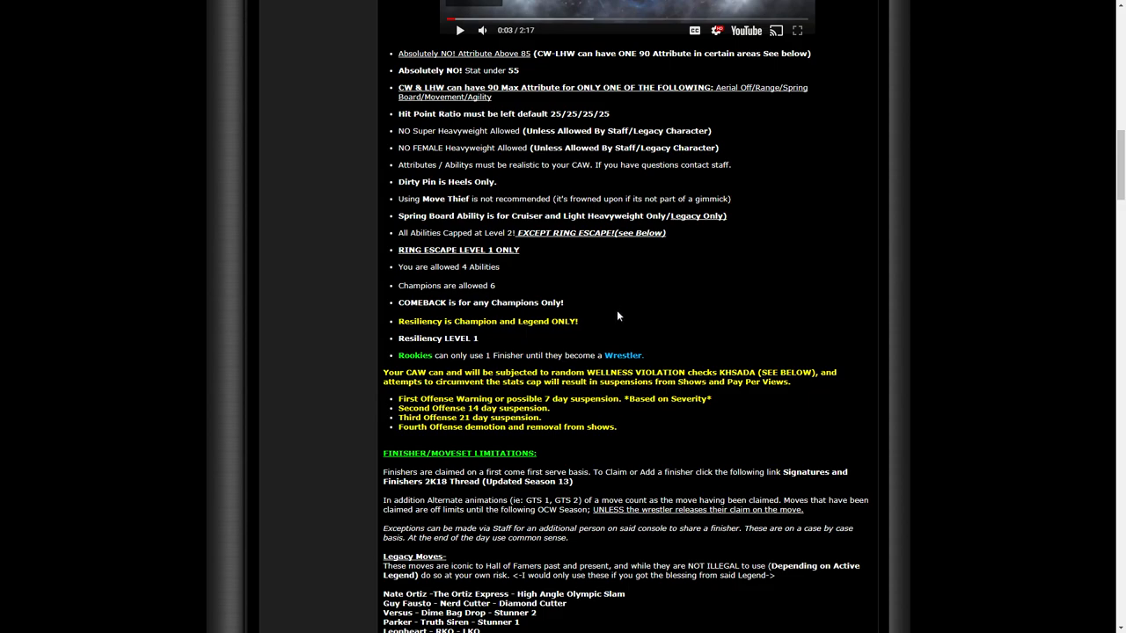
scroll(down, 3)
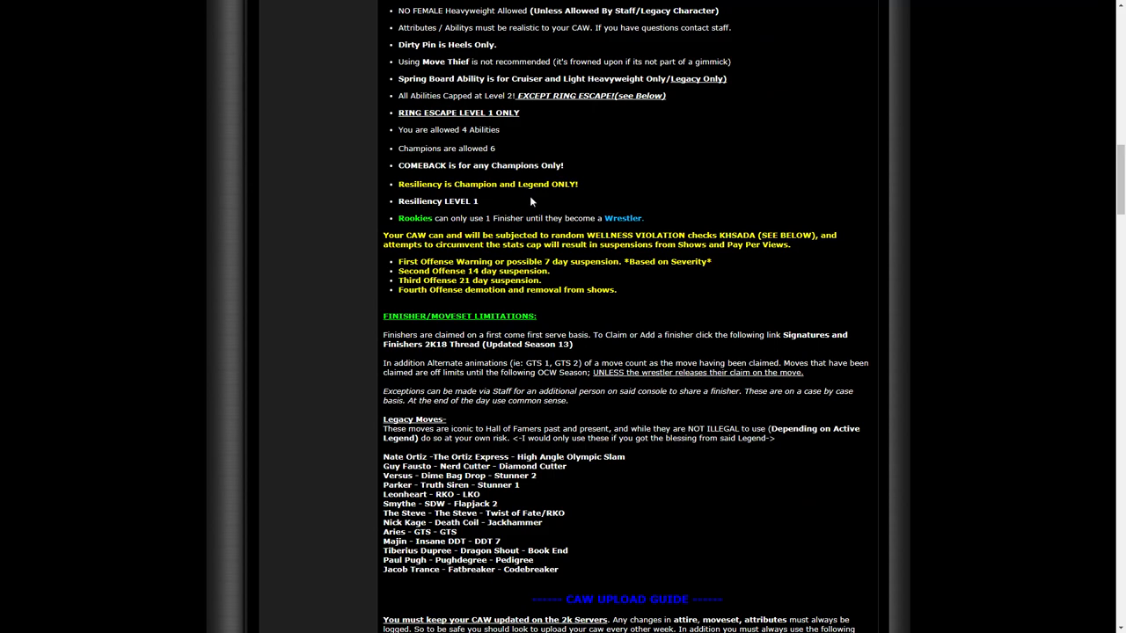
mouse_move(616, 195)
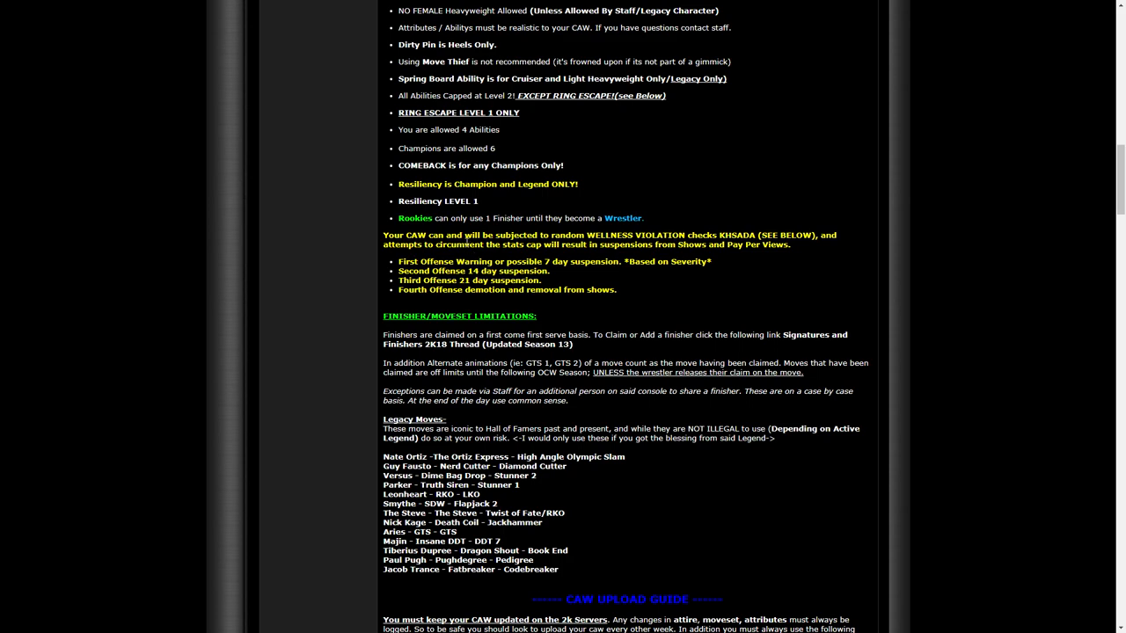
mouse_move(542, 224)
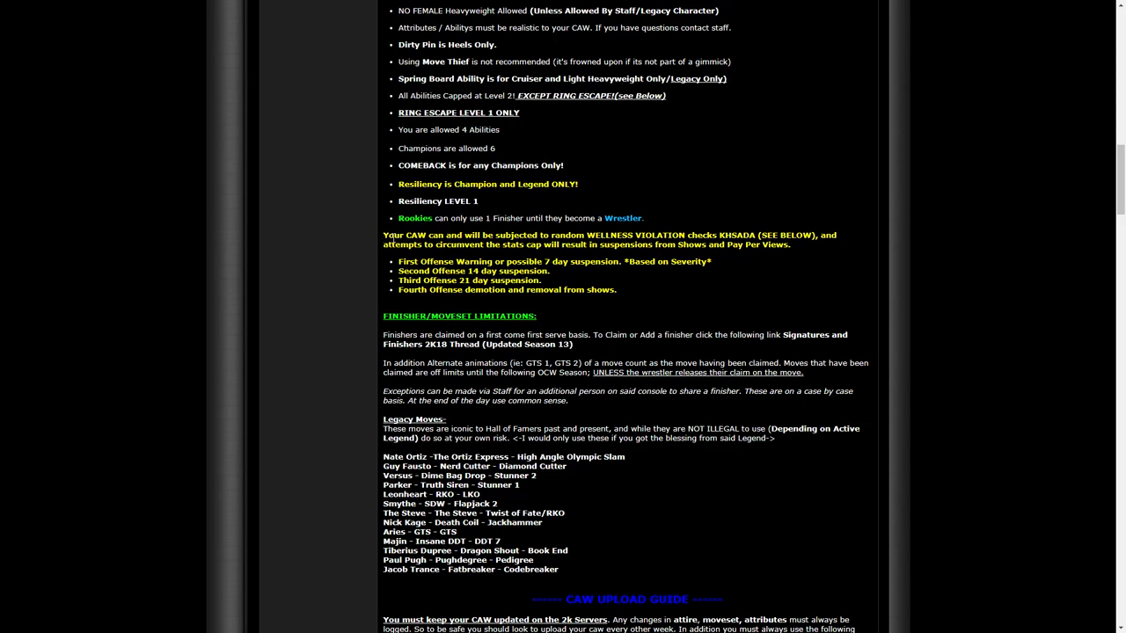
Highlight the wellness violation penalties and offense list, then scroll to the CAW Upload Guide
drag(384, 236, 583, 288)
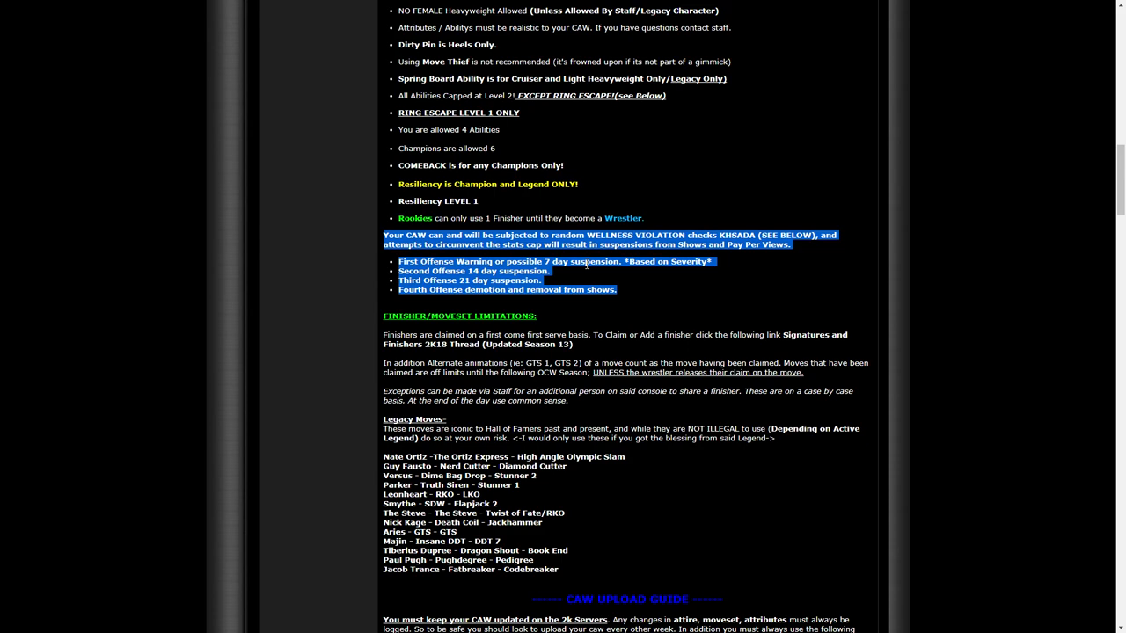
mouse_move(584, 271)
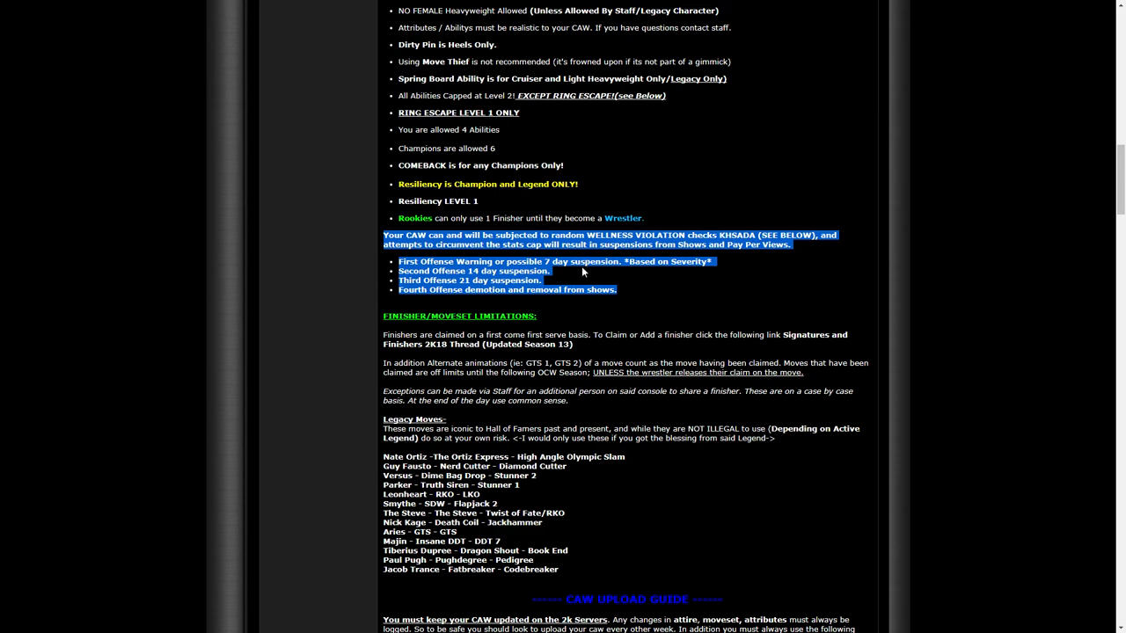
mouse_move(545, 284)
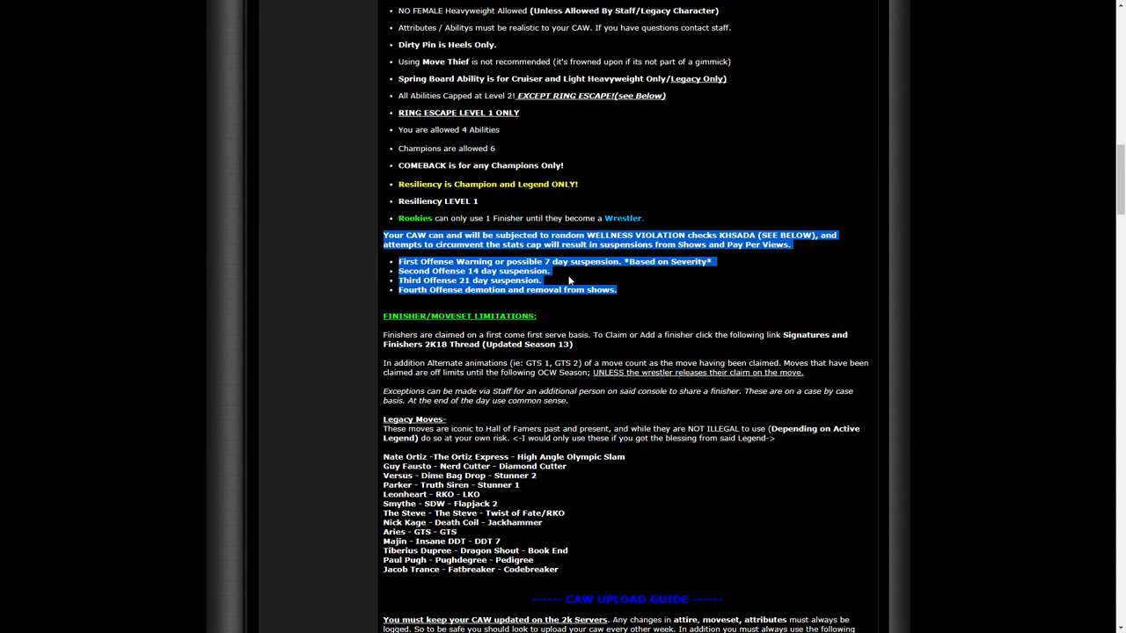
scroll(down, 3)
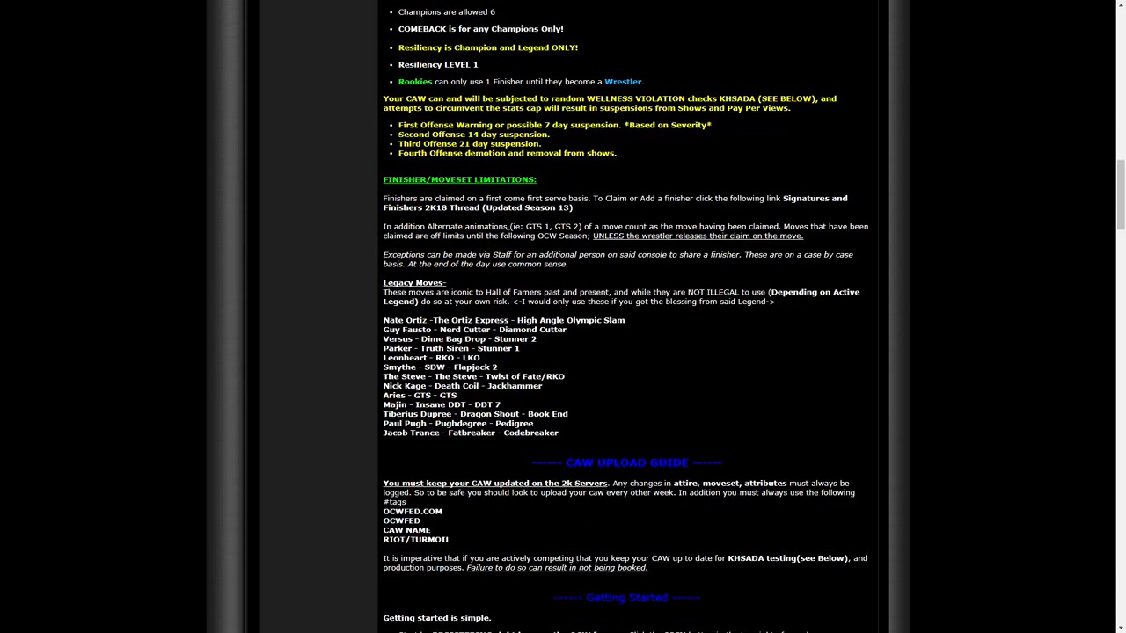
Highlight the last three Legacy Moves, then bring CAW Upload Guide and Getting Started into view
scroll(down, 3)
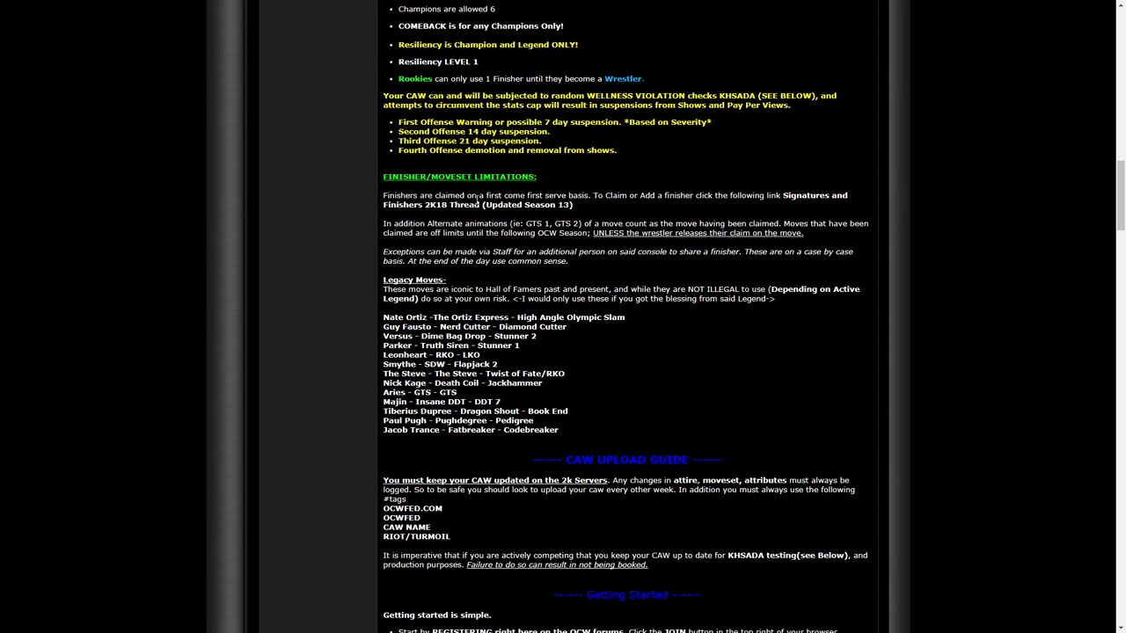
scroll(down, 3)
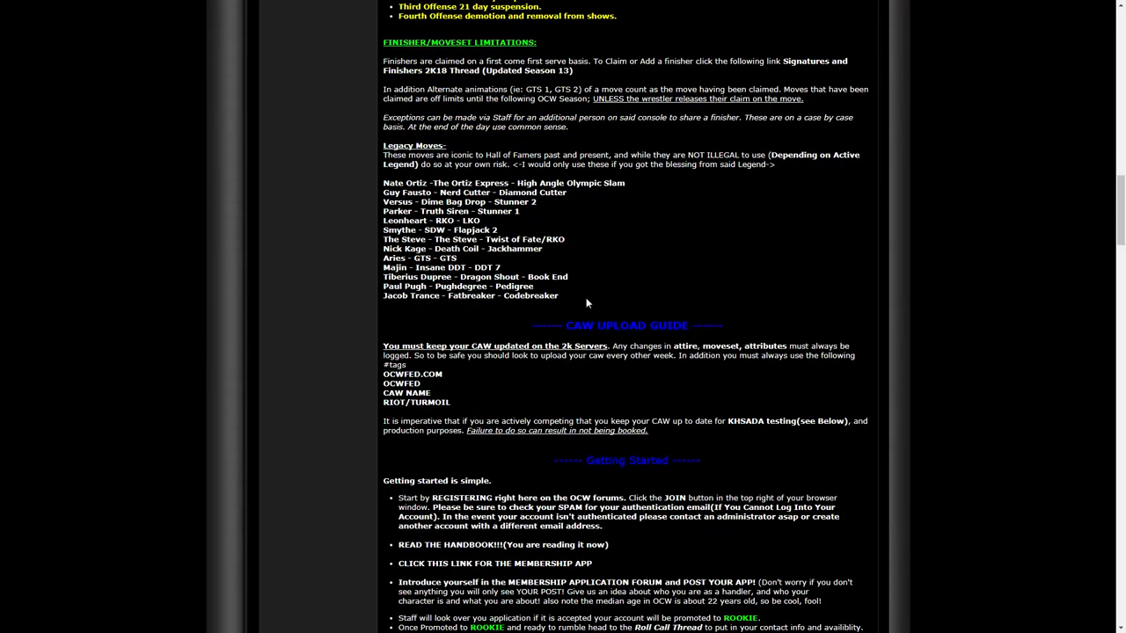
drag(384, 268, 563, 296)
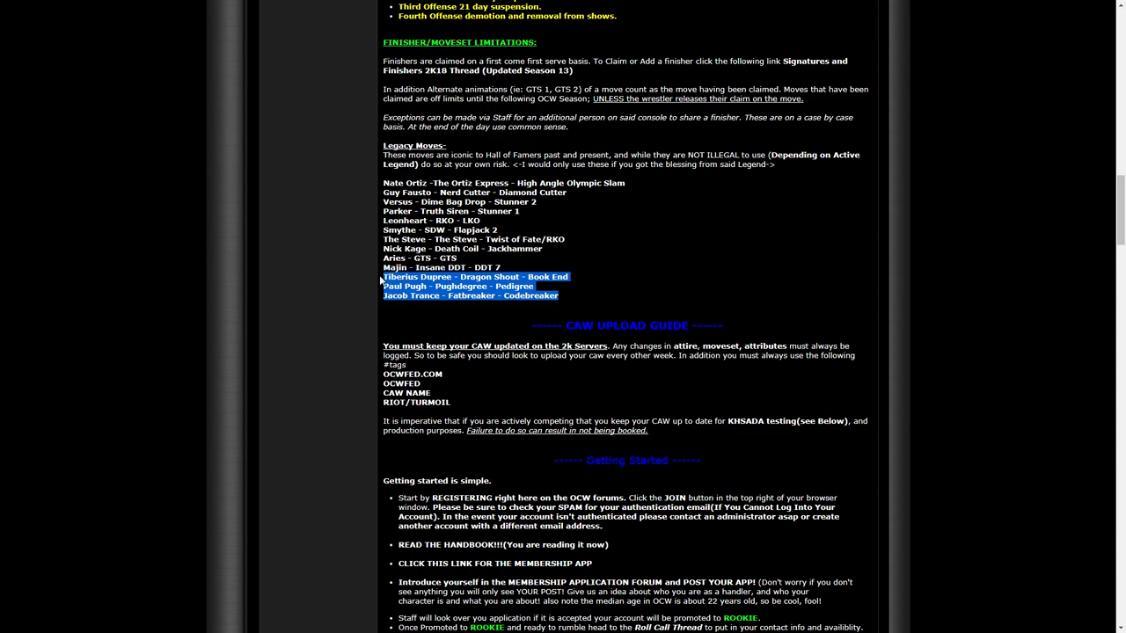
scroll(down, 3)
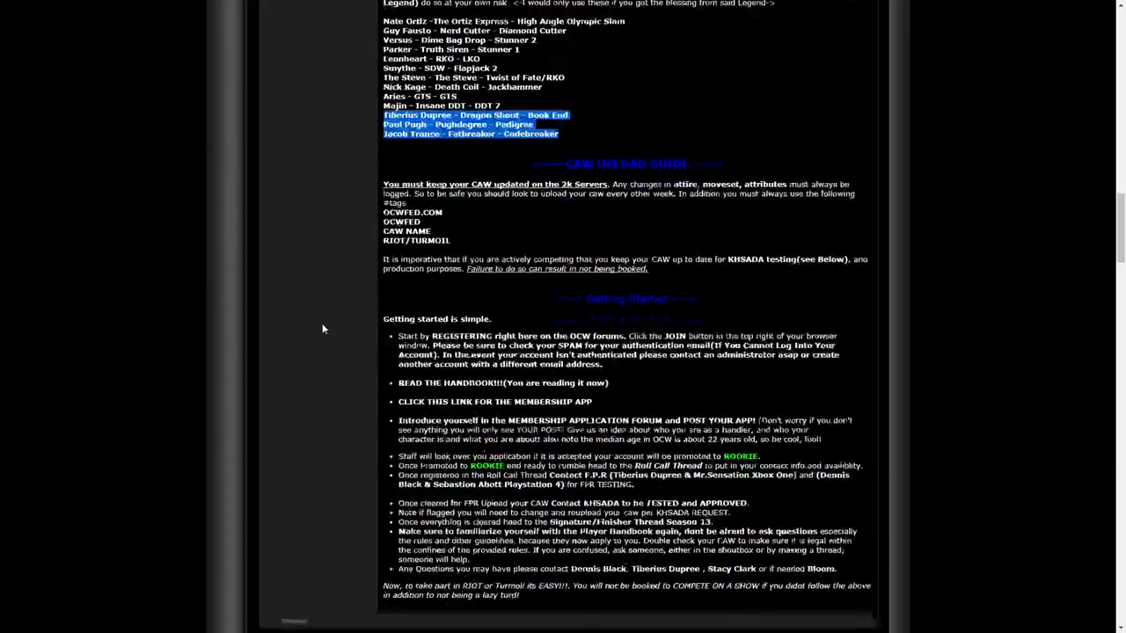
scroll(down, 3)
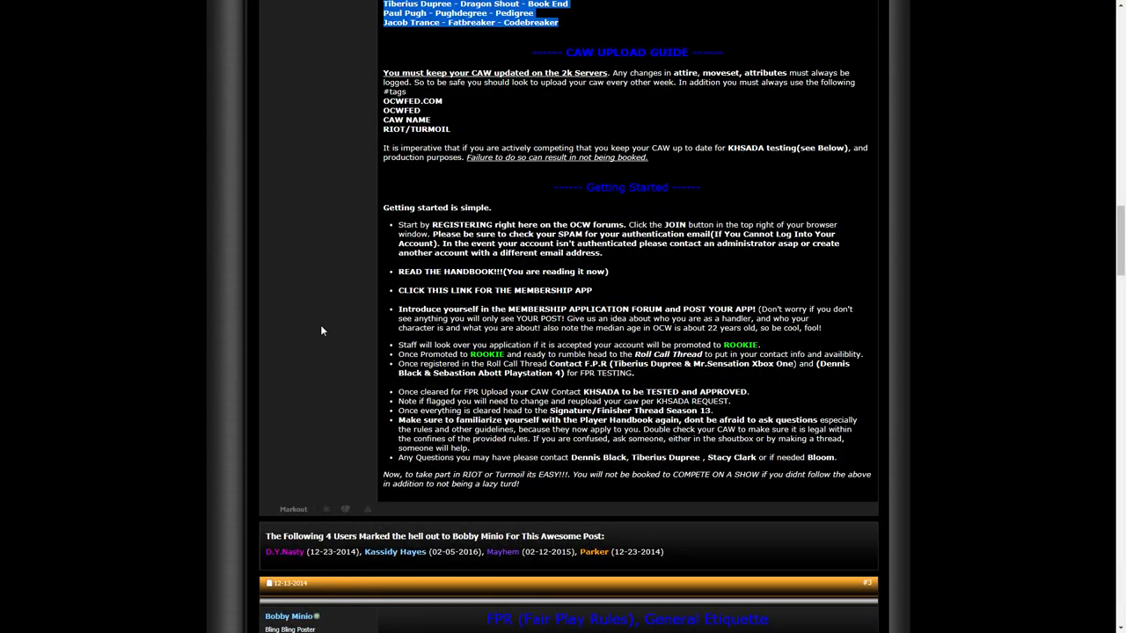
mouse_move(343, 346)
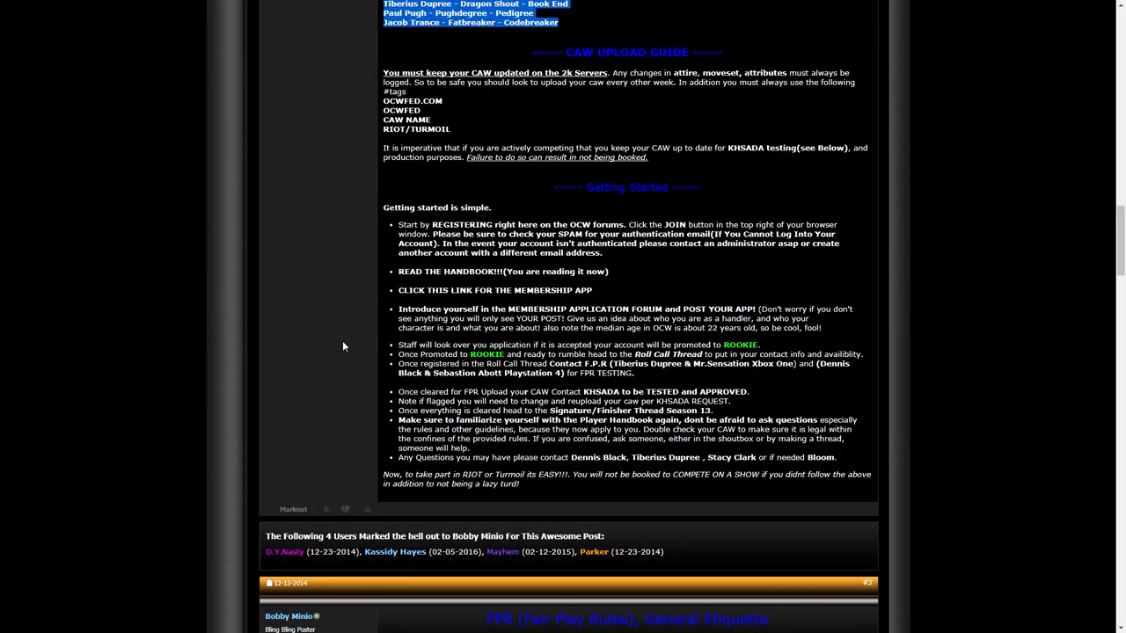
mouse_move(391, 325)
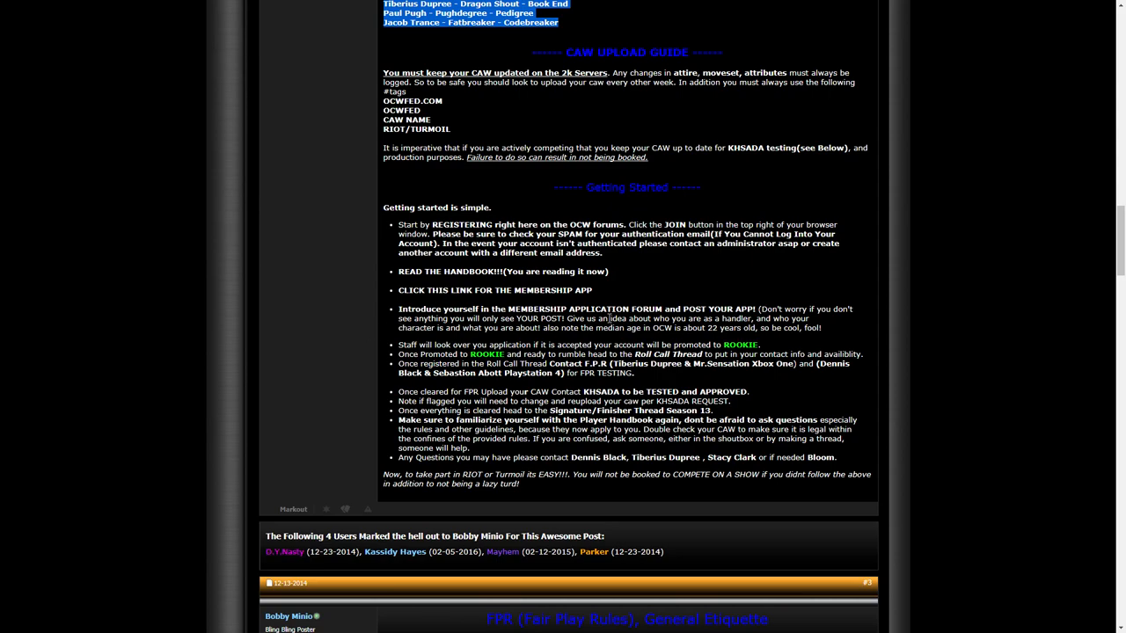
mouse_move(708, 350)
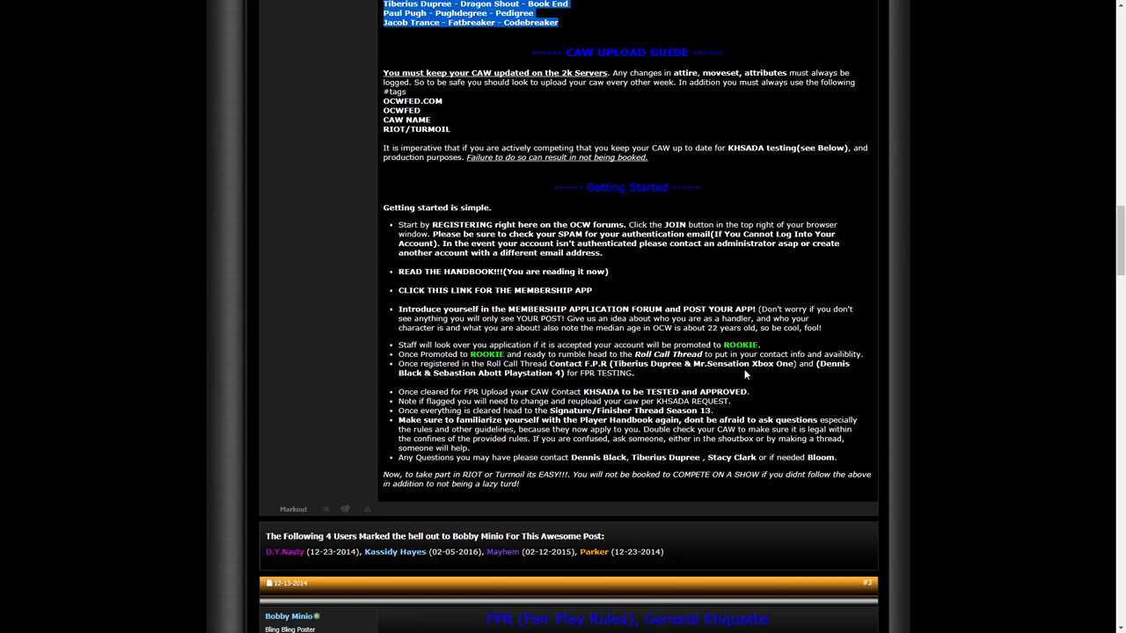
mouse_move(710, 356)
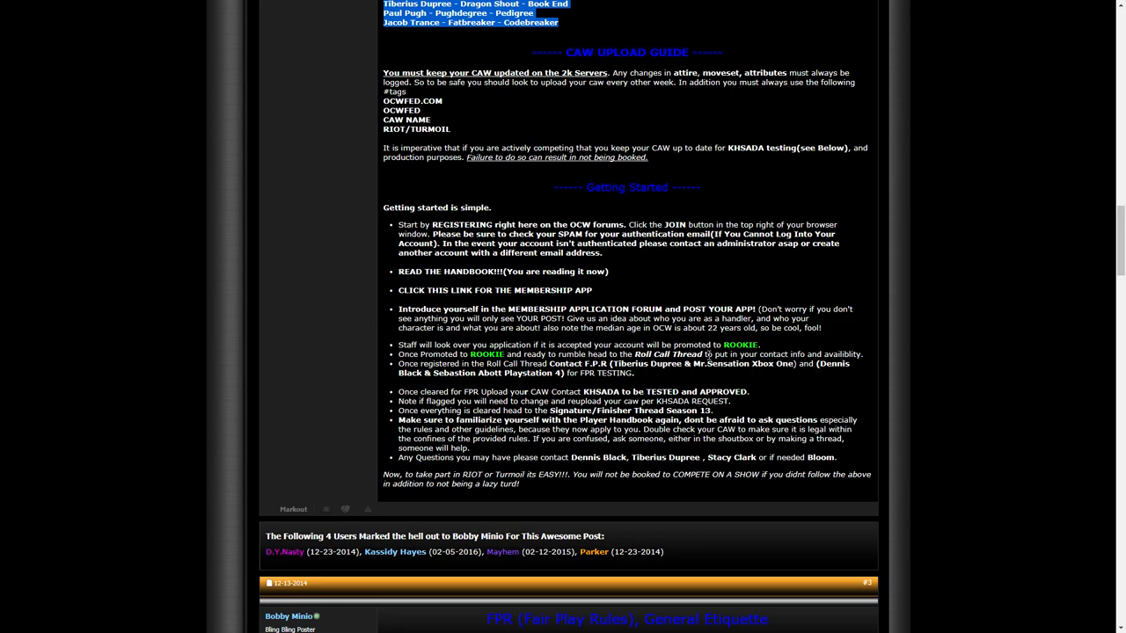
mouse_move(582, 389)
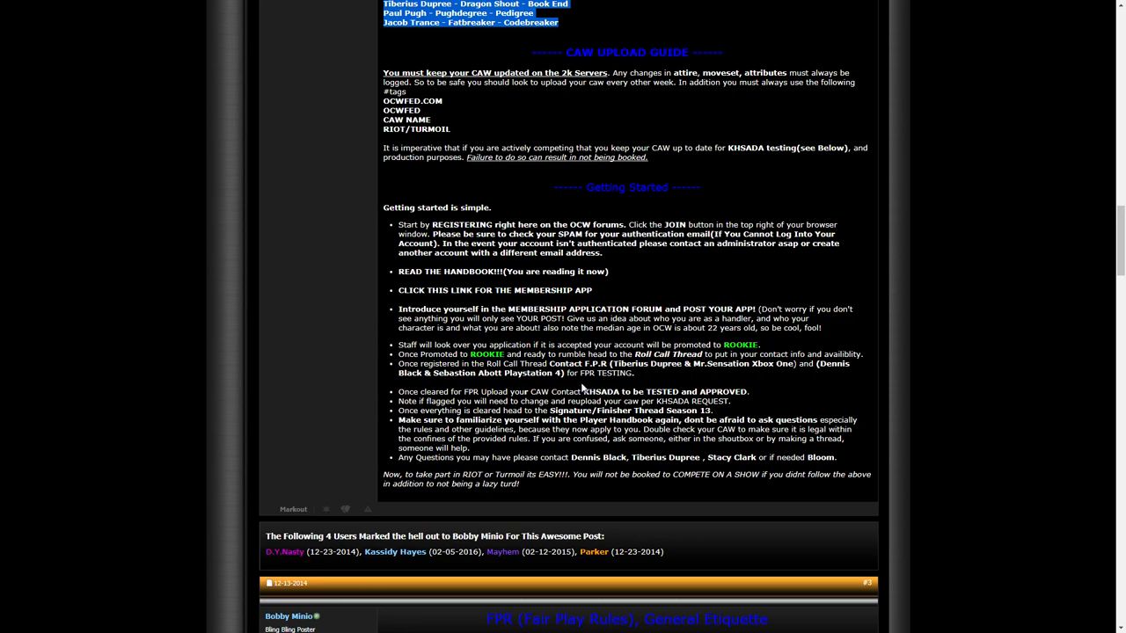
mouse_move(584, 380)
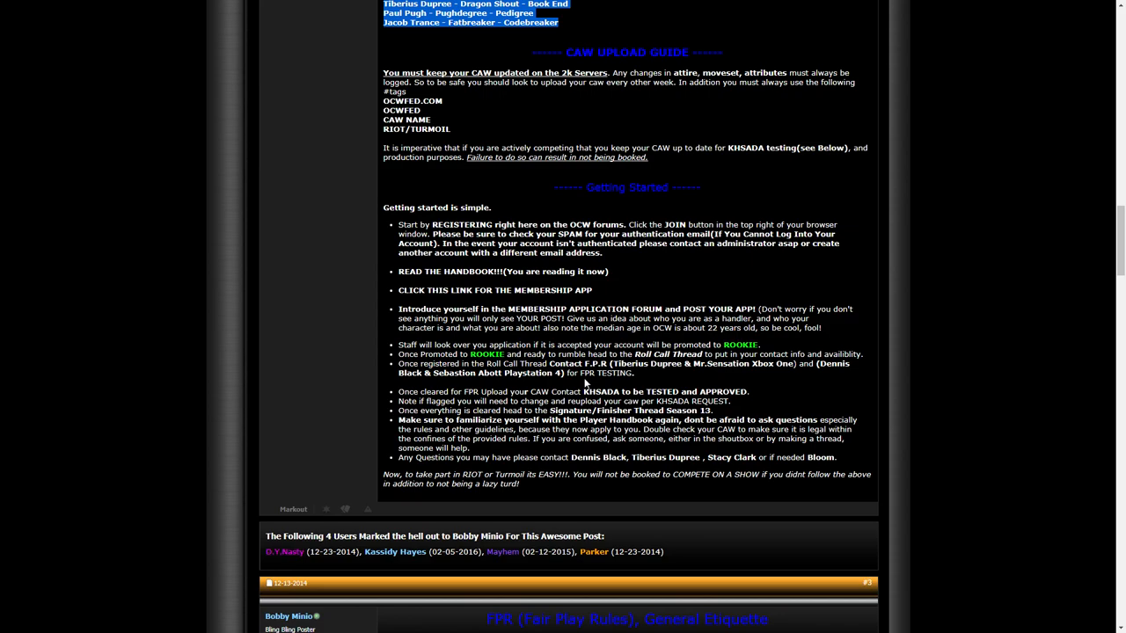
mouse_move(596, 377)
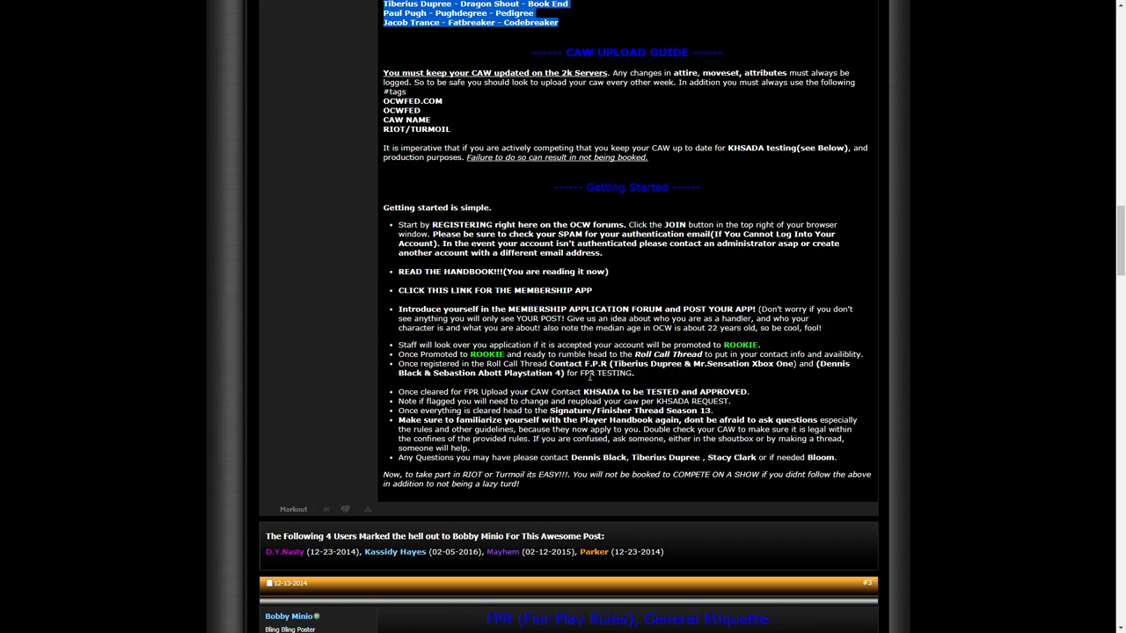
mouse_move(599, 372)
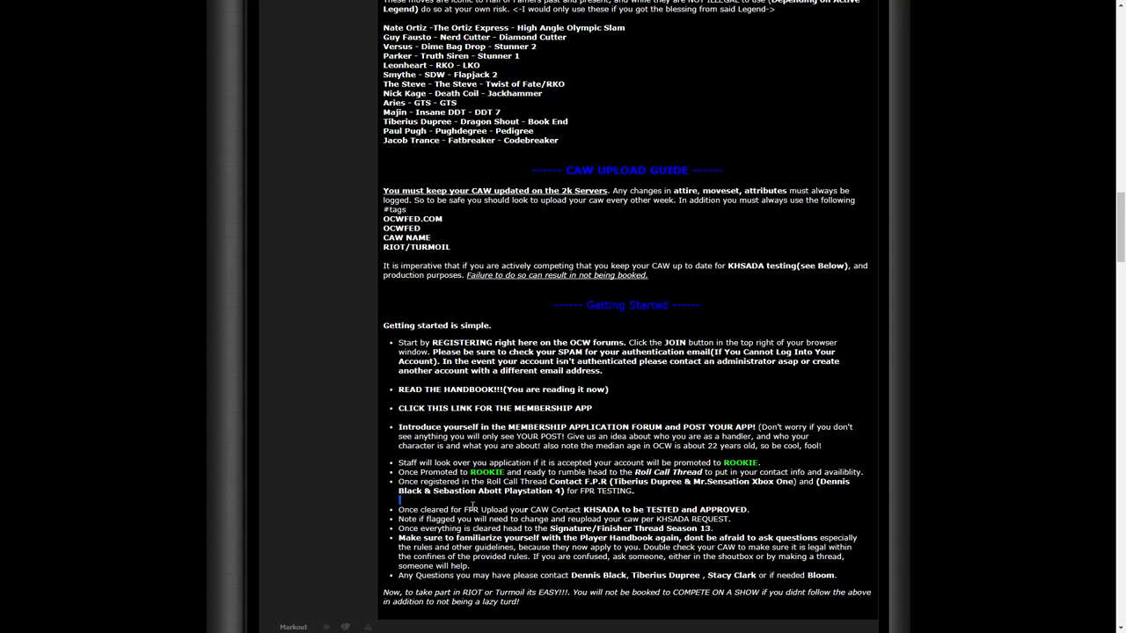
Highlight the note about flagged CAWs needing changes, then reach the FPR & General Etiquette post
double_click(405, 519)
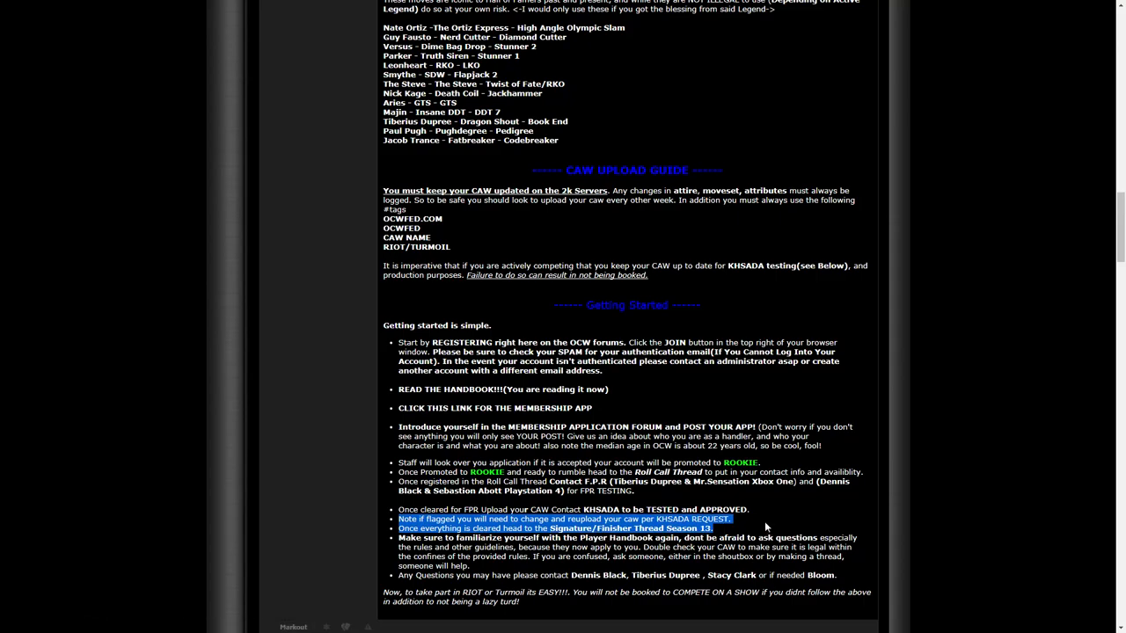
mouse_move(765, 524)
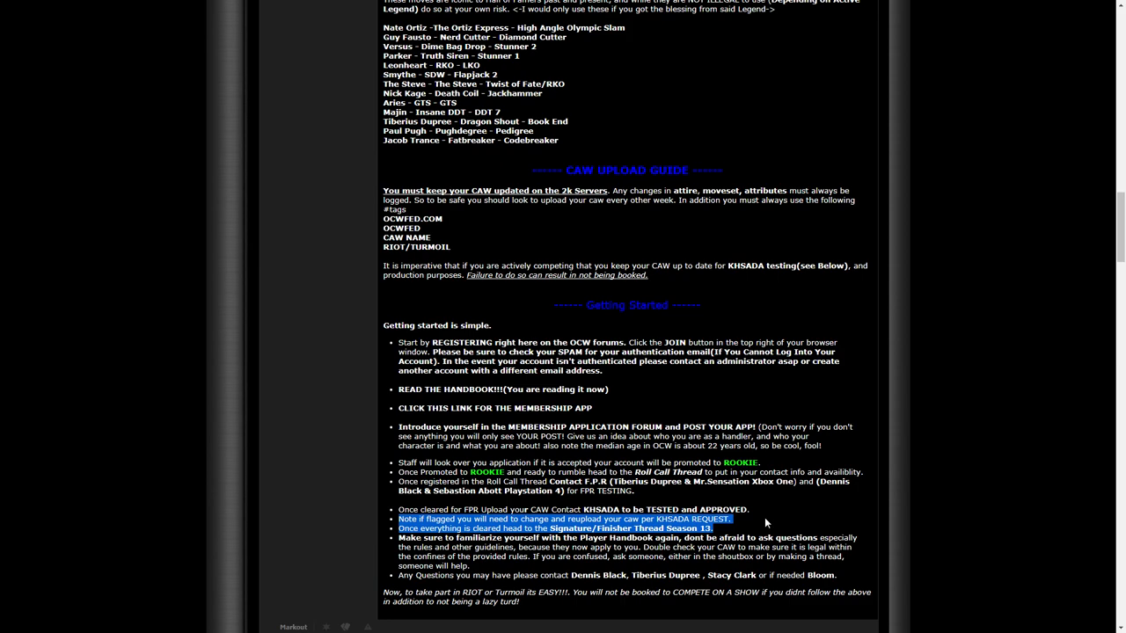
scroll(down, 3)
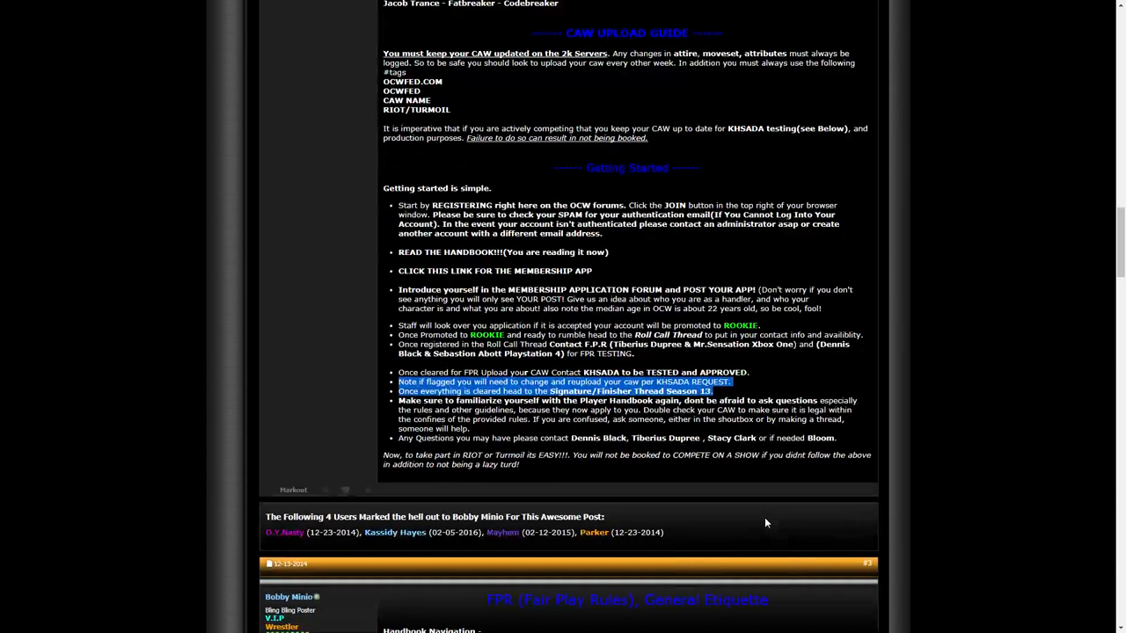
scroll(up, 3)
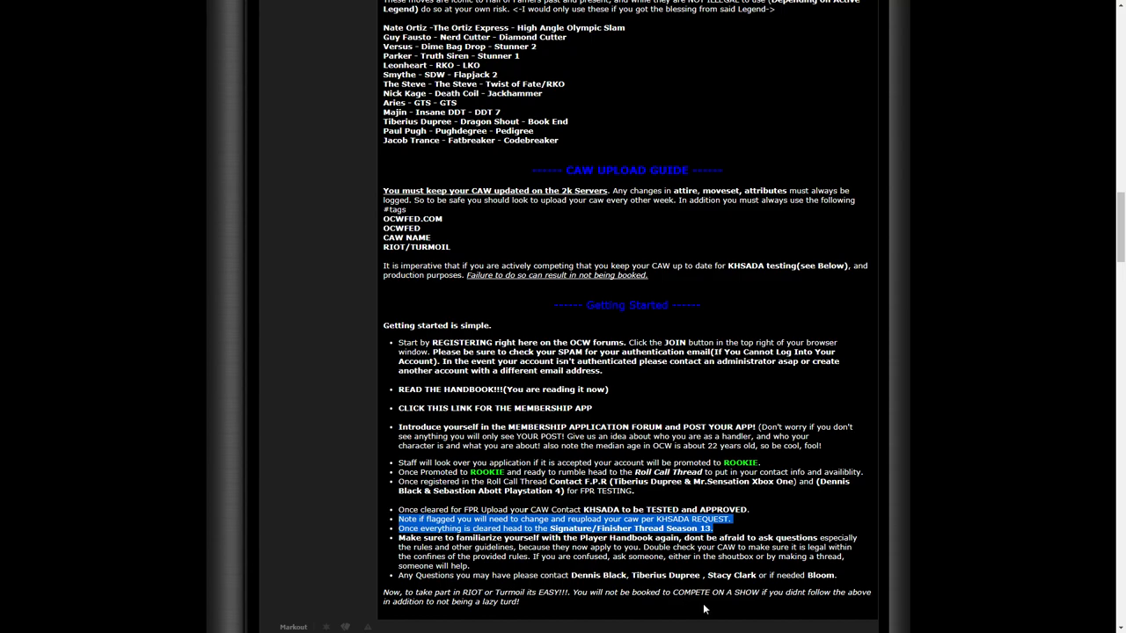
scroll(down, 3)
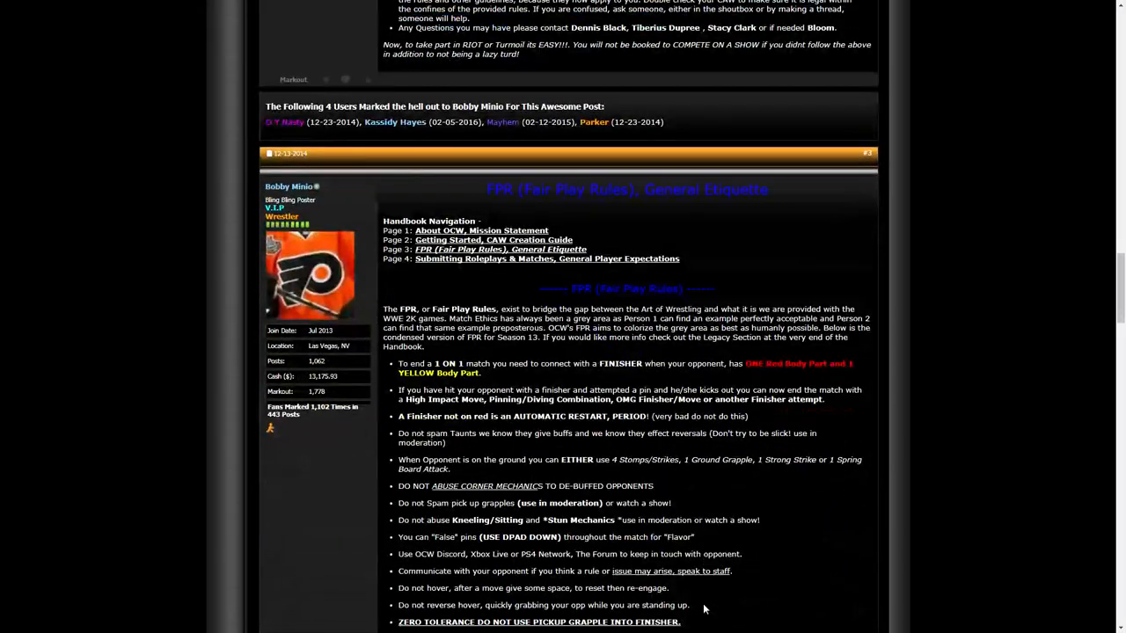
Highlight the rule on abusing kneeling/sitting and the line allowing "Fake" pins for flavor
scroll(down, 3)
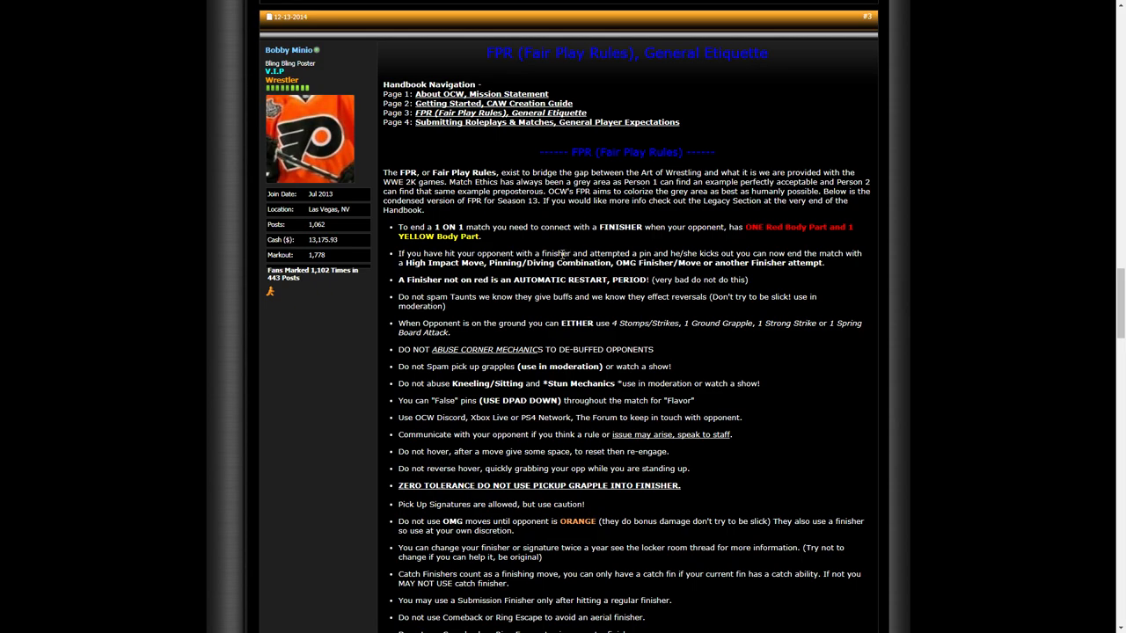
mouse_move(519, 295)
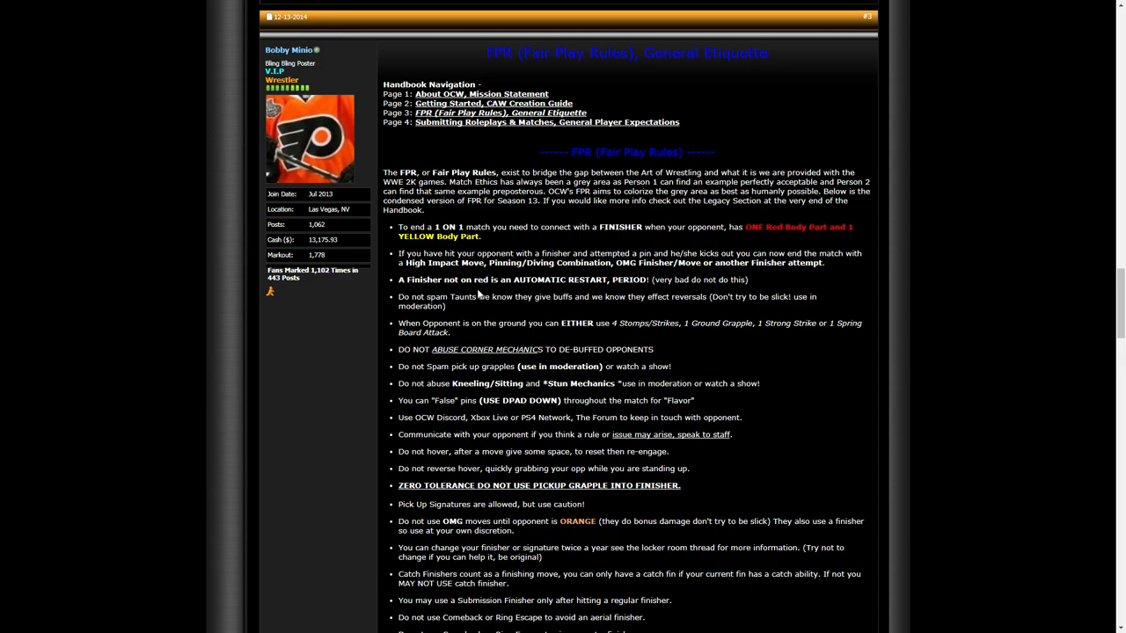
mouse_move(468, 313)
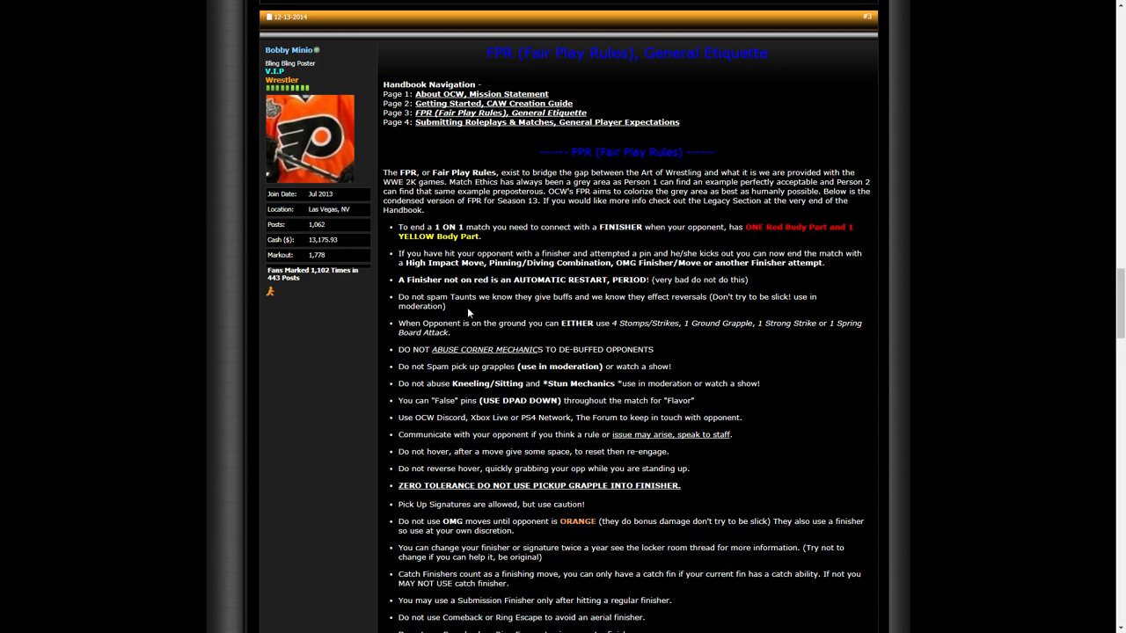
mouse_move(468, 337)
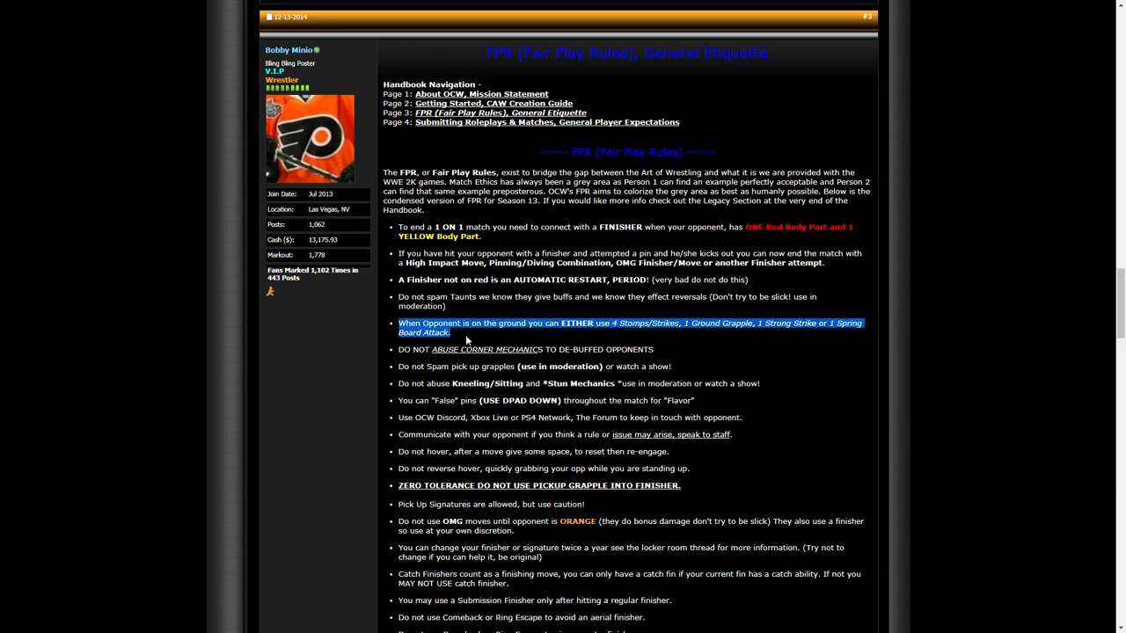
mouse_move(484, 348)
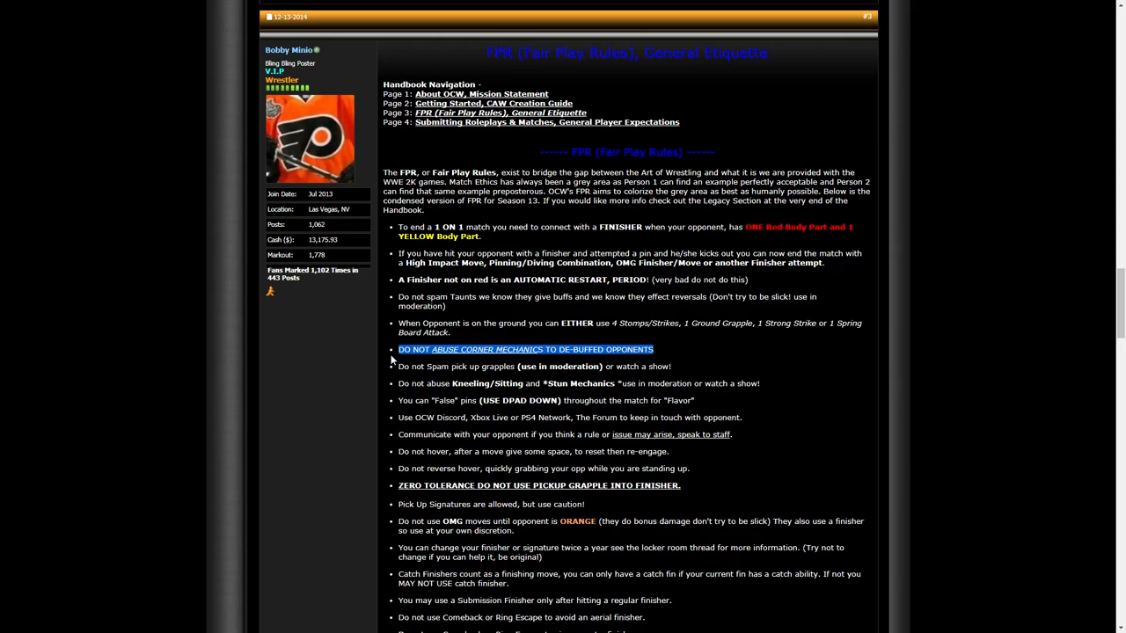
mouse_move(391, 359)
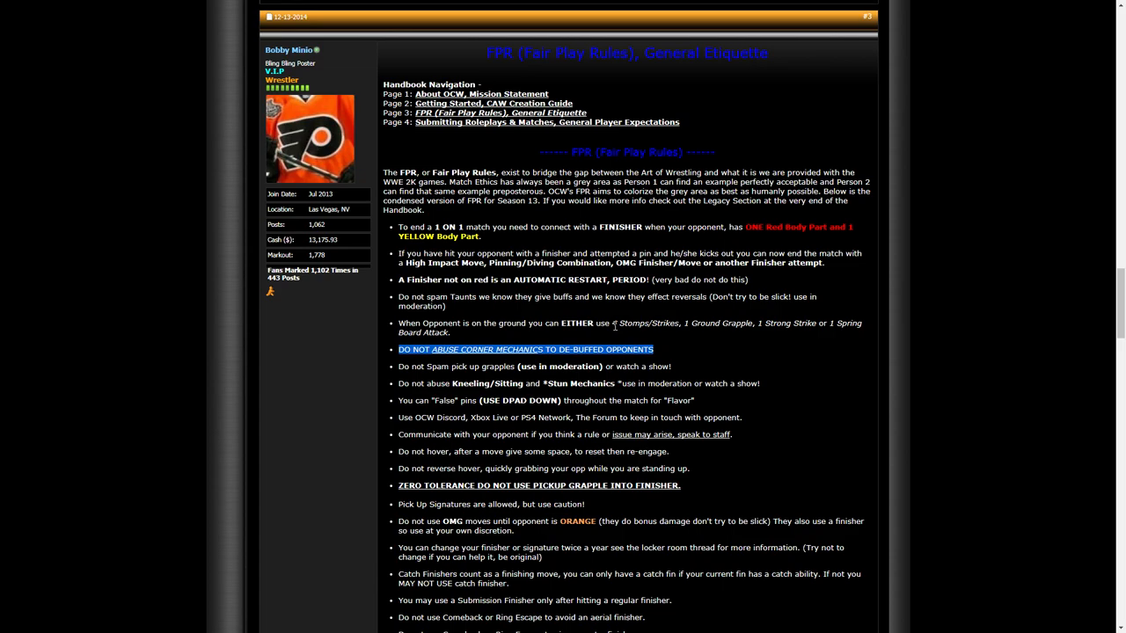
mouse_move(612, 327)
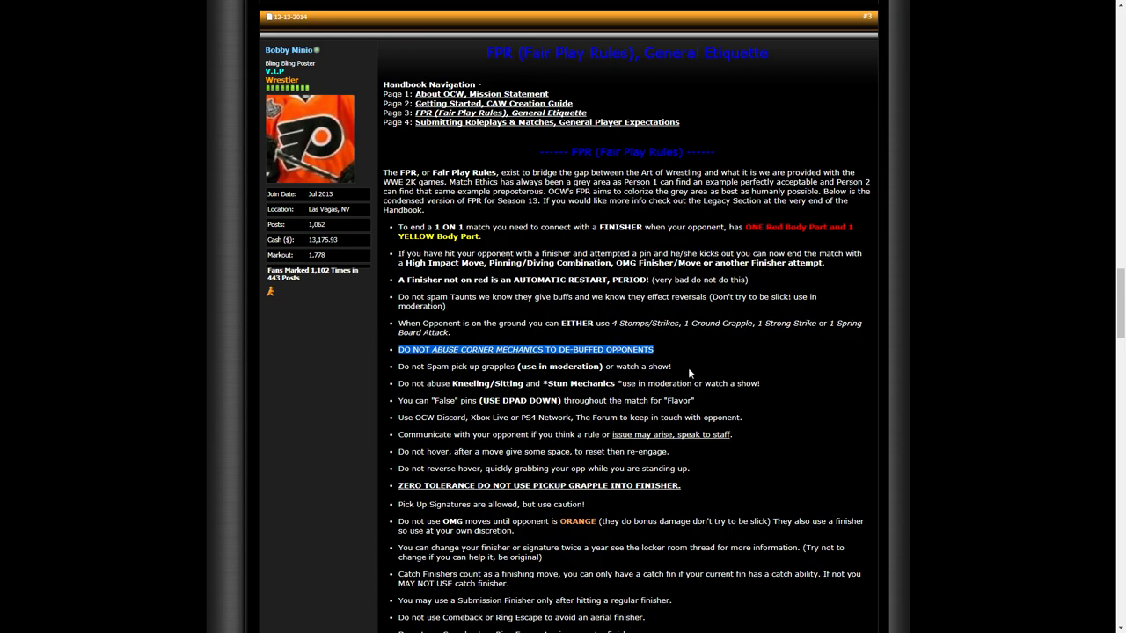
drag(426, 366, 670, 365)
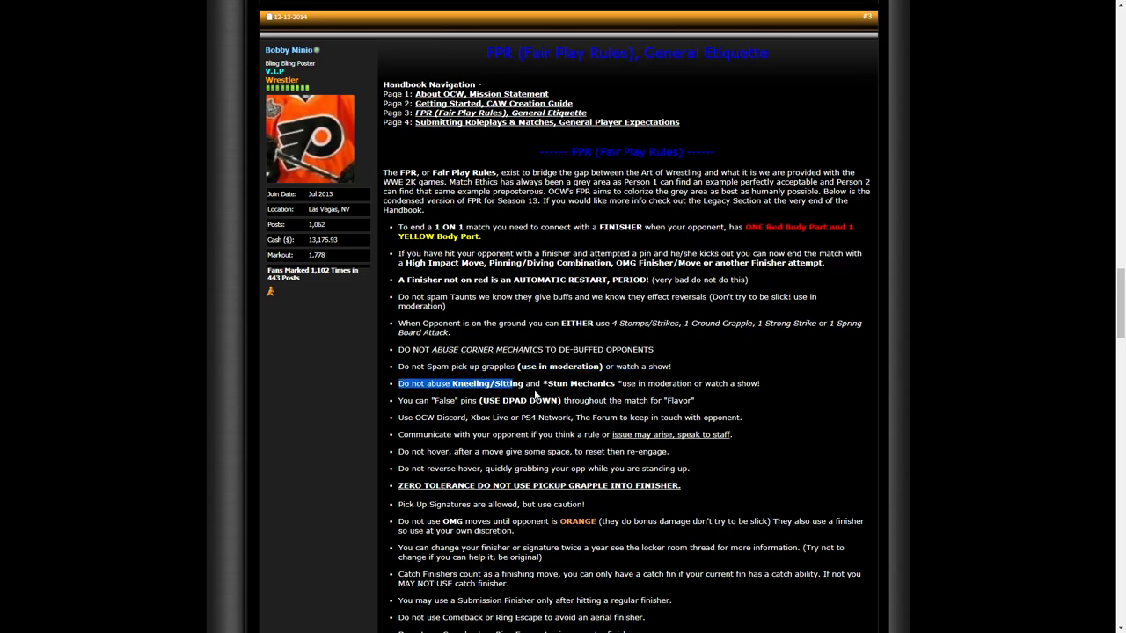
drag(536, 396, 783, 383)
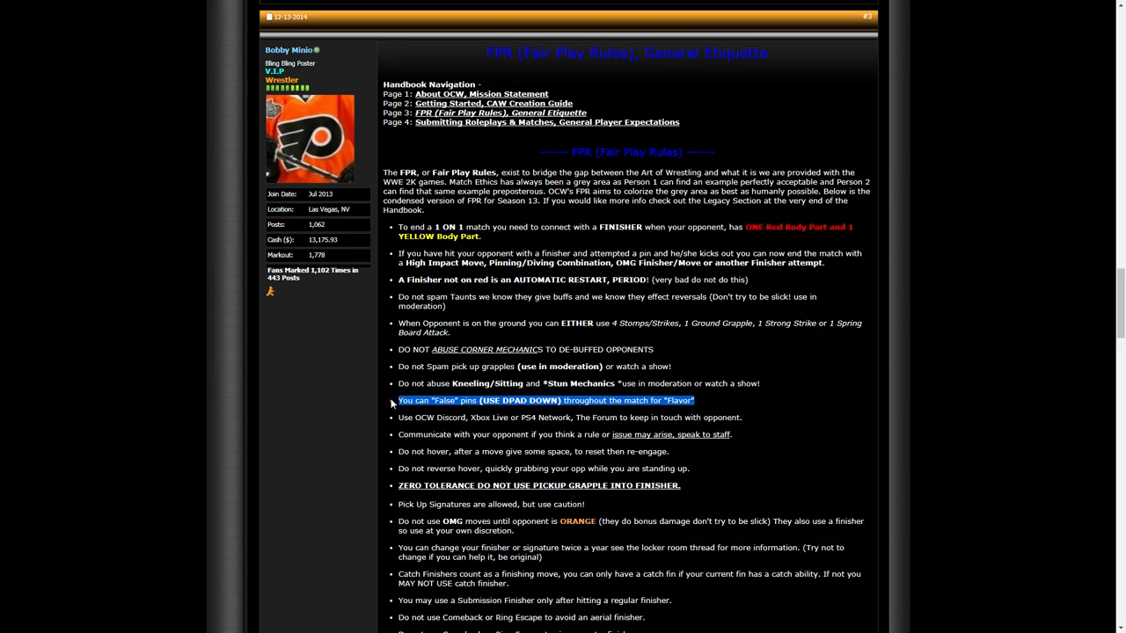
mouse_move(337, 404)
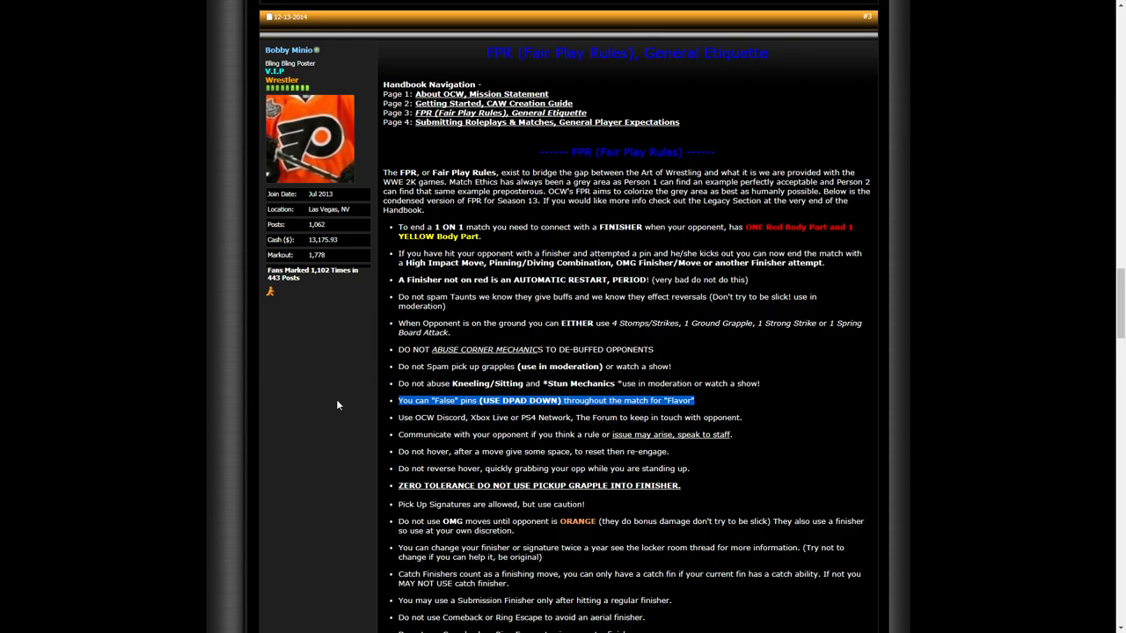
mouse_move(317, 414)
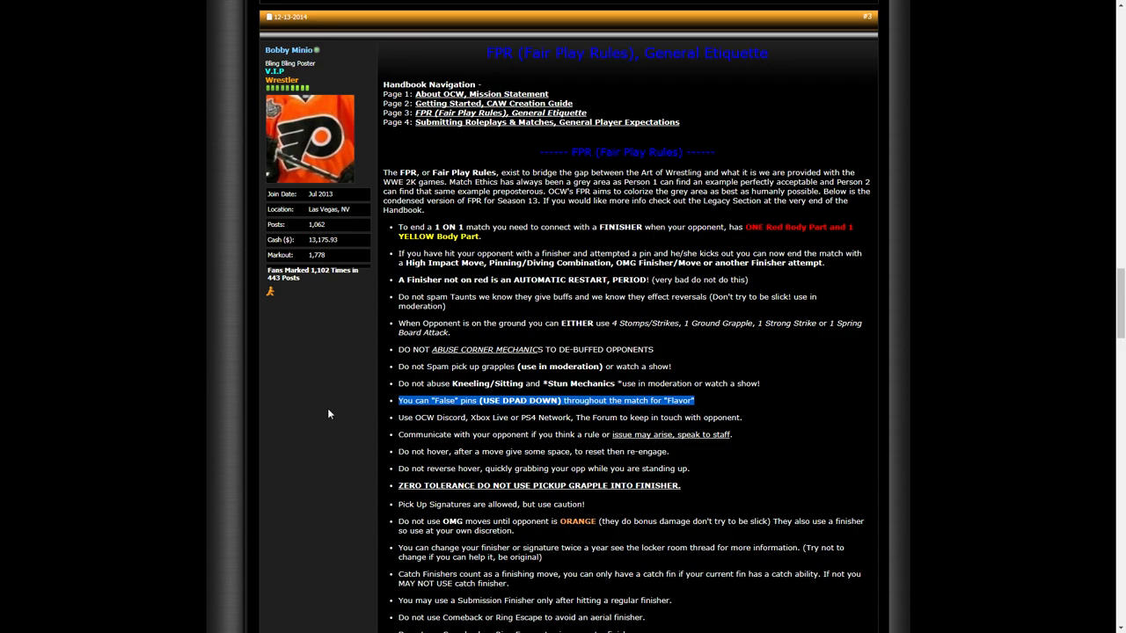
Highlight the ZERO TOLERANCE rule against pickup grapples into a finisher
scroll(down, 3)
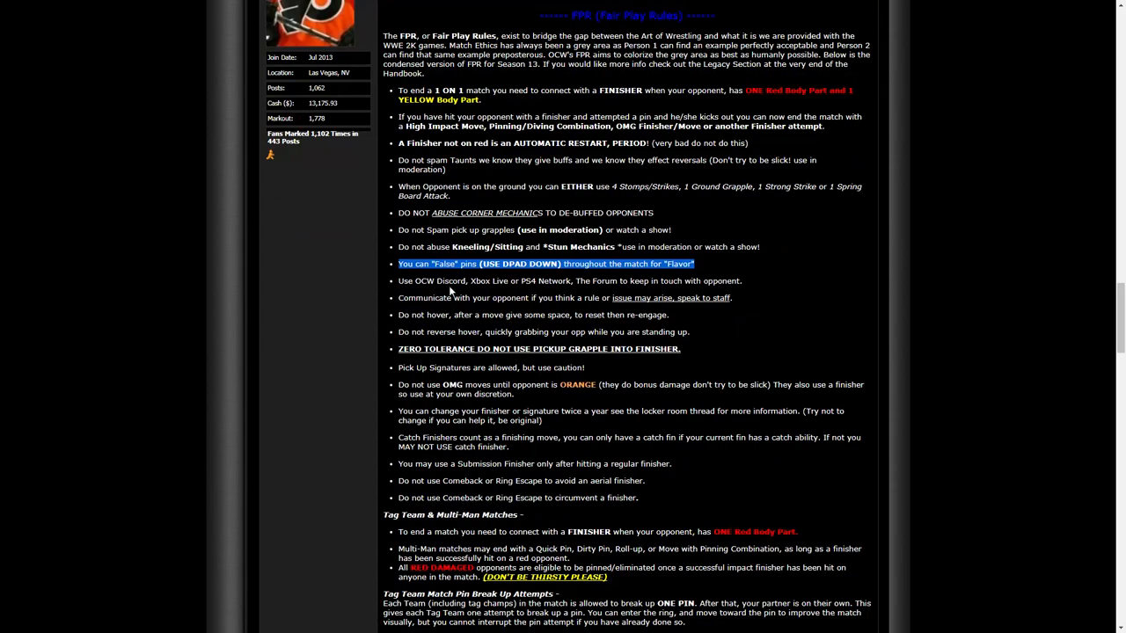
scroll(down, 3)
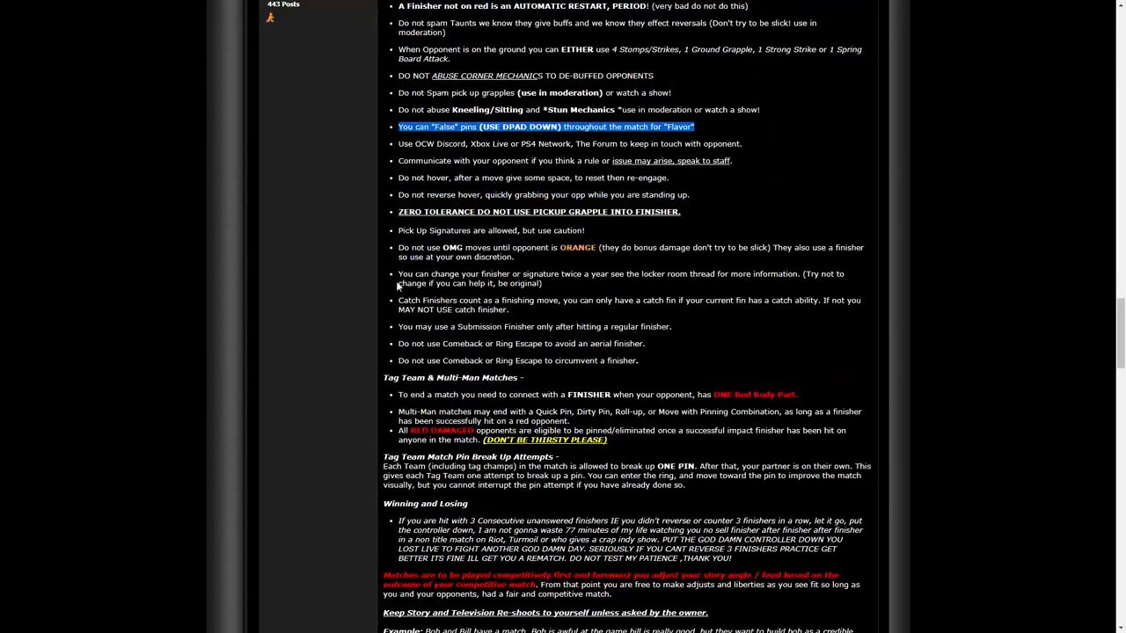
double_click(658, 211)
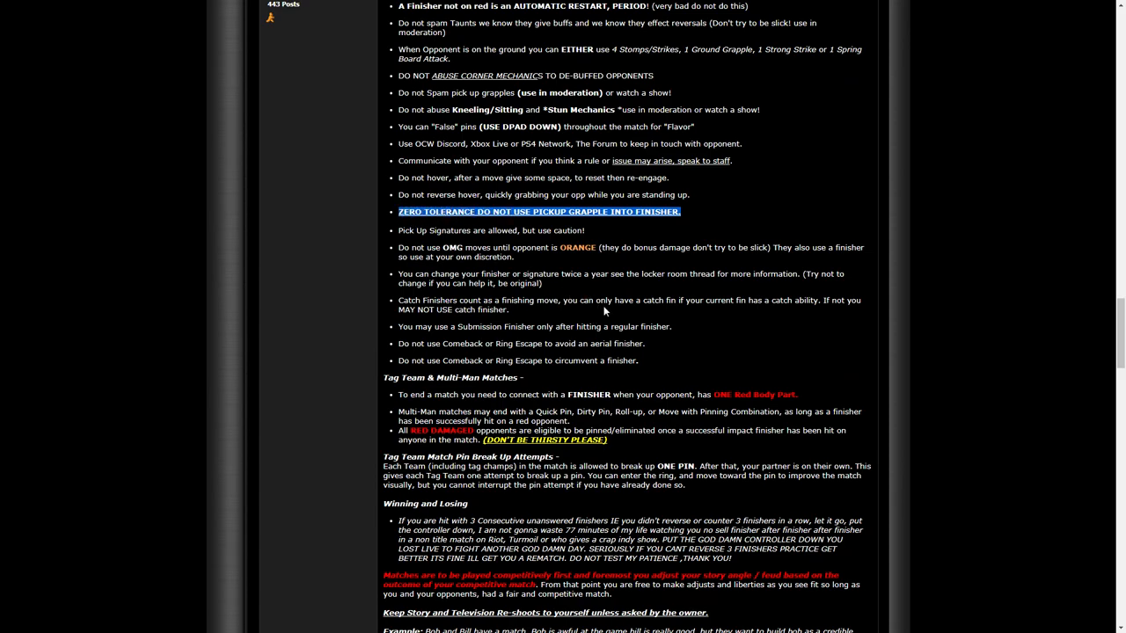
mouse_move(394, 253)
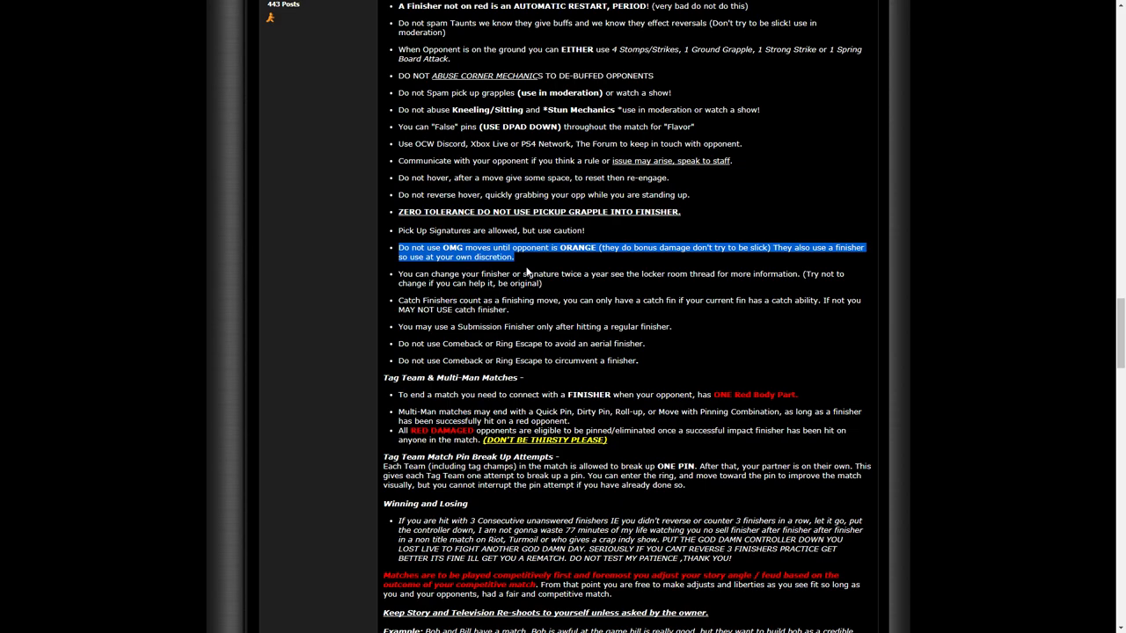
mouse_move(538, 311)
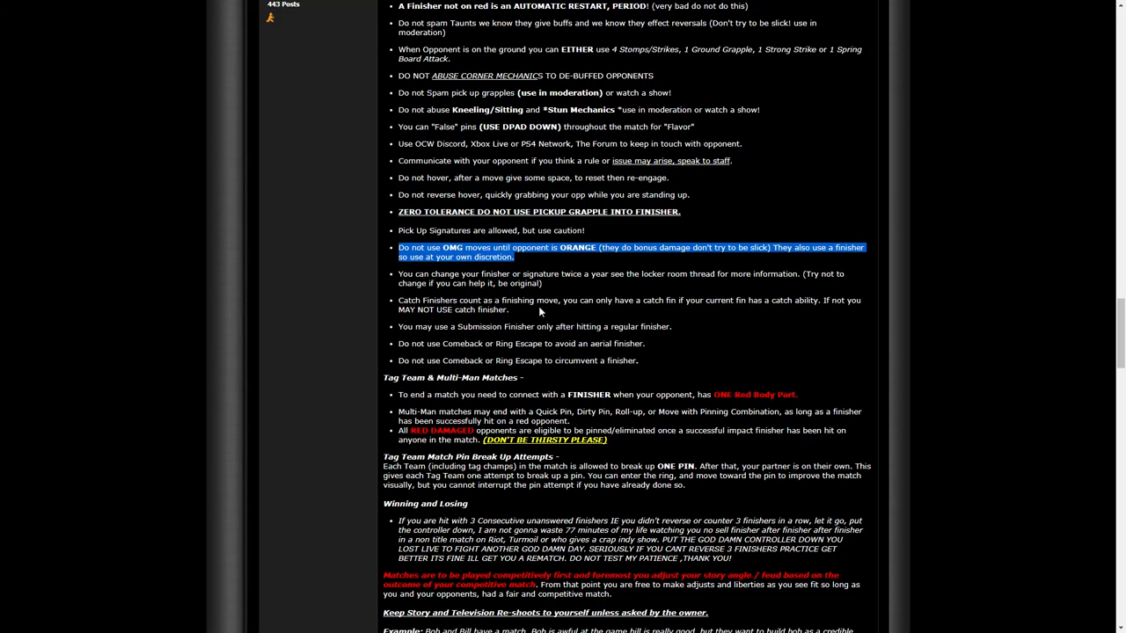
mouse_move(500, 341)
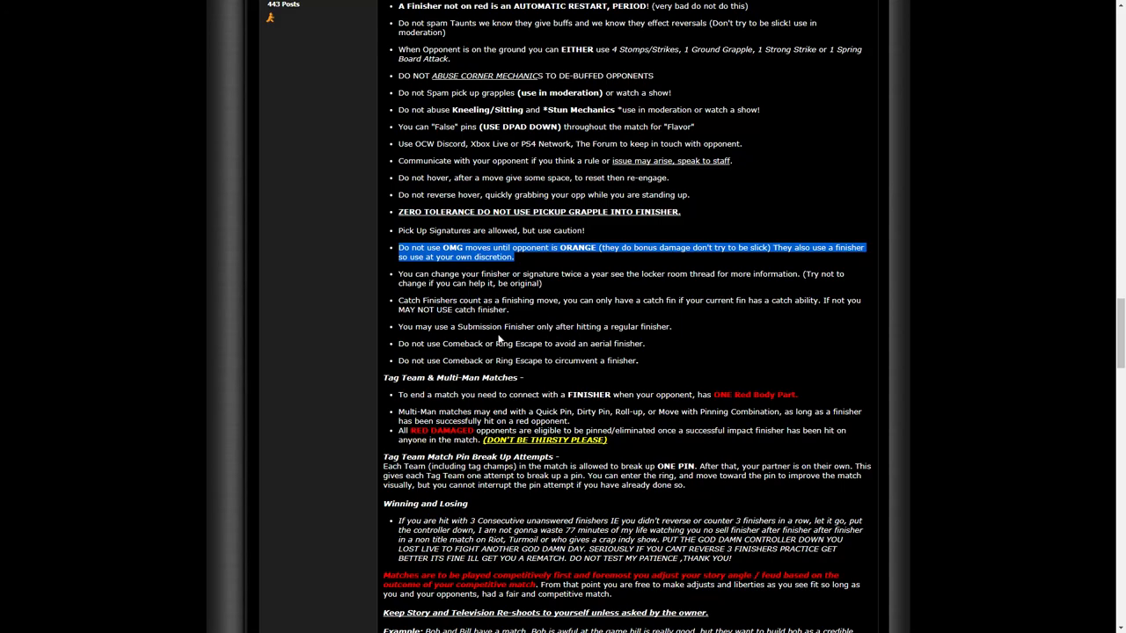
Bring the Multi-Man matches and Tag Team Pin Break Up Attempts rules into view
scroll(down, 3)
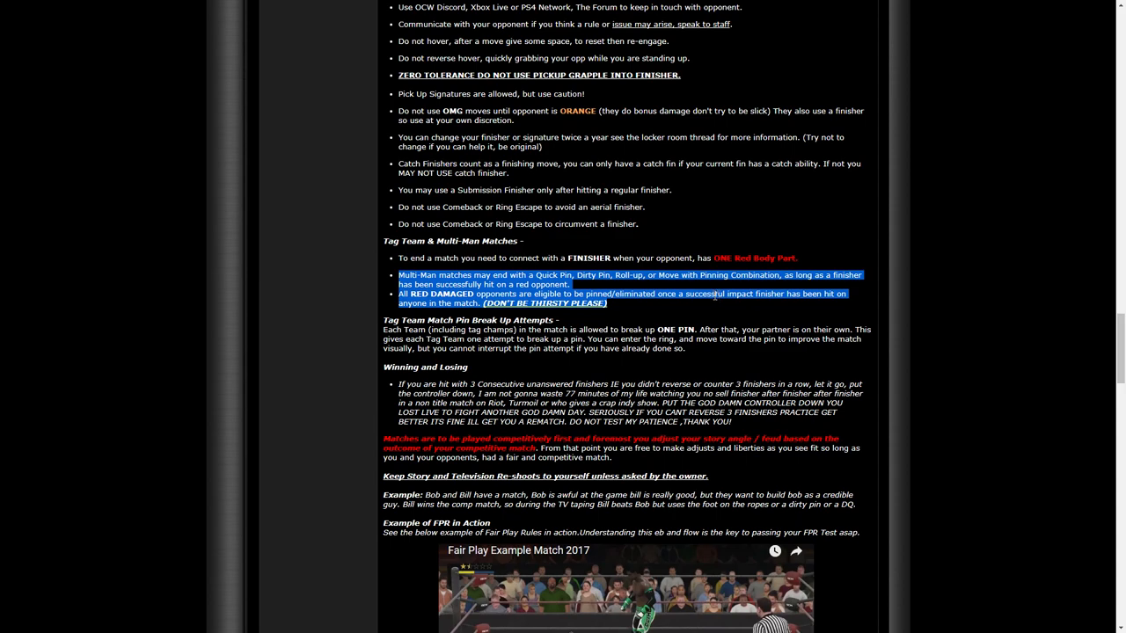
mouse_move(665, 325)
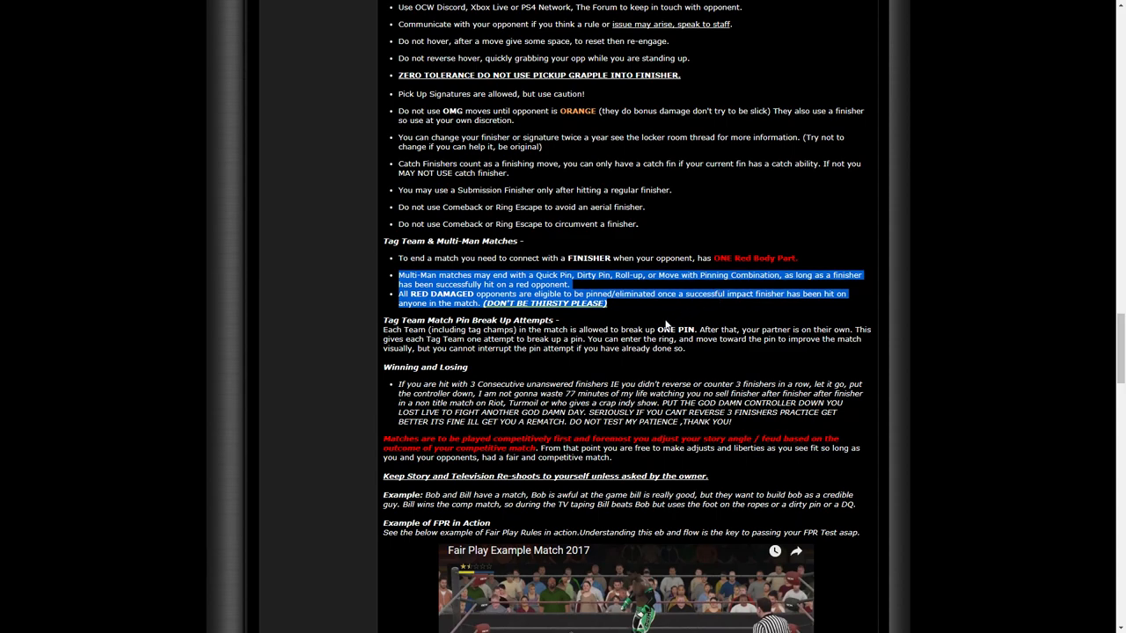
mouse_move(693, 313)
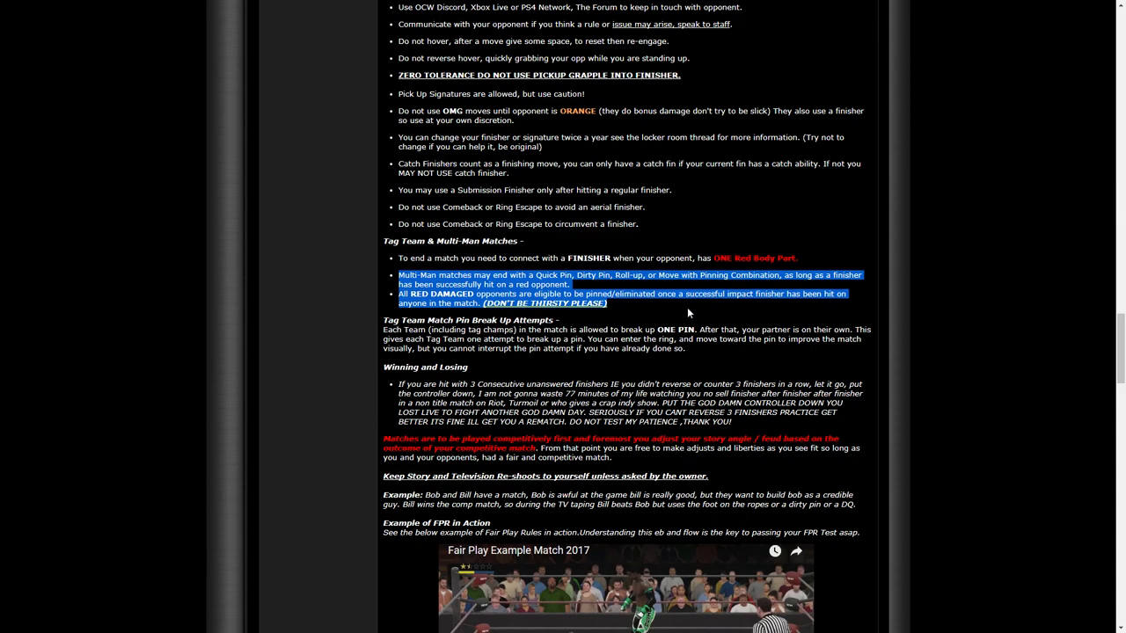
mouse_move(689, 306)
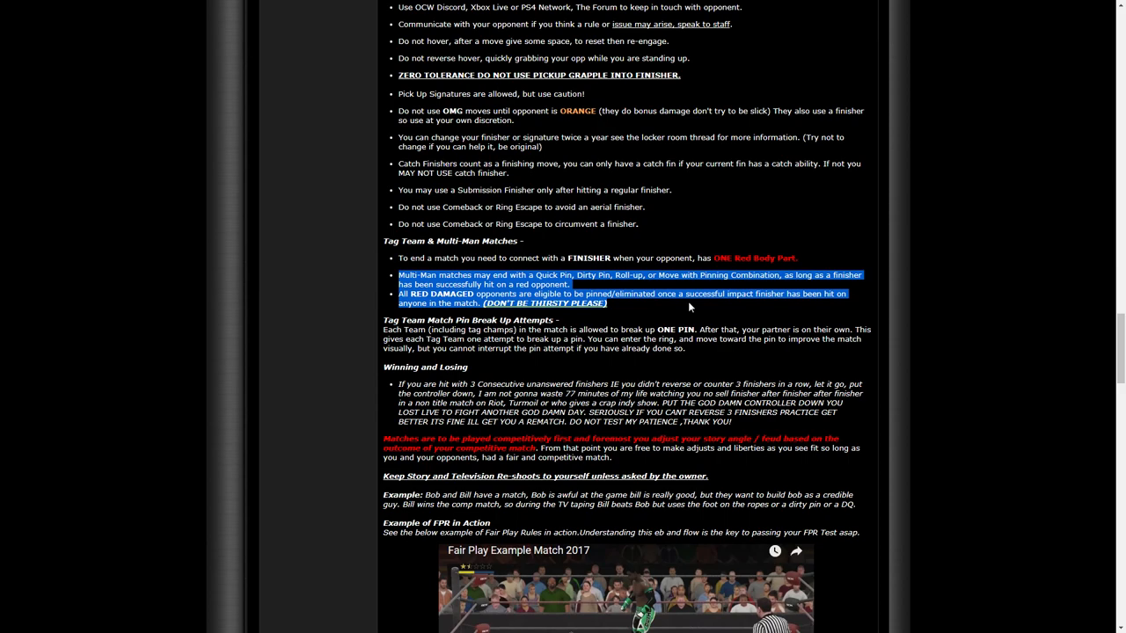
mouse_move(612, 329)
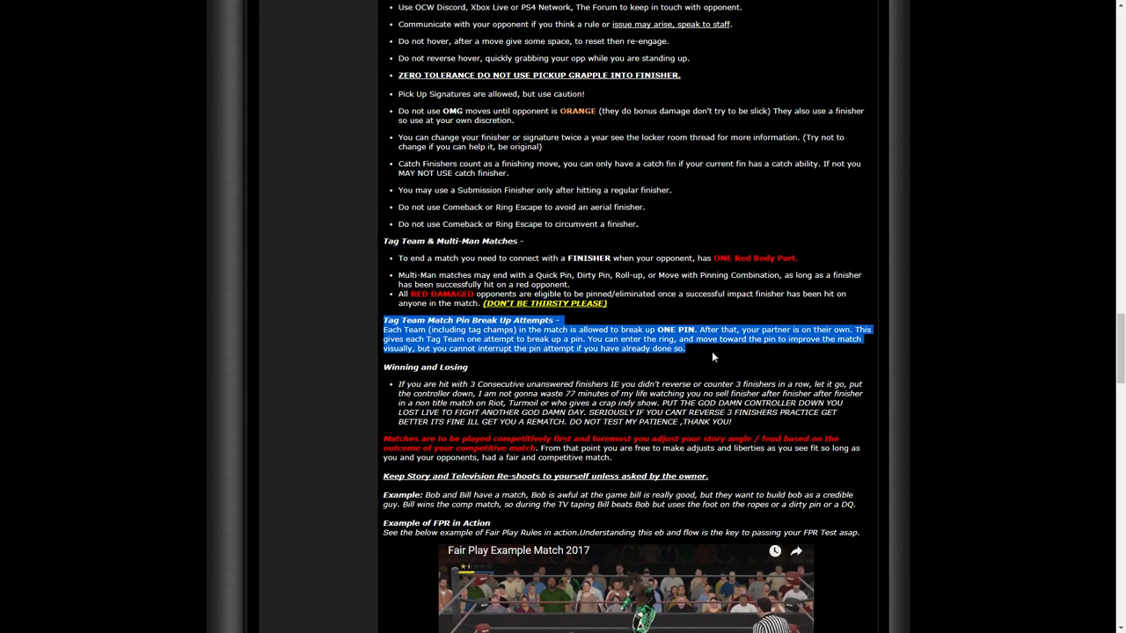
mouse_move(707, 359)
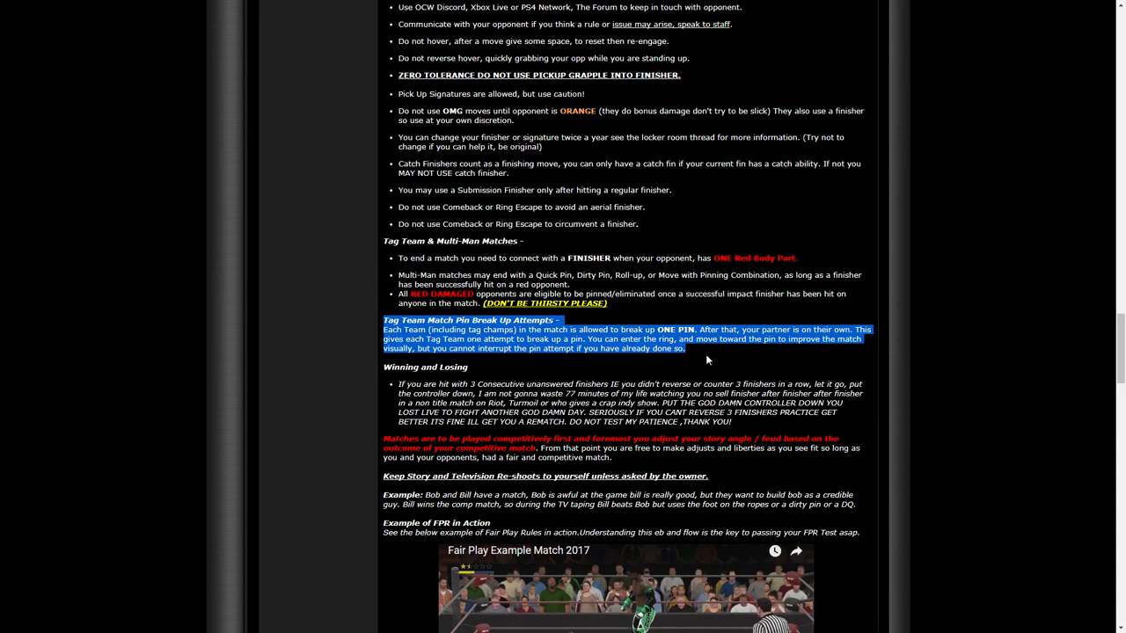
Bring the Winning and Losing rule about 3 consecutive unanswered finishers into view
scroll(down, 3)
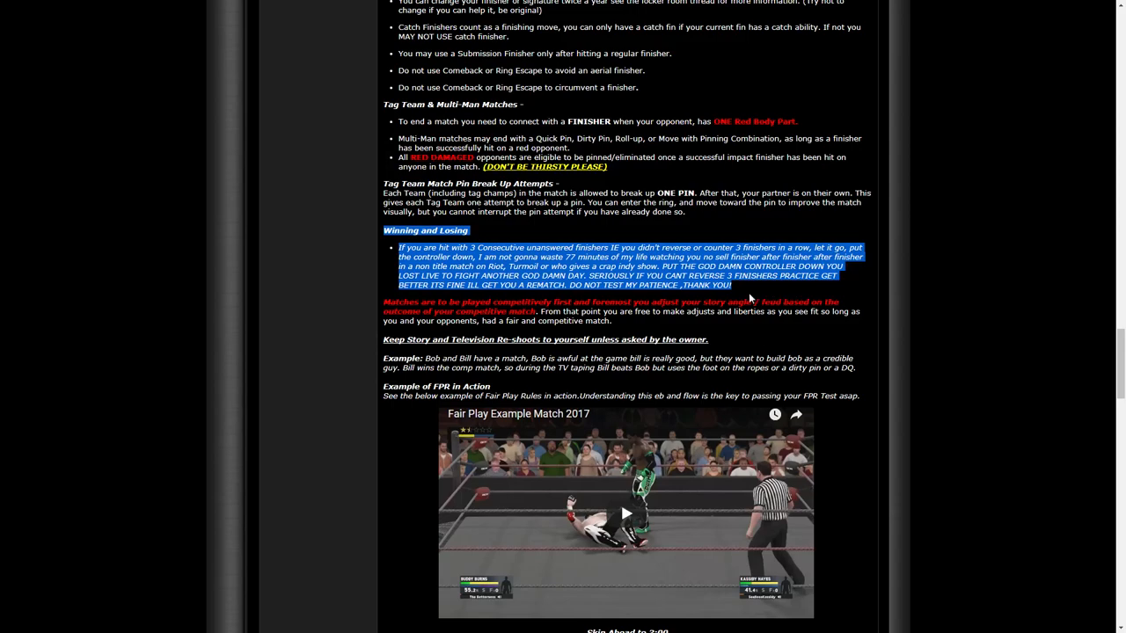
mouse_move(750, 298)
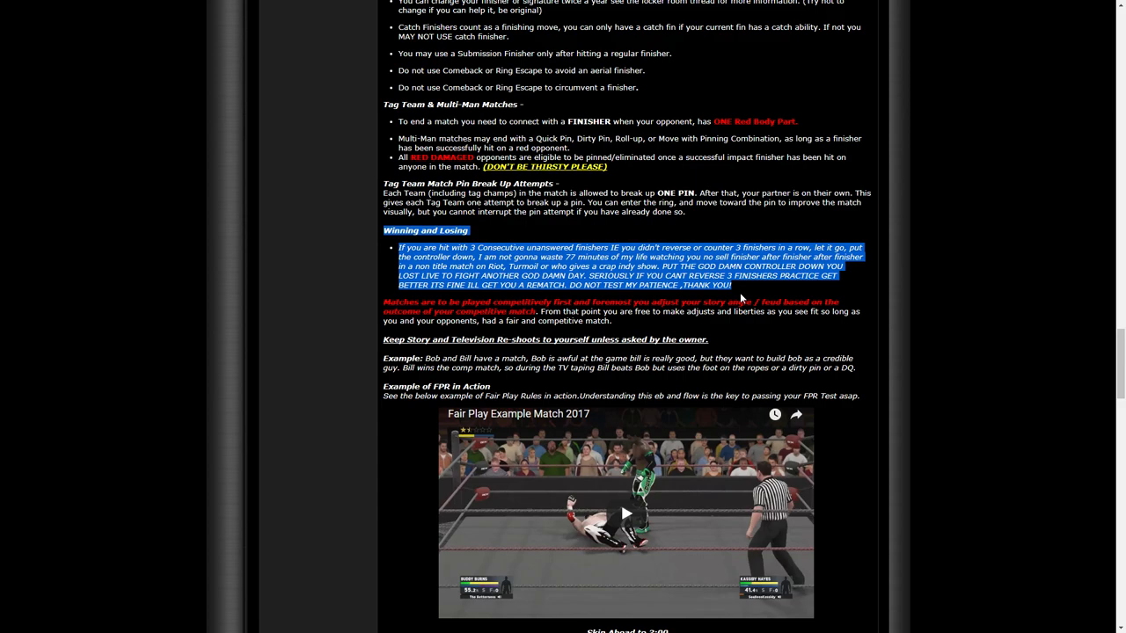
mouse_move(847, 294)
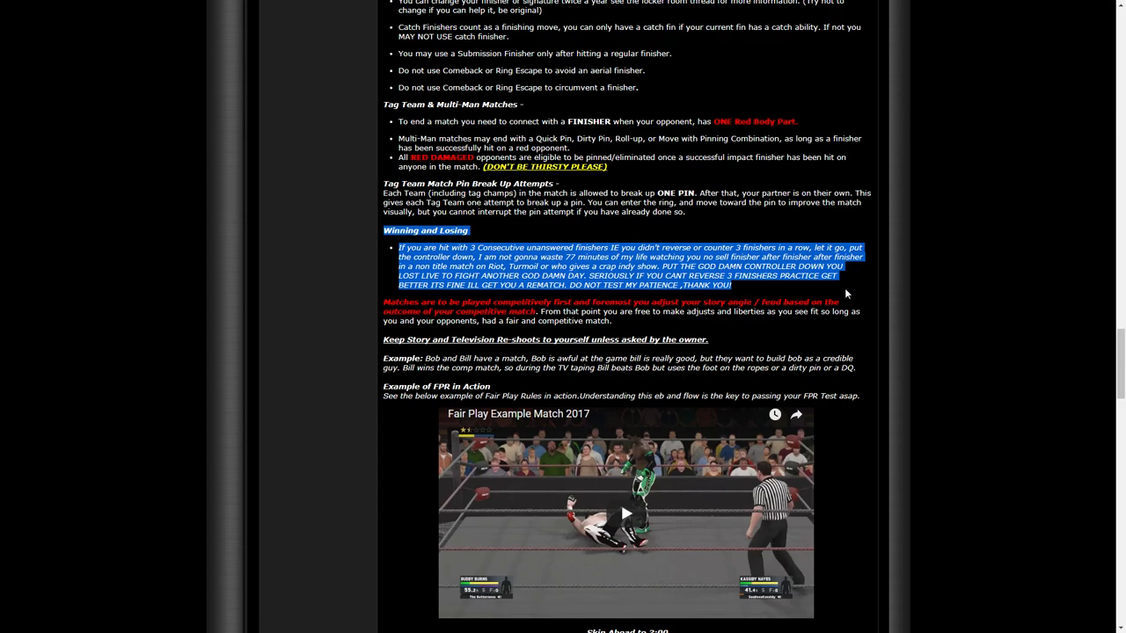
Scroll past General Etiquette and Submitting Roleplays to the bottom of the handbook thread
scroll(down, 3)
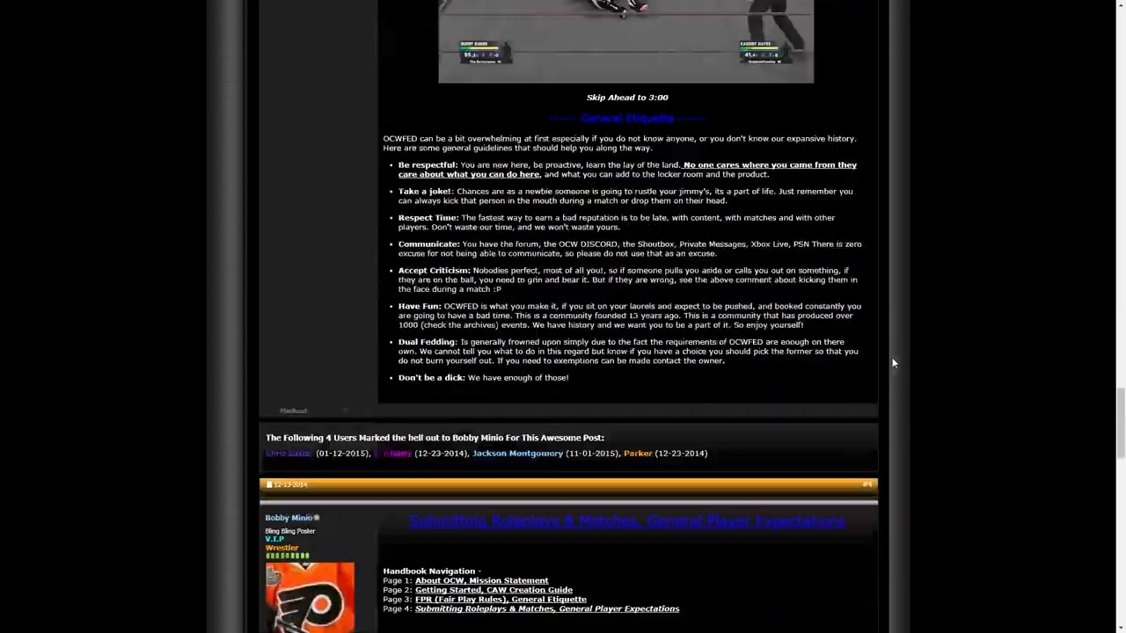
scroll(down, 3)
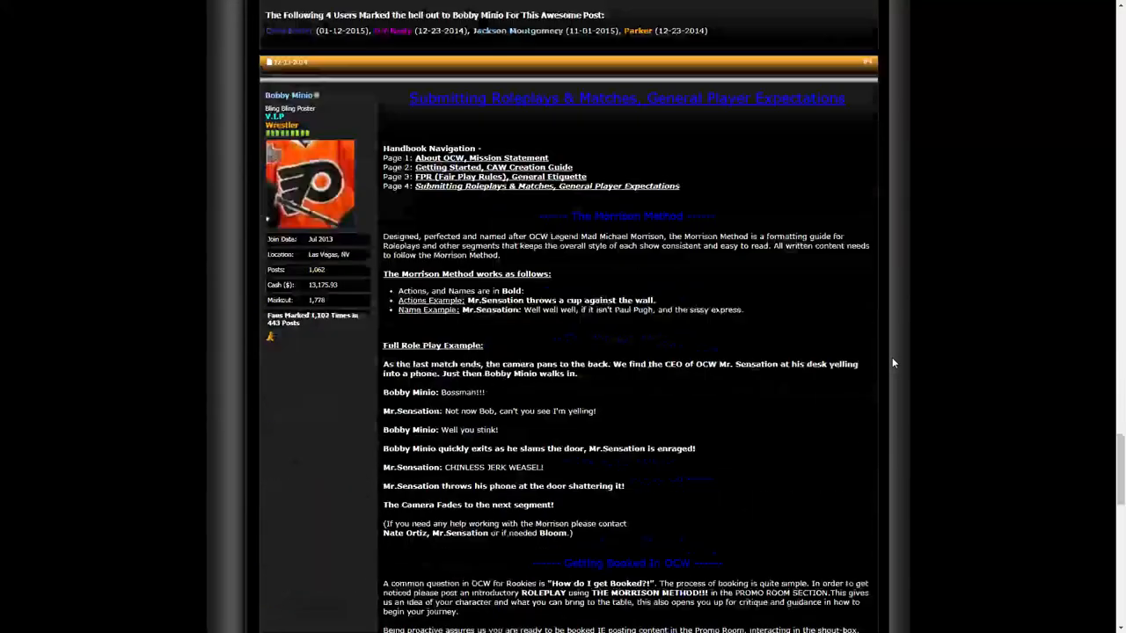
scroll(down, 3)
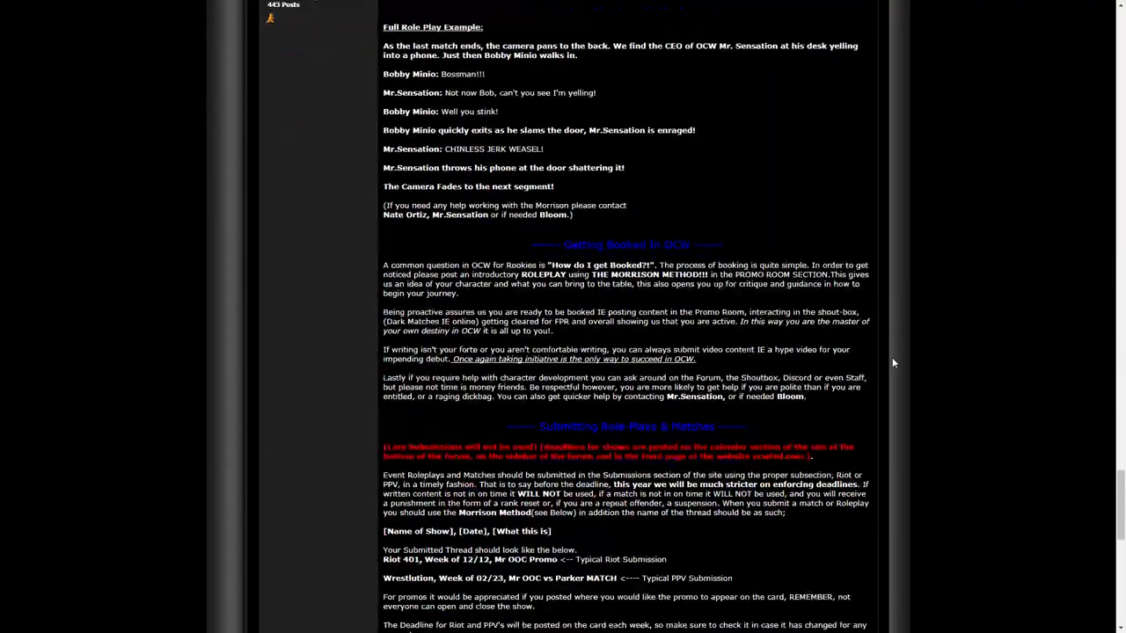
scroll(down, 3)
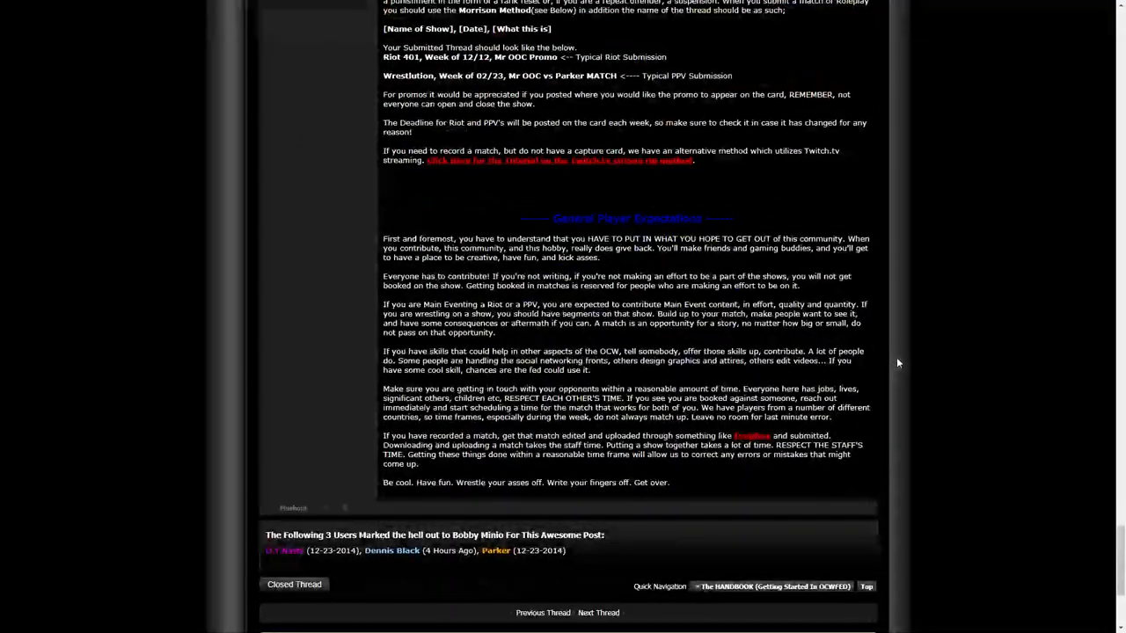